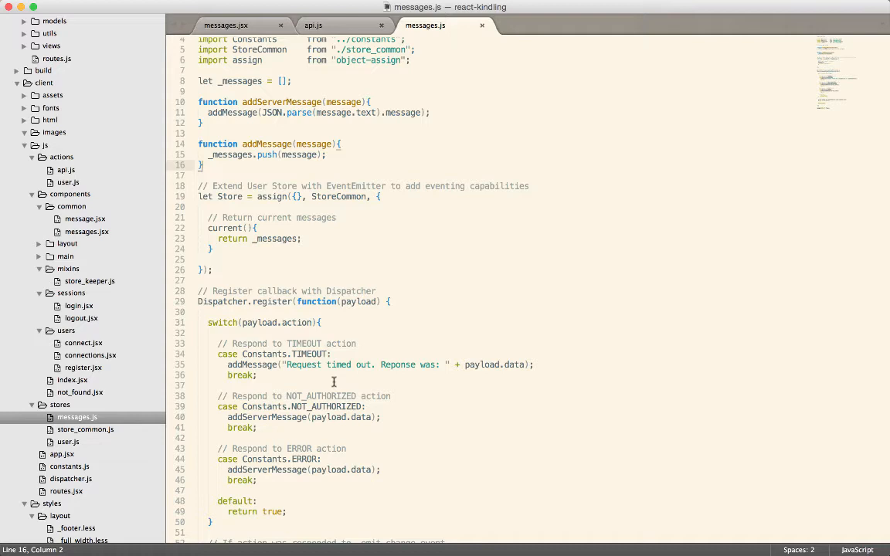
Switch to the messages.jsx component file with its StoreKeeper mixin and Toolbar rendering
click(225, 24)
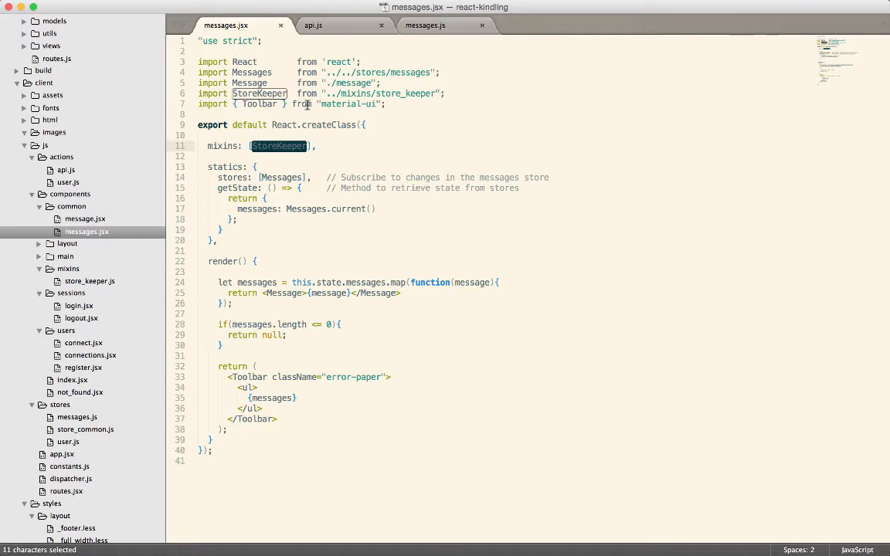
Review the mixins/StoreKeeper and getState code, then bring the app's login page to the front in Chrome
double_click(223, 146)
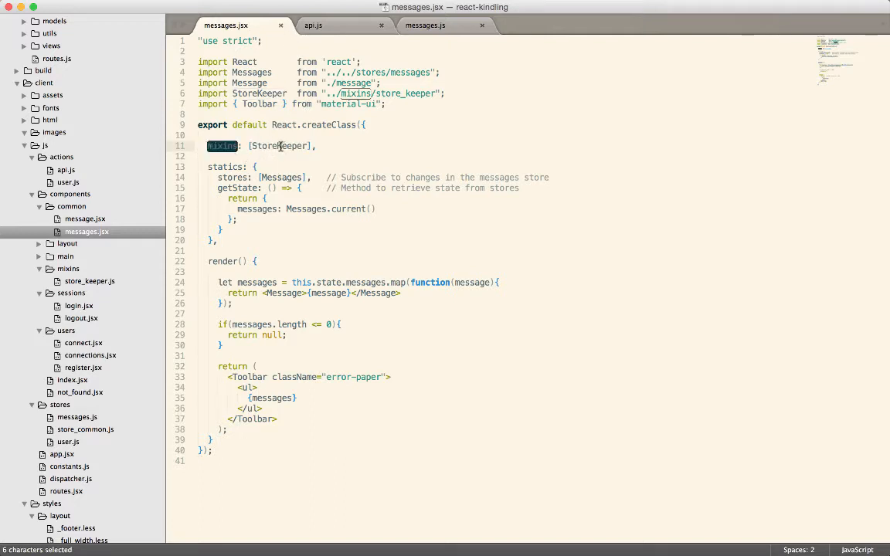
double_click(278, 146)
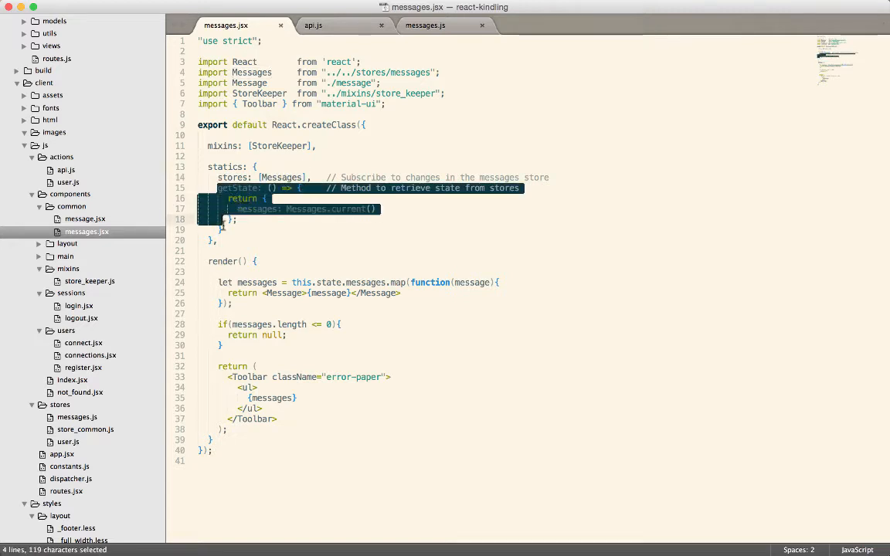
click(224, 229)
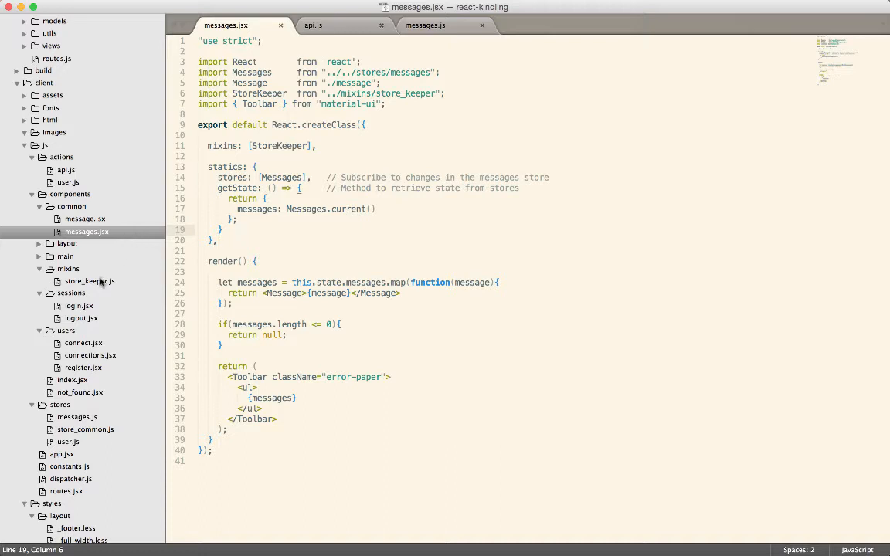
click(90, 281)
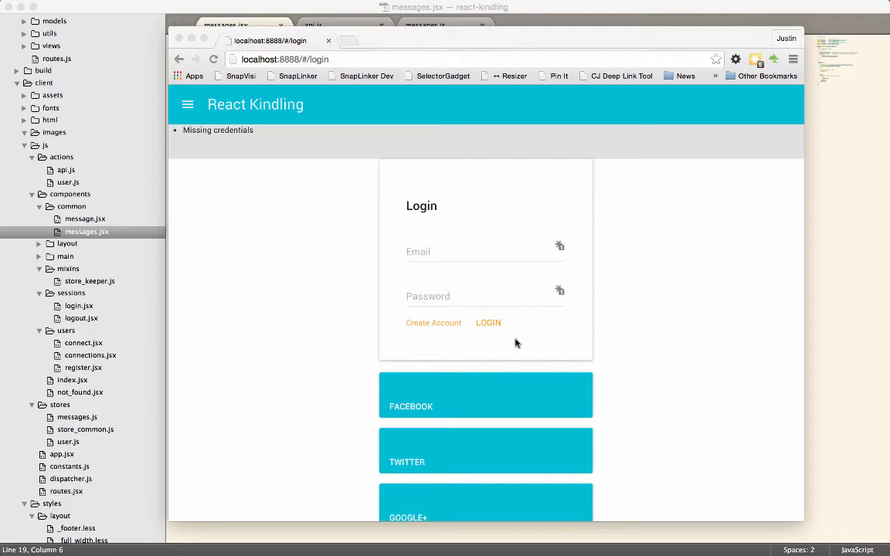
Submit the empty login form to add a second 'Missing credentials' message, then return to the editor
click(487, 322)
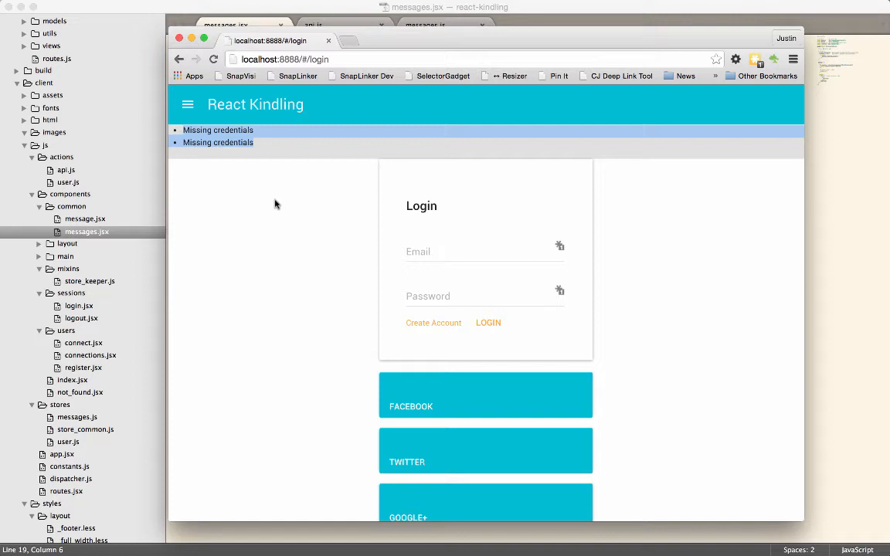
mouse_move(365, 231)
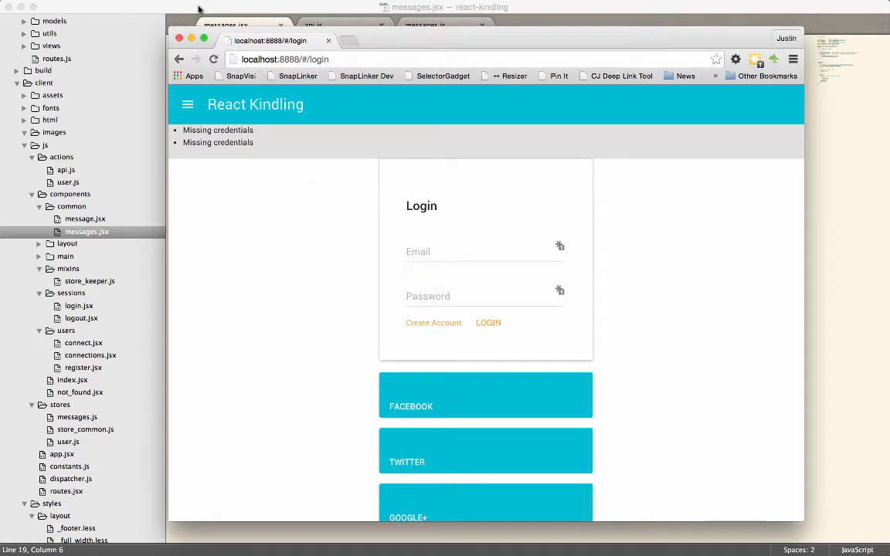
scroll(down, 3)
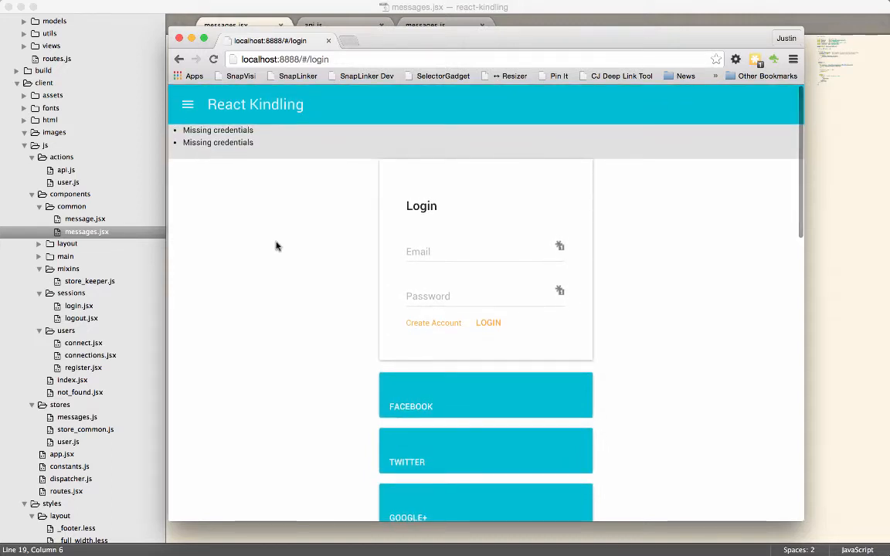
mouse_move(757, 224)
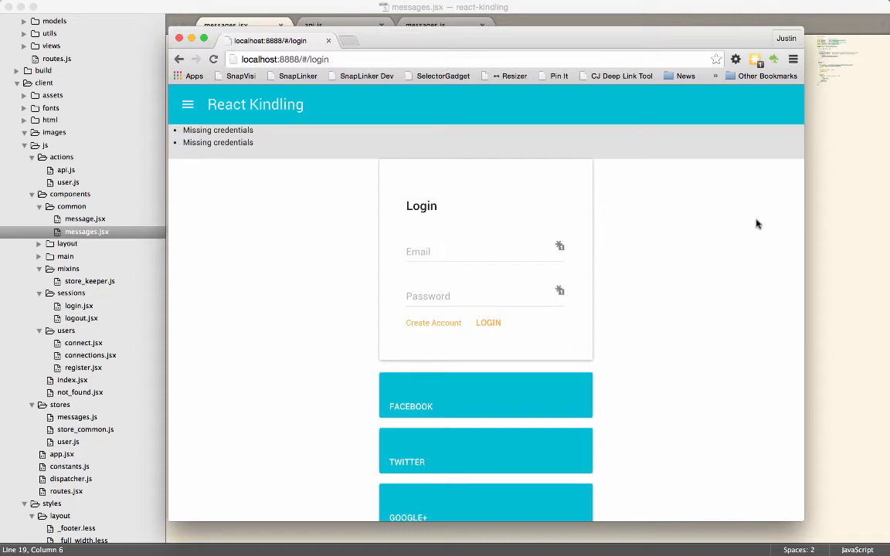
mouse_move(323, 11)
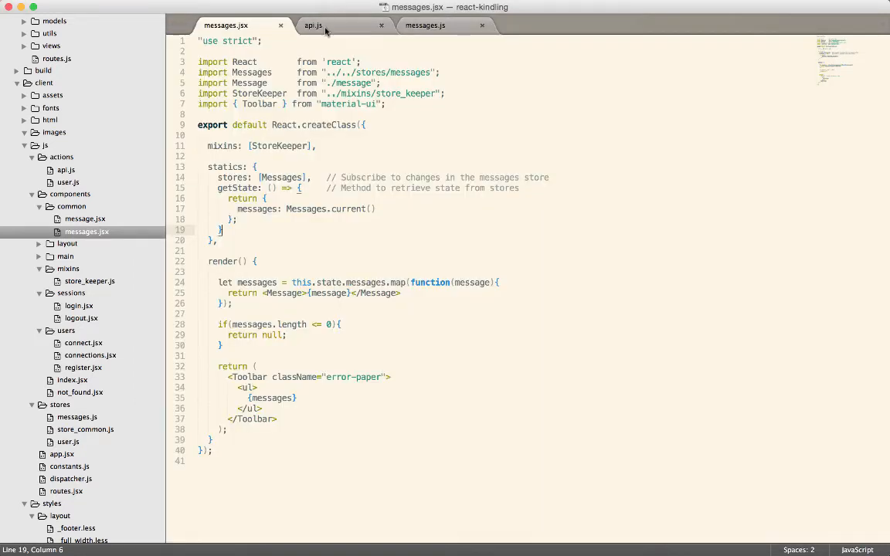
Bring up api.js and locate the default export with the get method
click(312, 25)
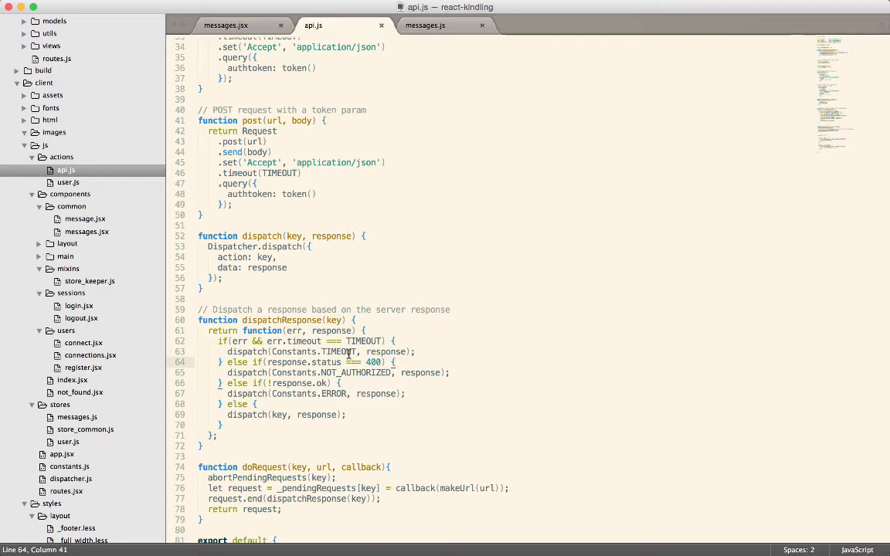
scroll(down, 3)
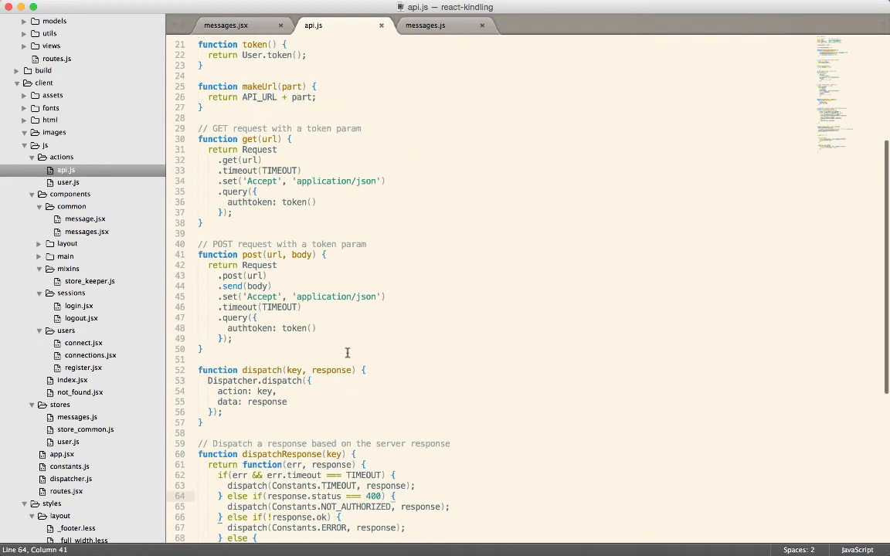
scroll(down, 3)
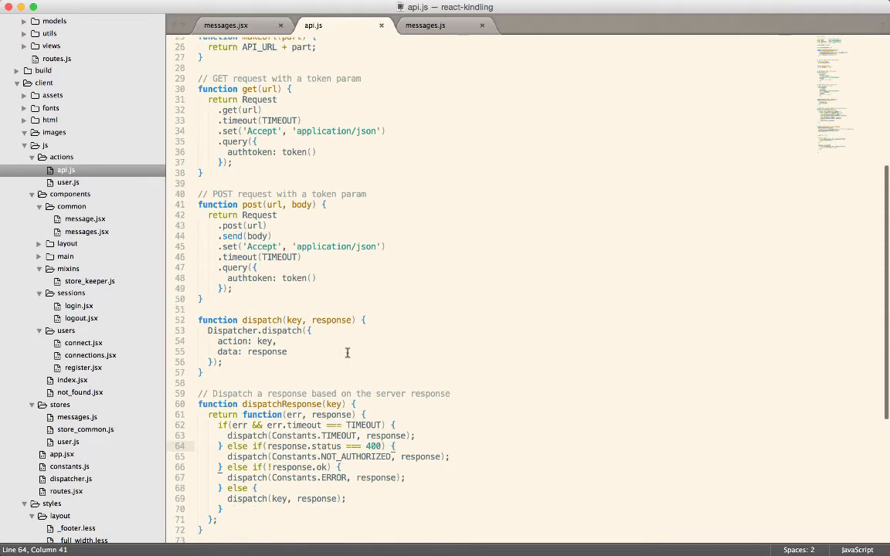
scroll(down, 3)
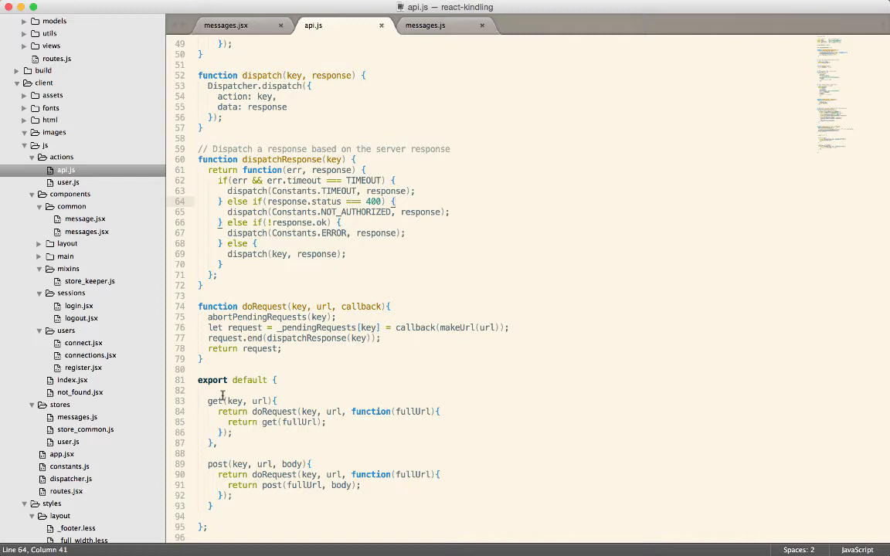
double_click(218, 464)
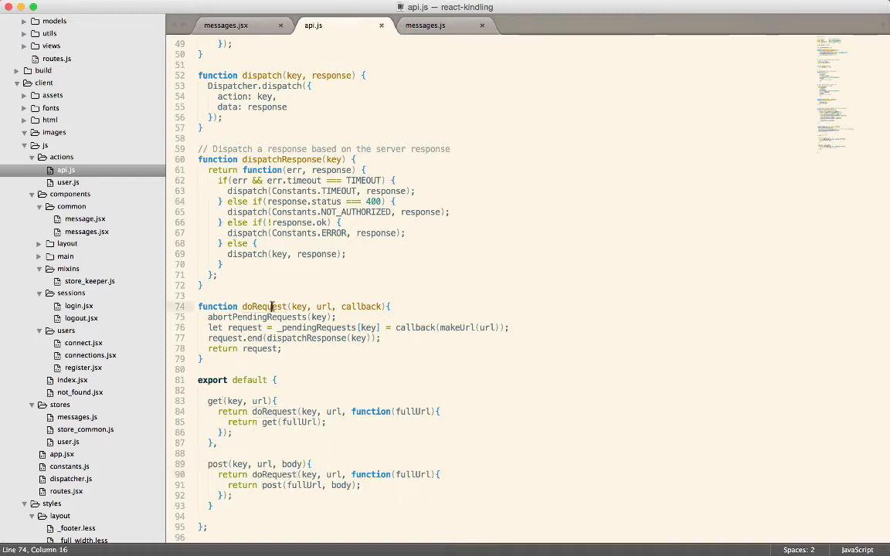
Review doRequest, its _pendingRequests handling and the request's end call
double_click(263, 306)
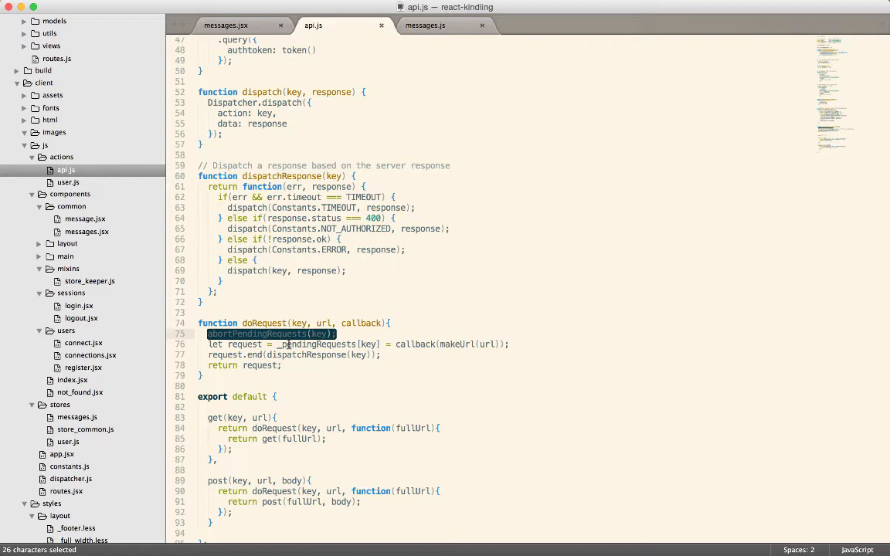
click(309, 345)
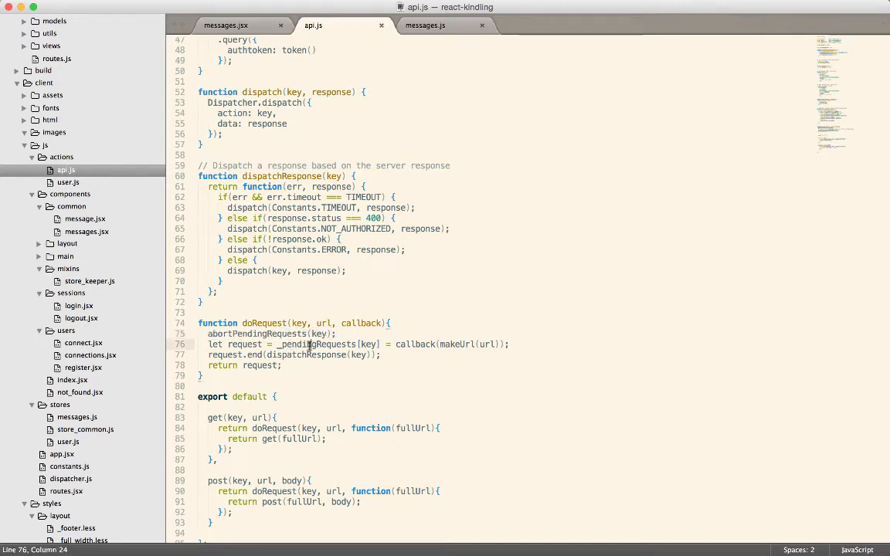
double_click(317, 344)
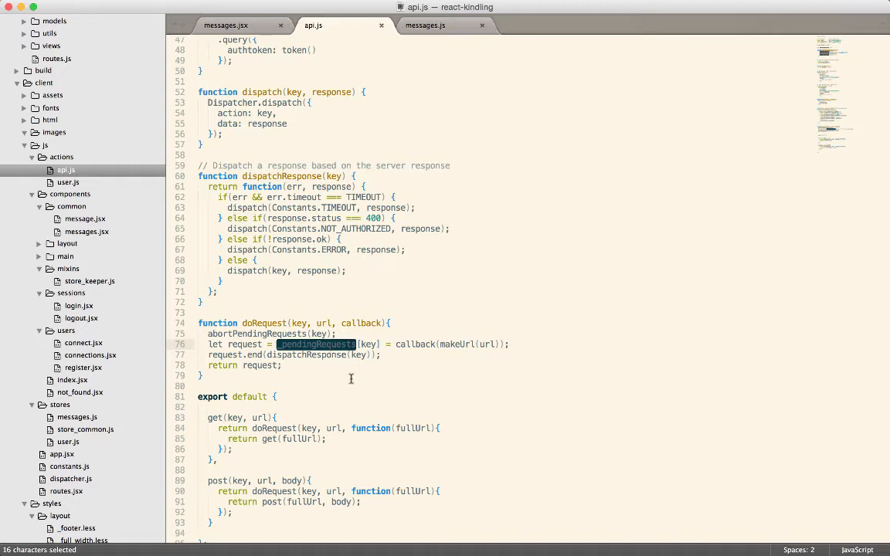
mouse_move(373, 371)
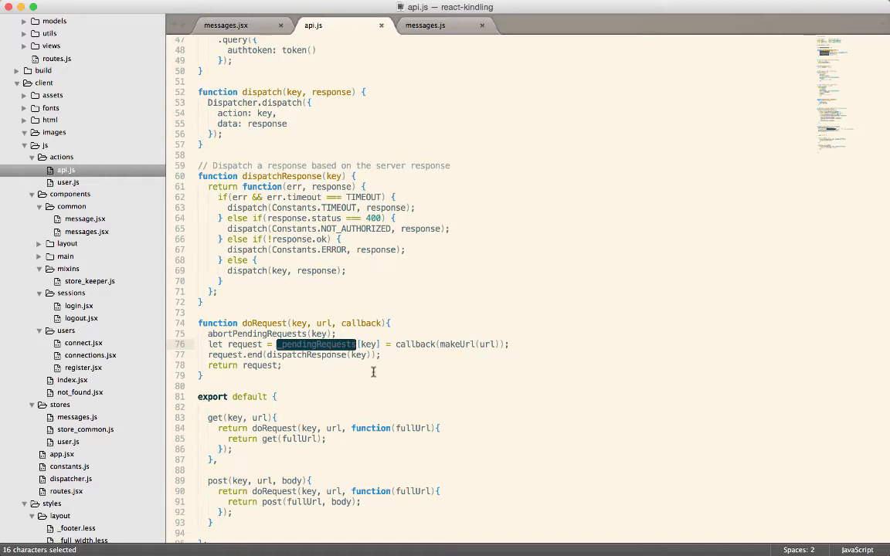
click(201, 375)
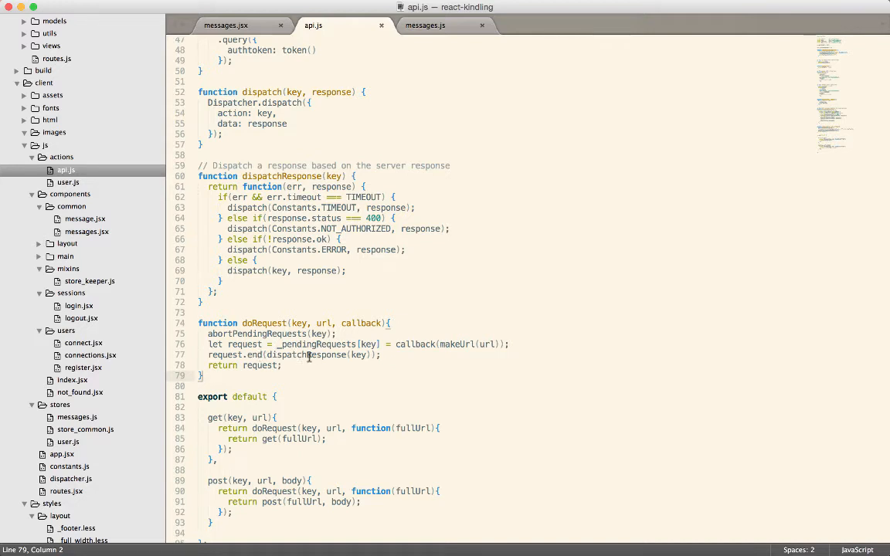
mouse_move(293, 375)
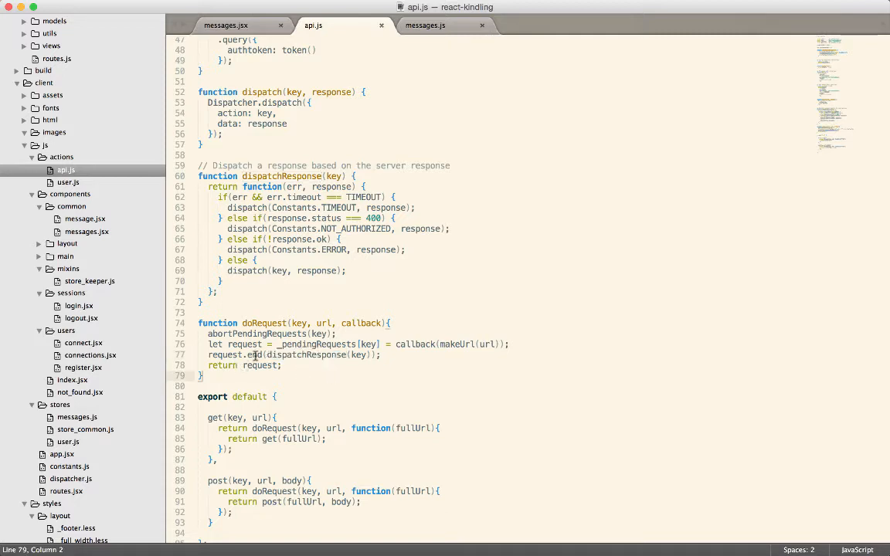
double_click(254, 354)
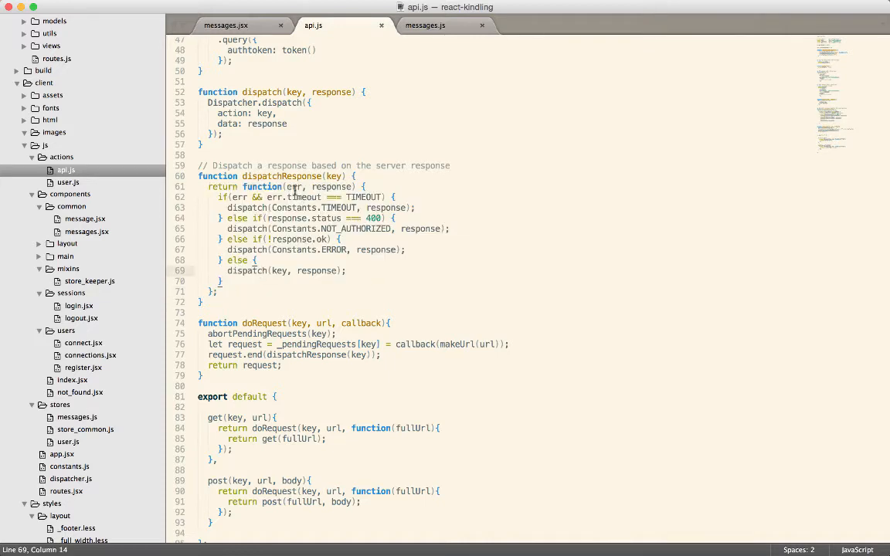
double_click(332, 186)
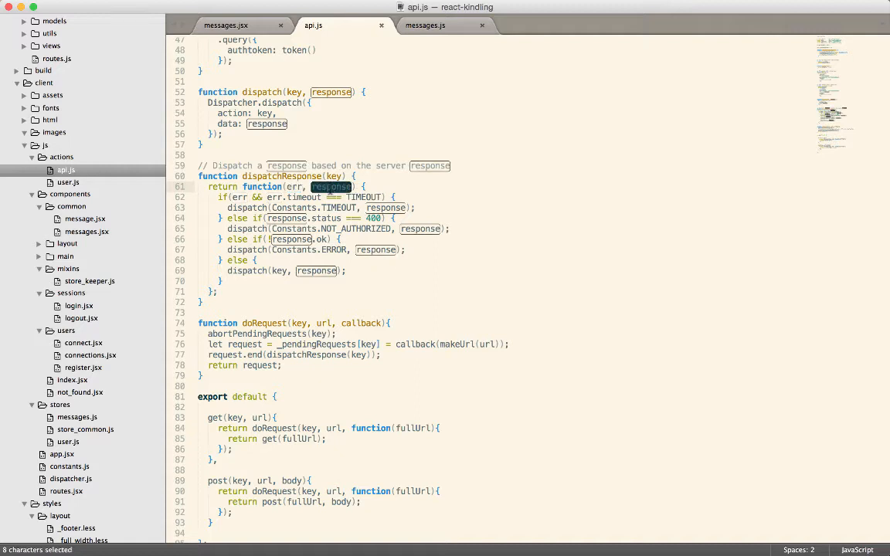
click(312, 197)
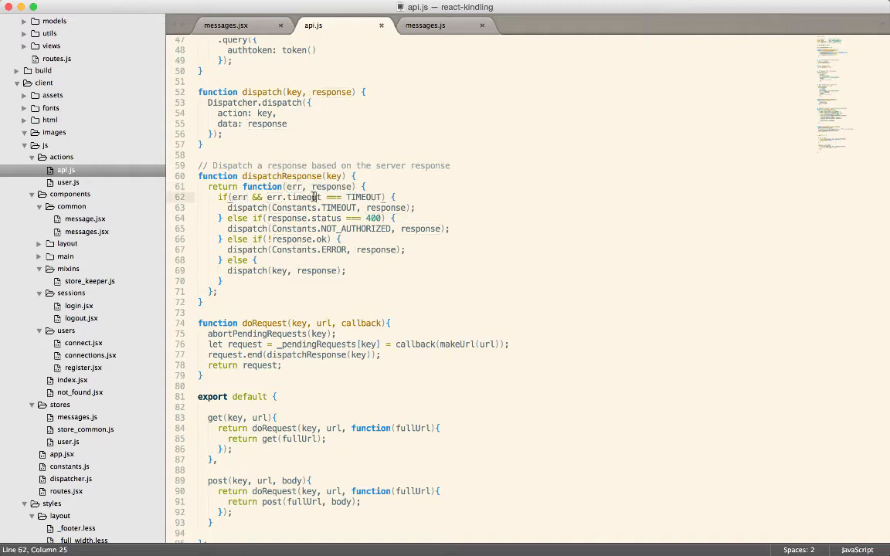
double_click(363, 197)
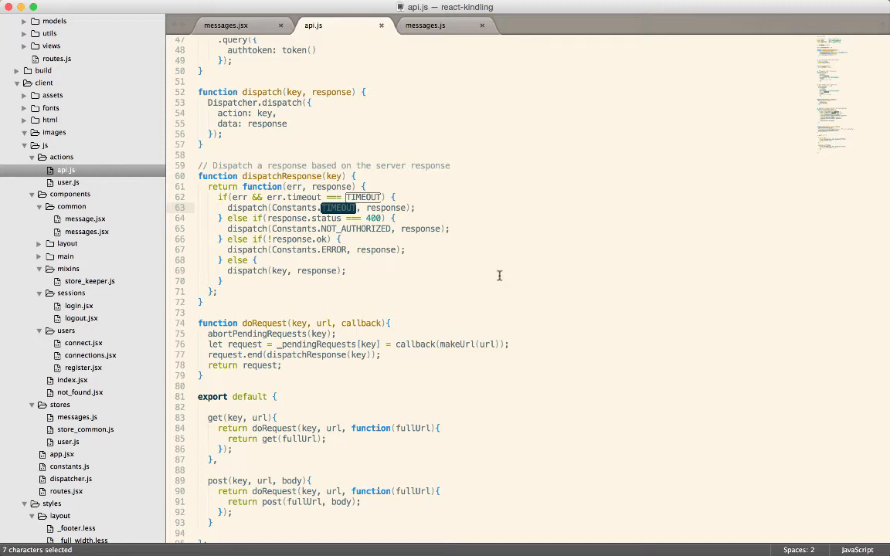
double_click(356, 229)
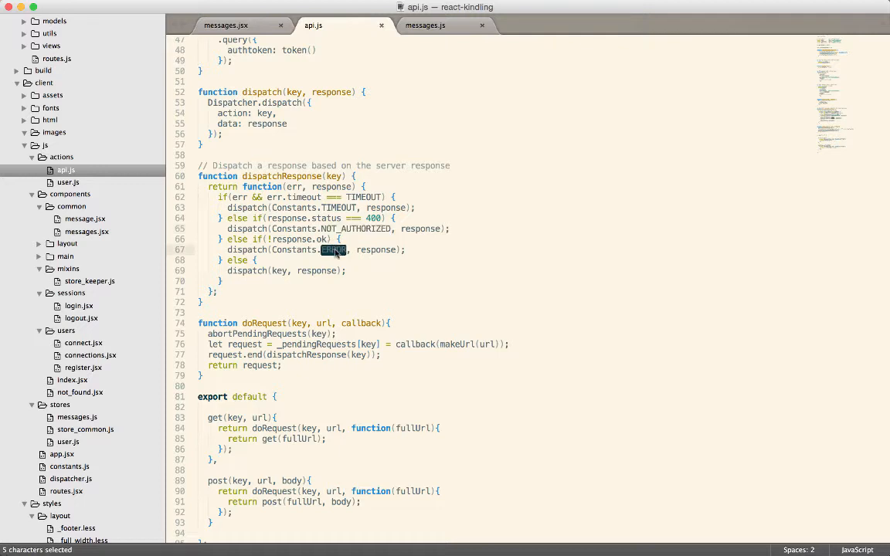
double_click(316, 270)
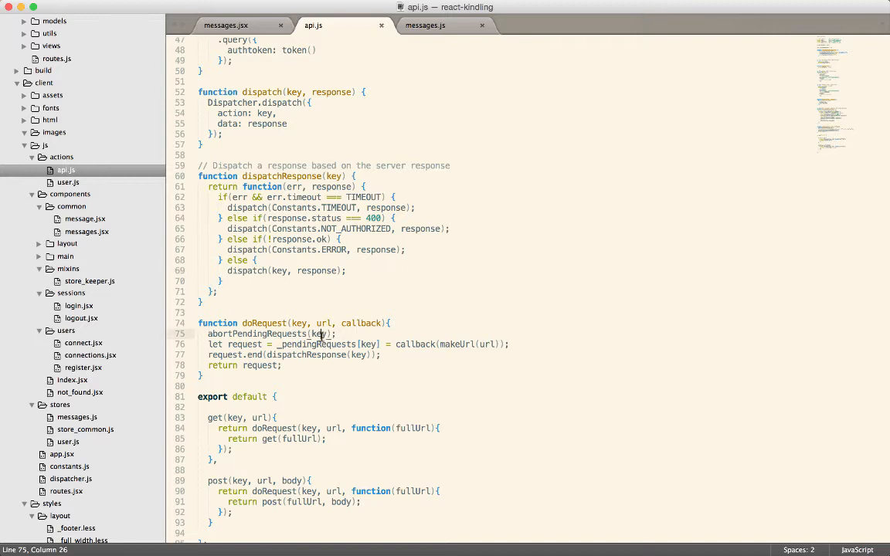
double_click(318, 333)
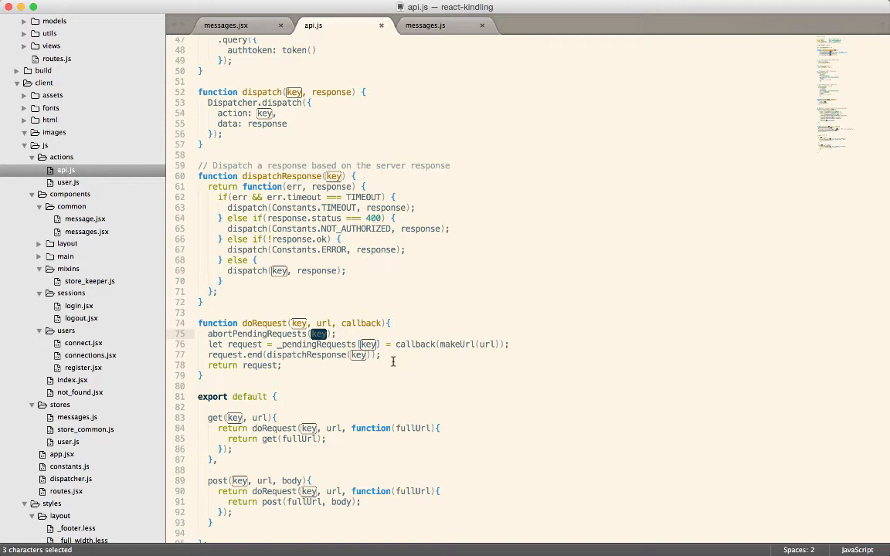
mouse_move(416, 356)
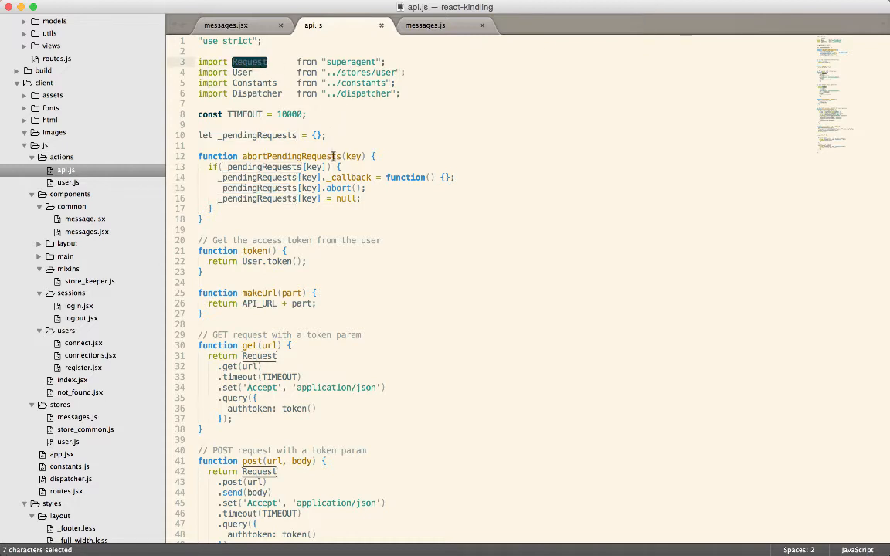
Review the abort call on pending requests and the exported get and post block in api.js
double_click(351, 62)
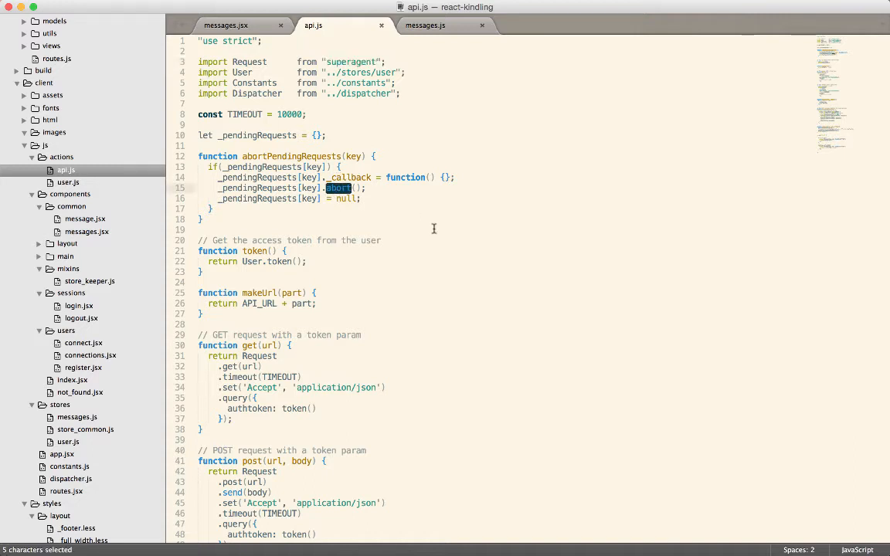
scroll(down, 3)
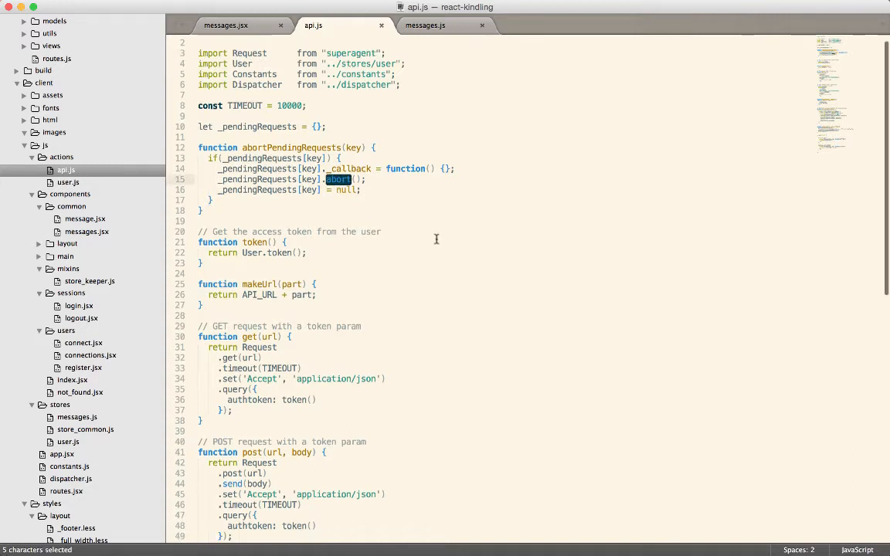
scroll(down, 3)
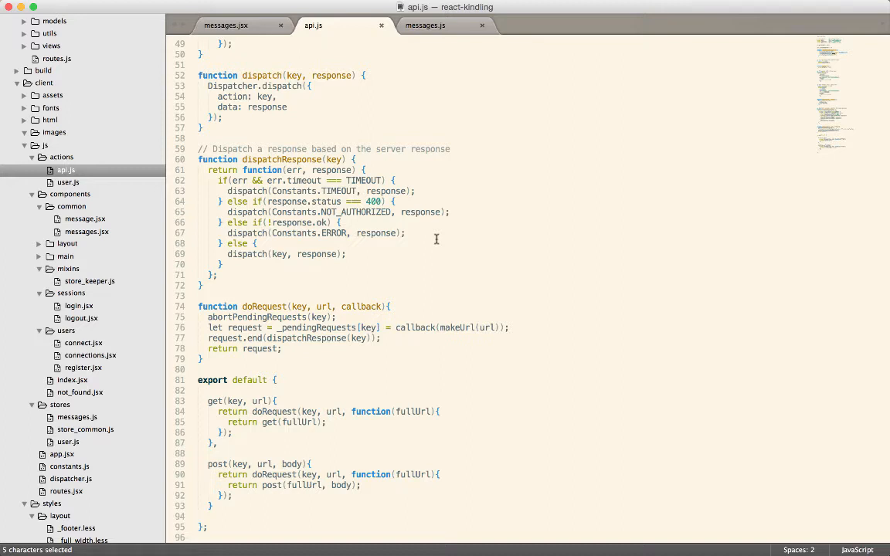
drag(208, 400, 246, 505)
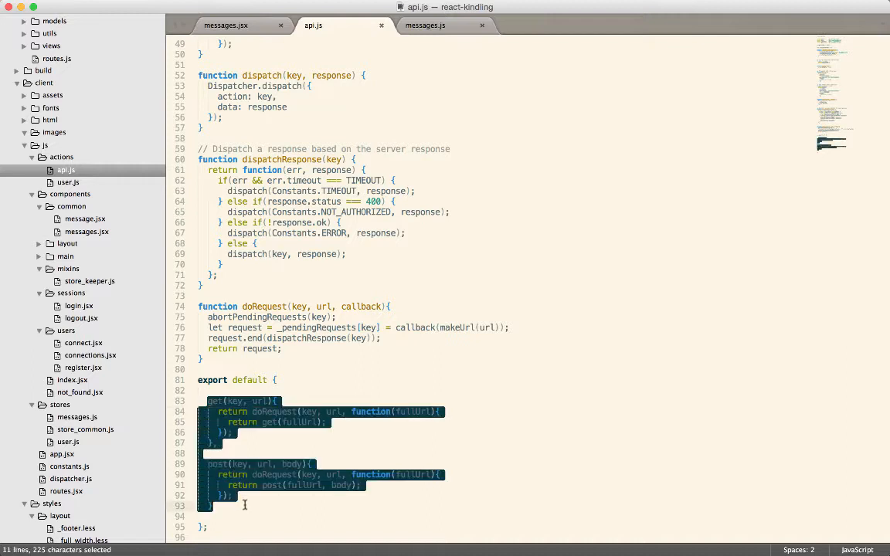
click(258, 503)
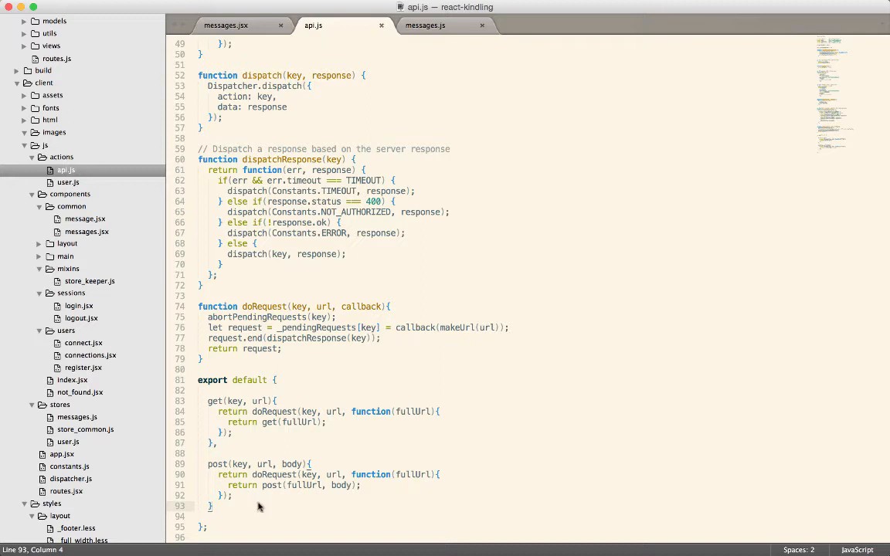
mouse_move(112, 415)
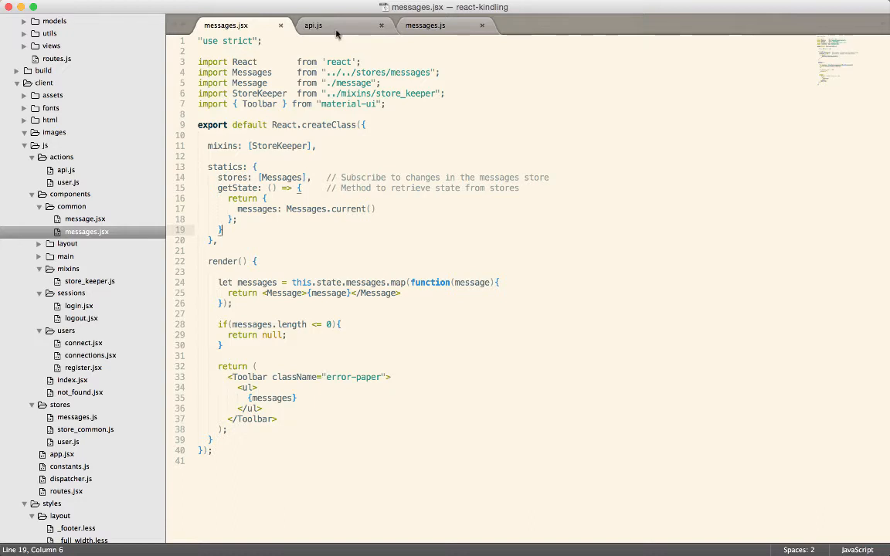
Glance at the Messages reference, briefly view login.jsx from sessions, close it and return to api.js
double_click(283, 177)
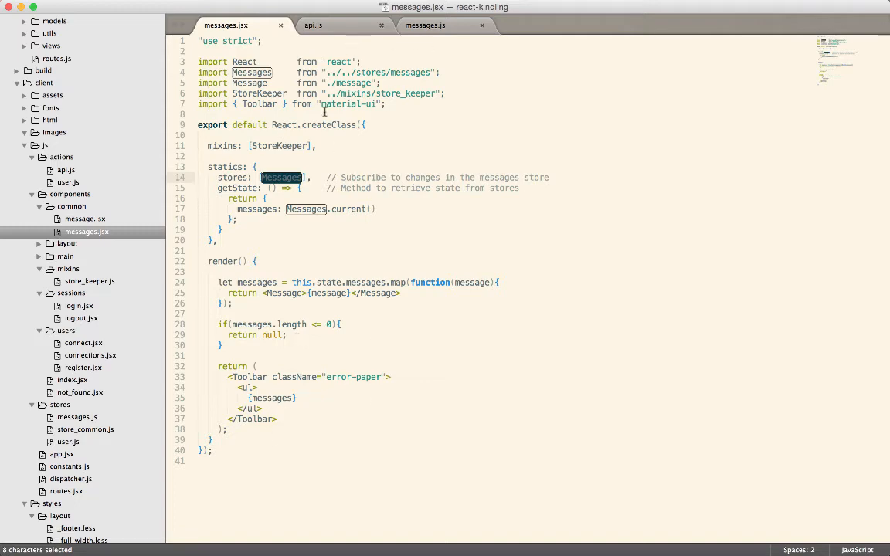
click(78, 306)
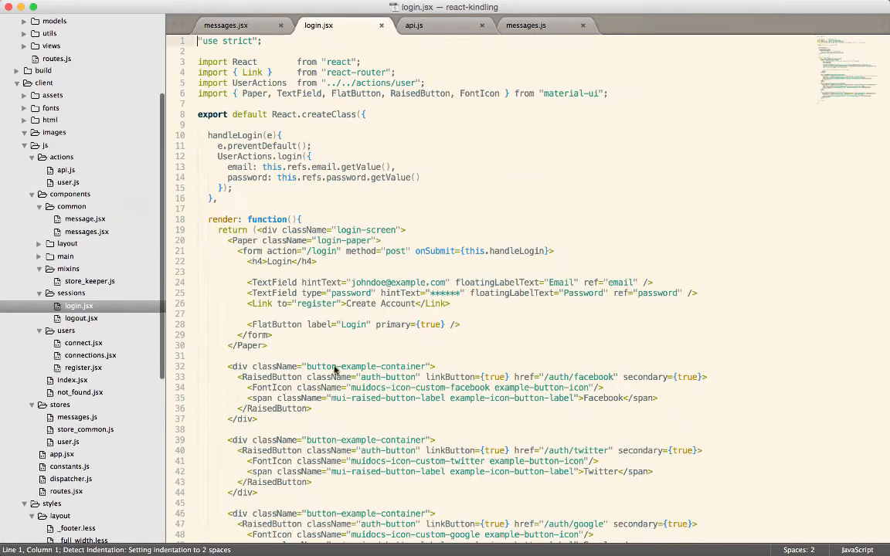
scroll(down, 3)
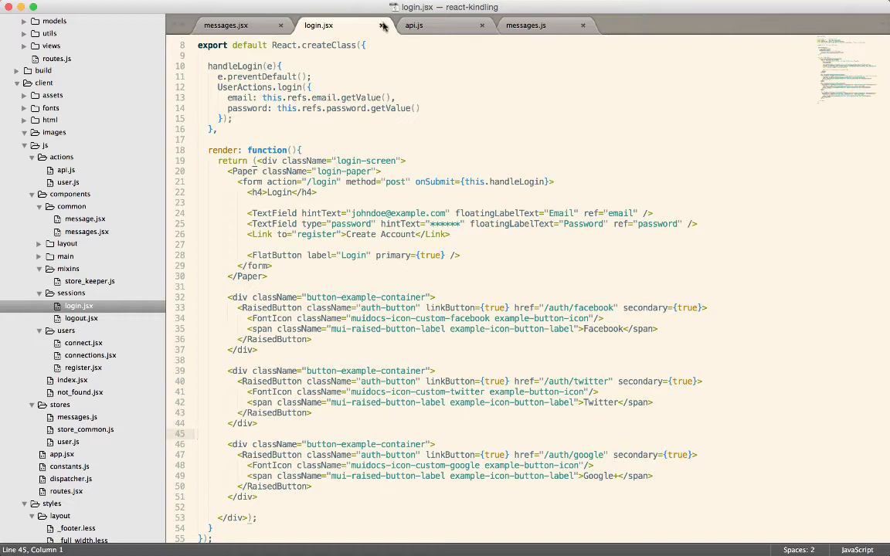
click(383, 26)
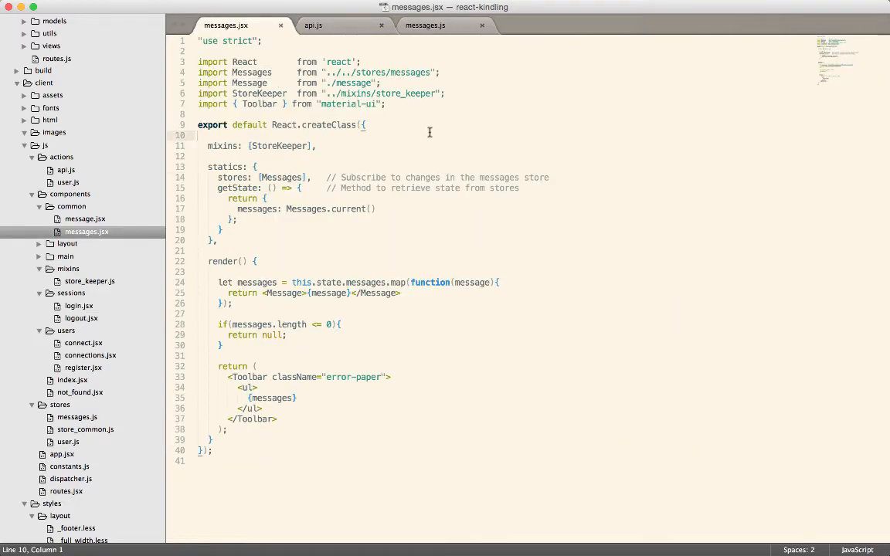
click(313, 25)
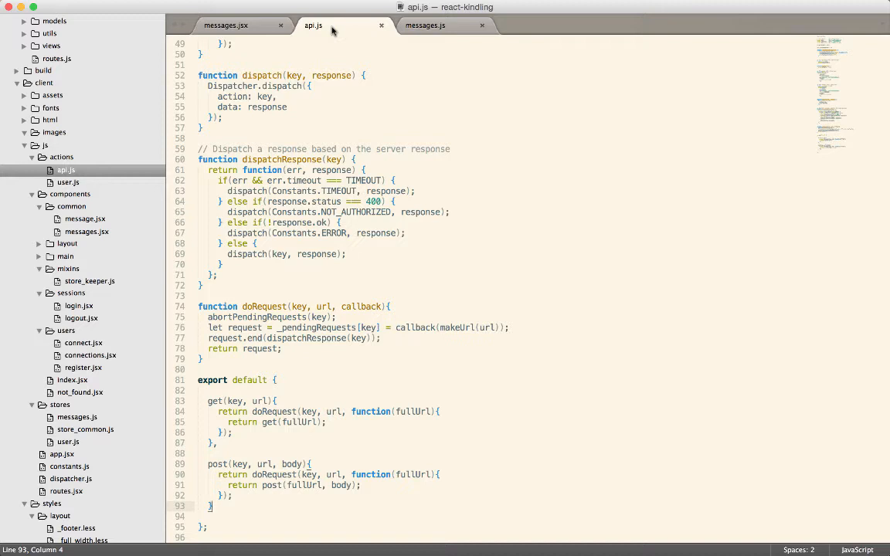
Review the NOT_AUTHORIZED and ERROR dispatch lines, then show the messages.js store
click(369, 212)
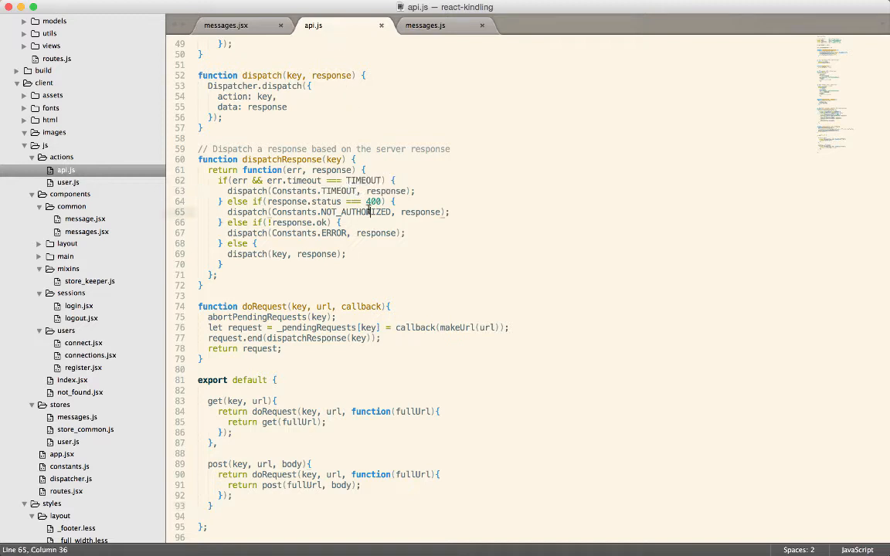
double_click(333, 232)
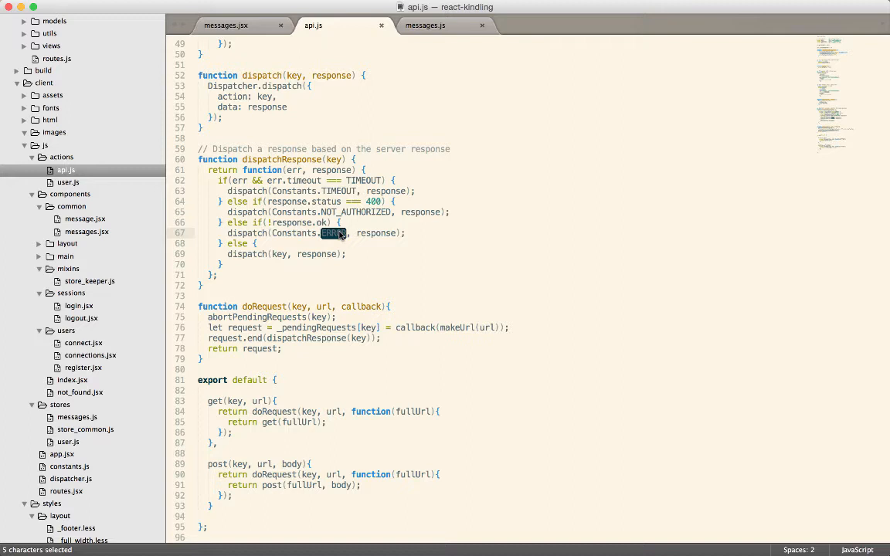
click(425, 24)
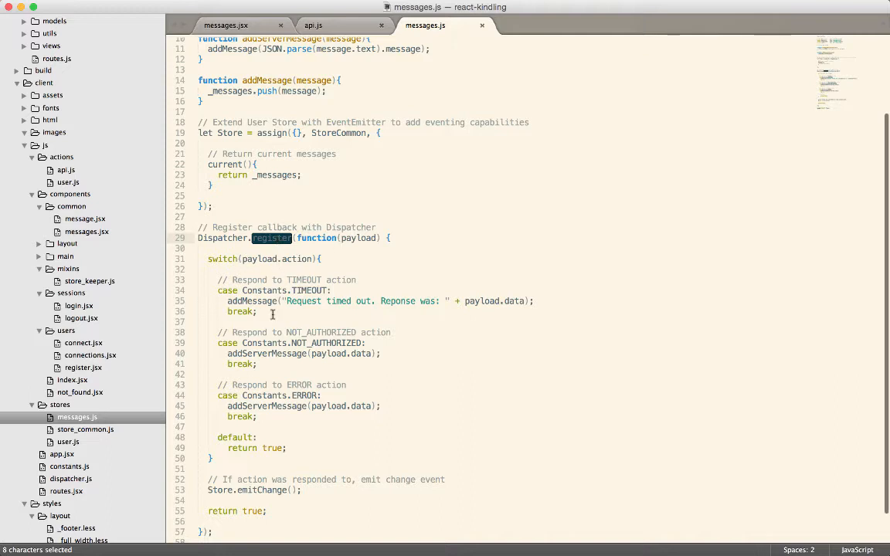
Bring the login page with two 'Missing credentials' messages to the front in Chrome
double_click(325, 342)
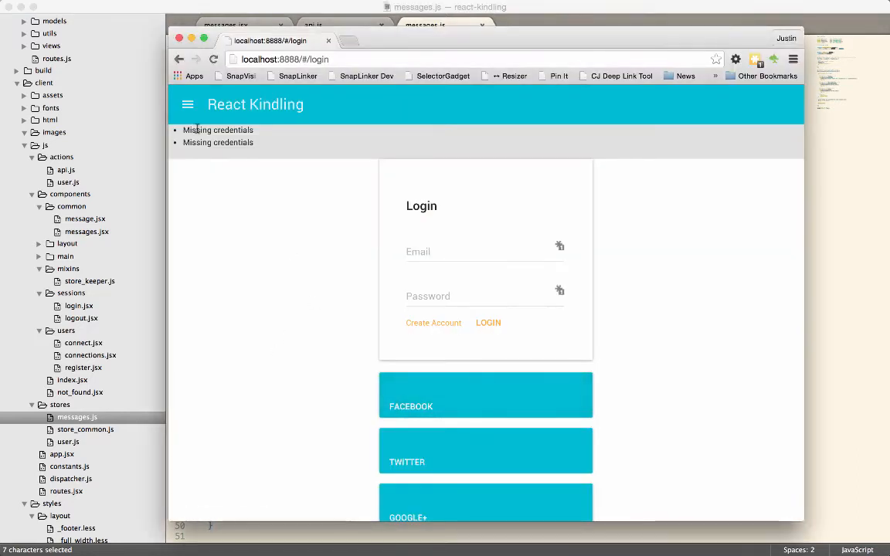
Return from the browser to messages.js scrolled up near addServerMessage
click(488, 322)
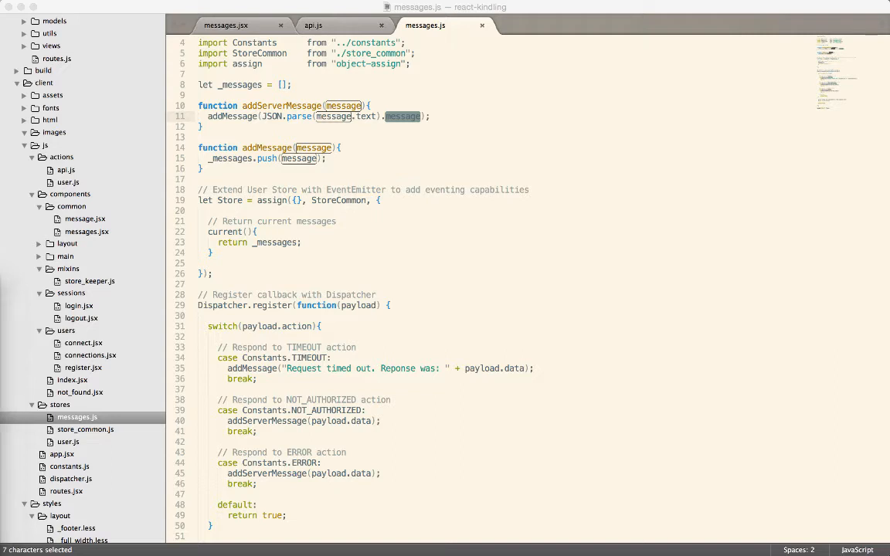
Add an empty setTimeout(function(){}, 3000) below the addMessage call in addServerMessage
double_click(281, 106)
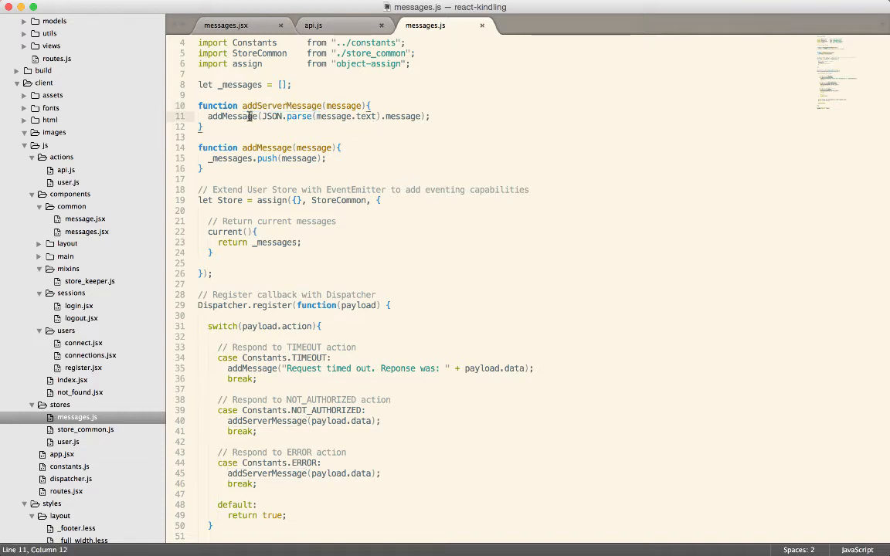
click(431, 116)
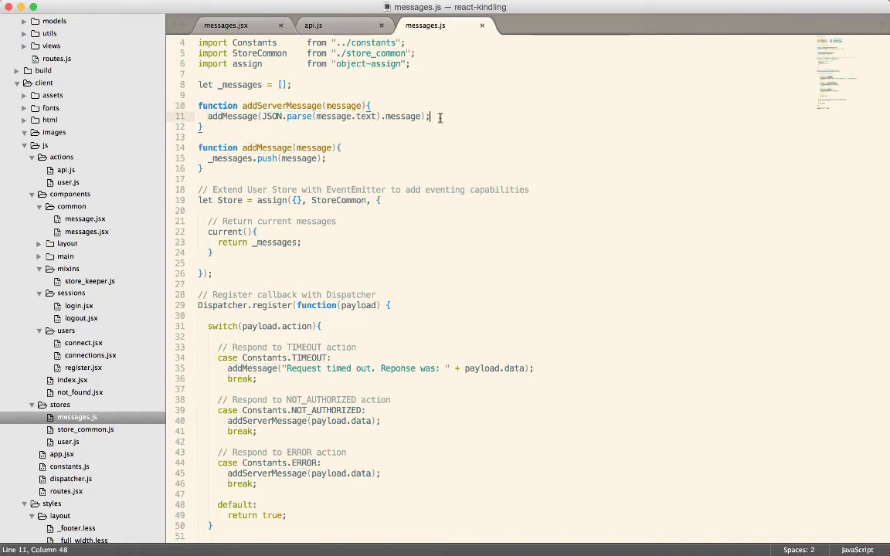
text(setTime)
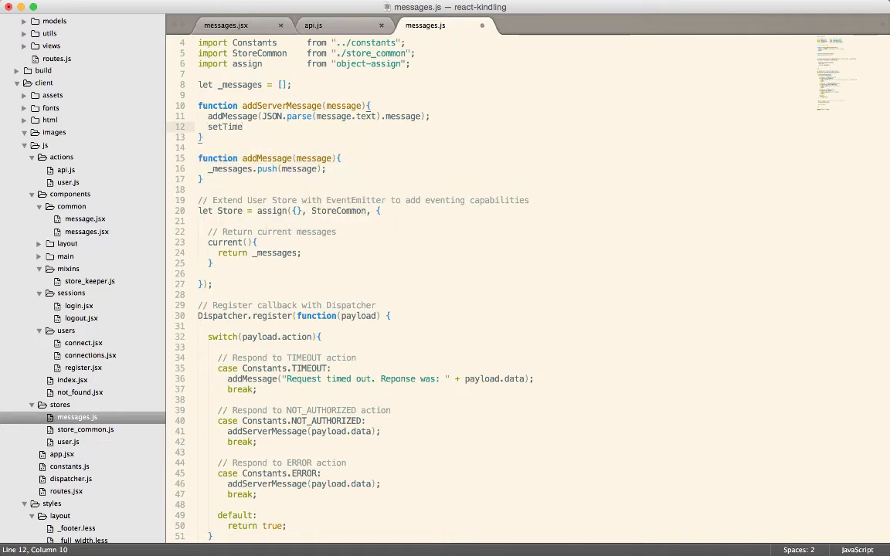
text(out)
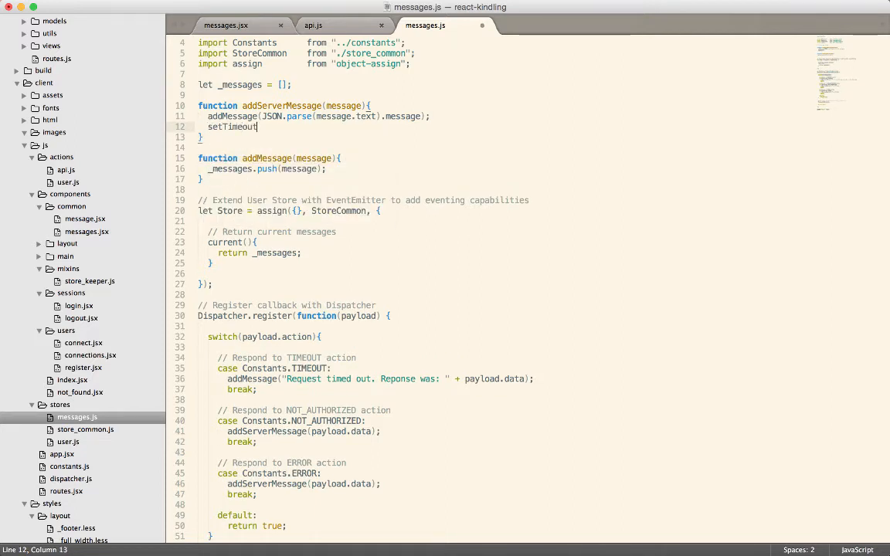
text((function(){)
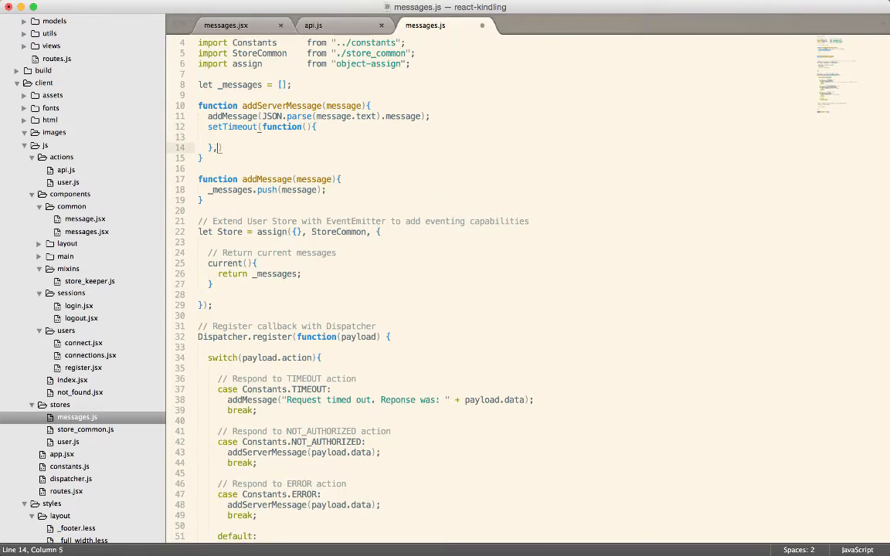
text(3000)
text(let)
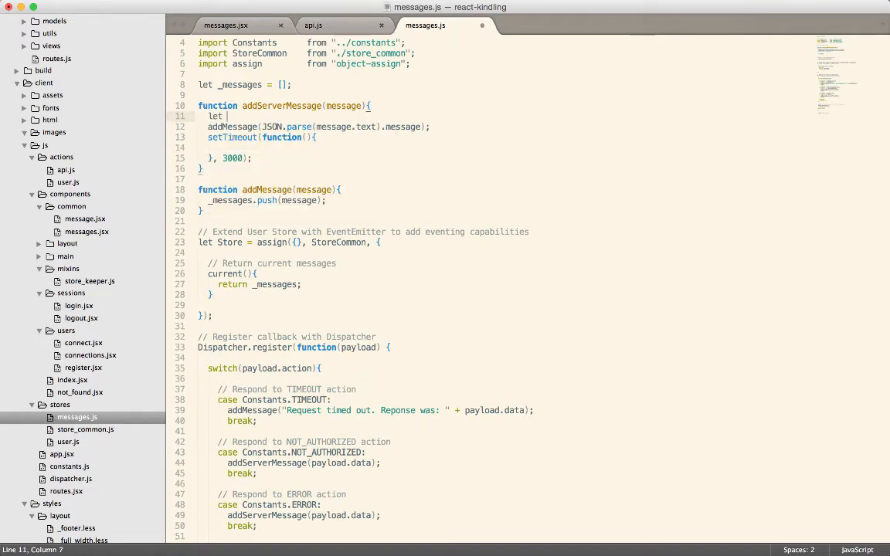
Store the parsed text in 'let msg' and pass msg to addMessage
text(msg)
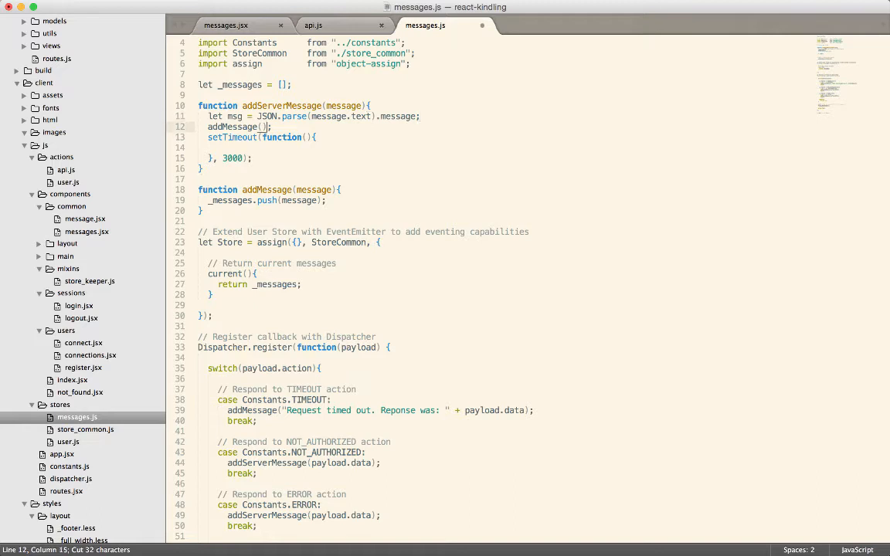
text(msg)
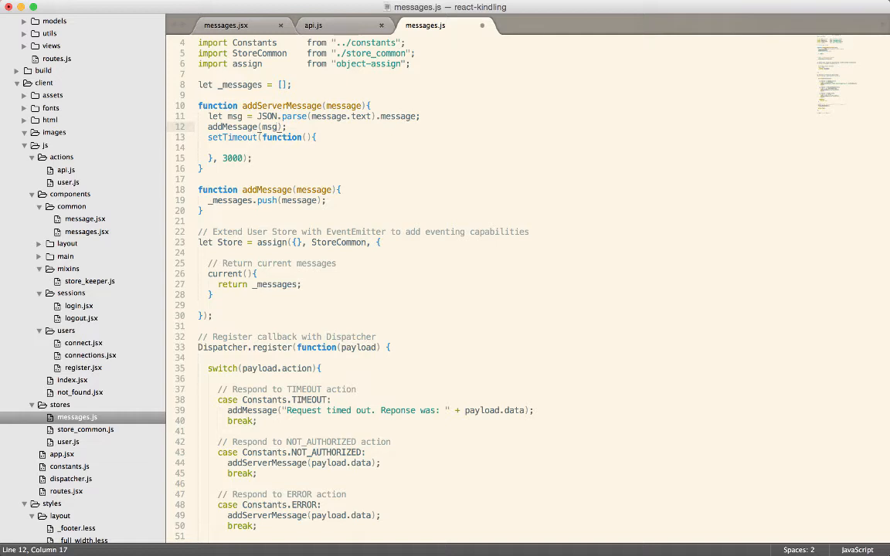
click(224, 147)
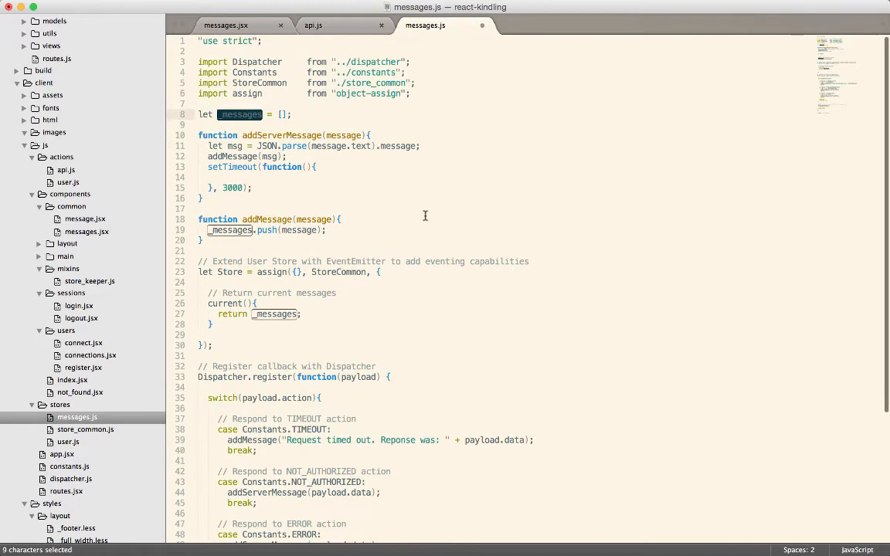
Start a _messages.reject() call inside the setTimeout callback and add an import of _ from lodash
click(219, 177)
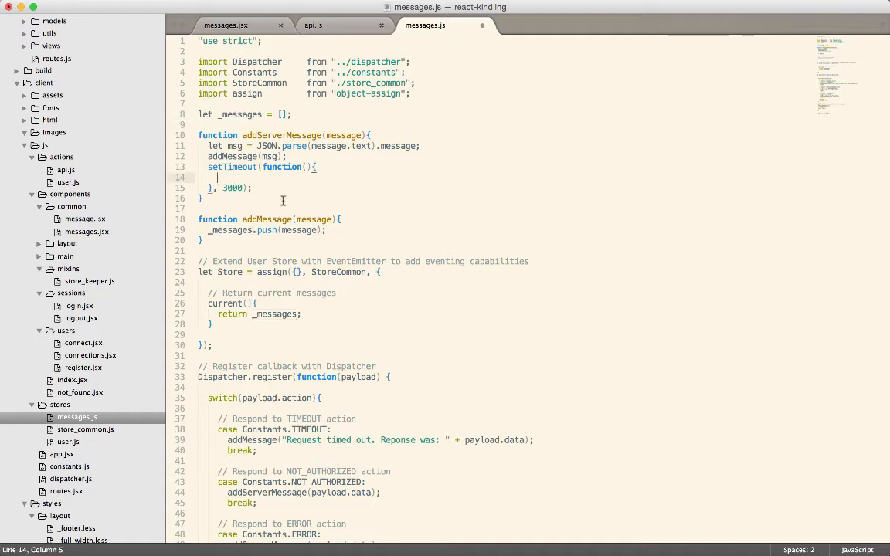
text(_)
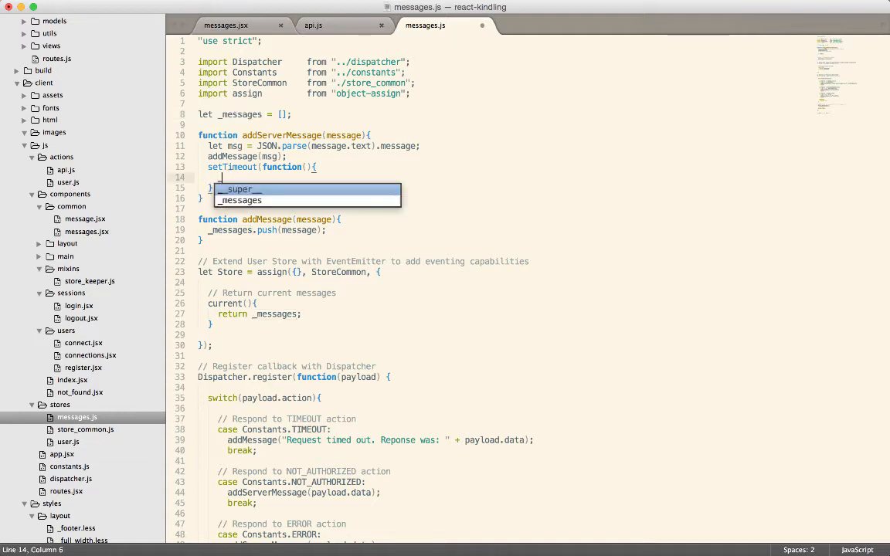
text(_messages.)
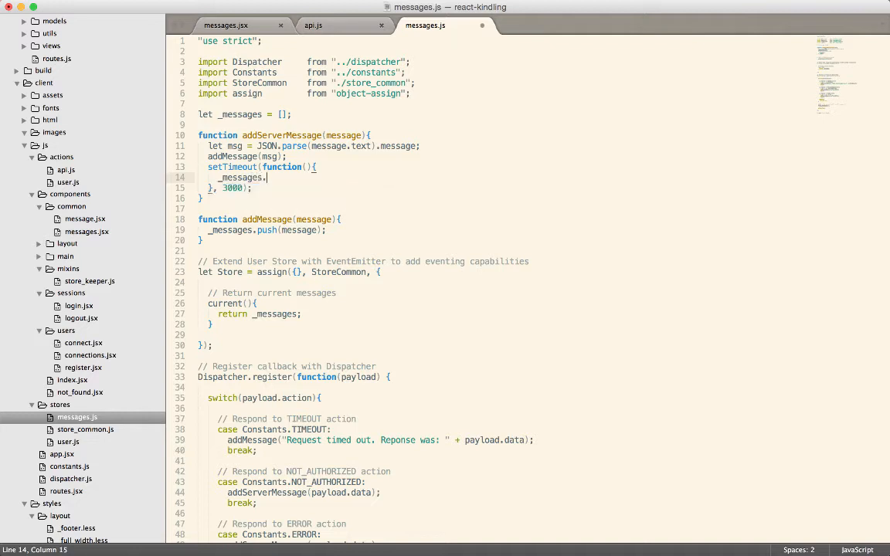
text(rejed)
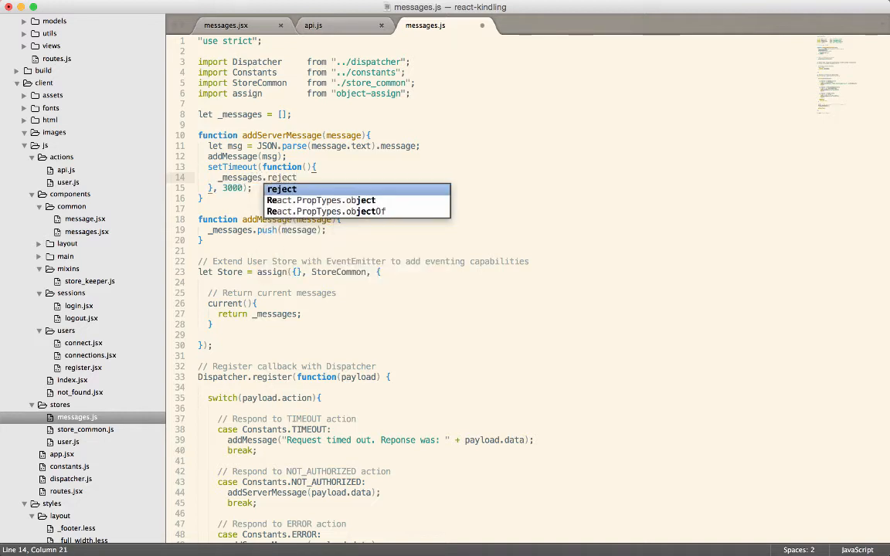
text(()
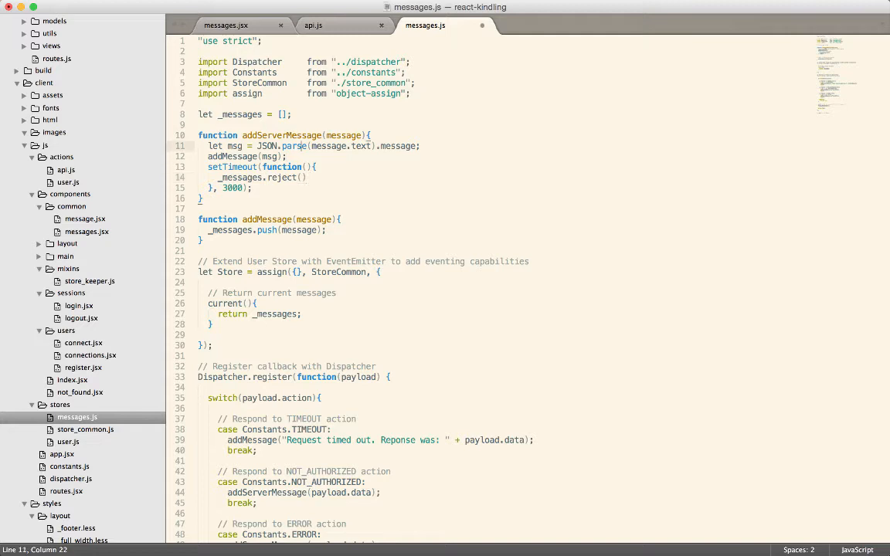
text(import _              from "lodash";)
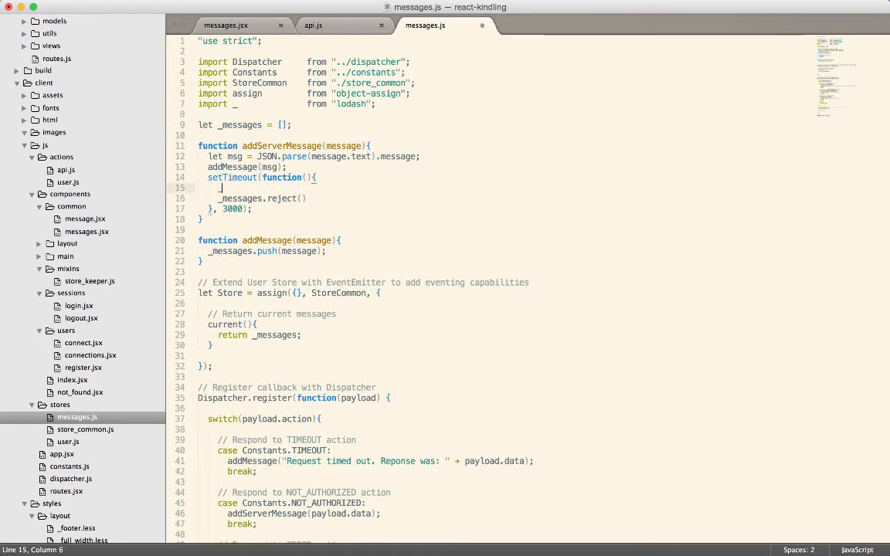
Reassign _messages via _.reject(_messages, function(msg){ return msg == message; }) and save
text(_)
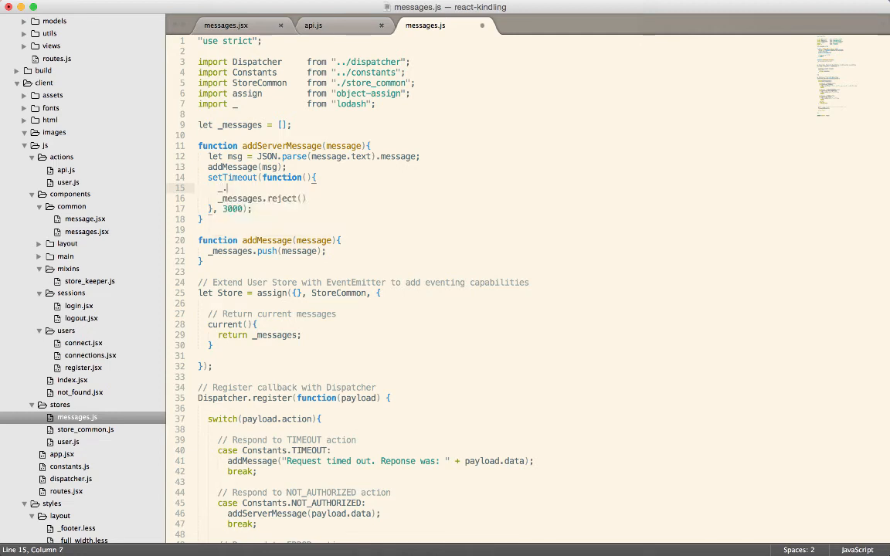
text(j)
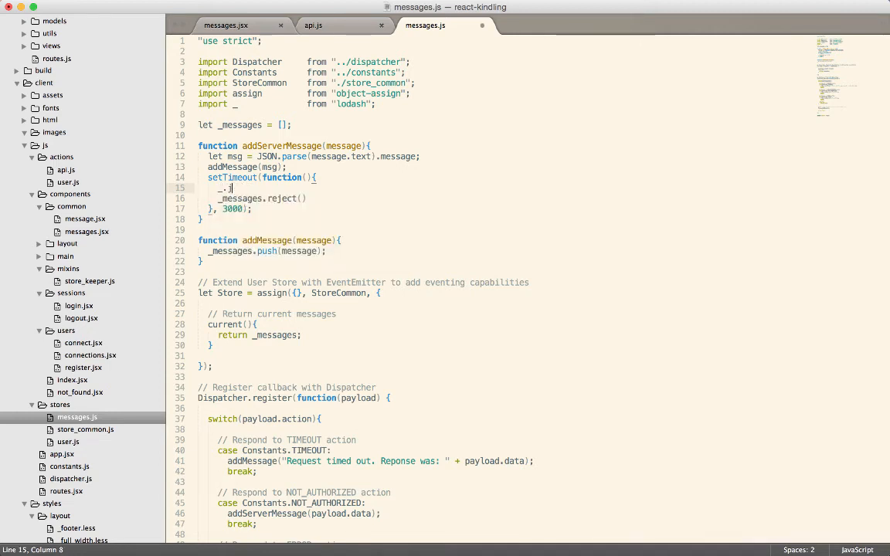
text(reject(_messages, function(){)
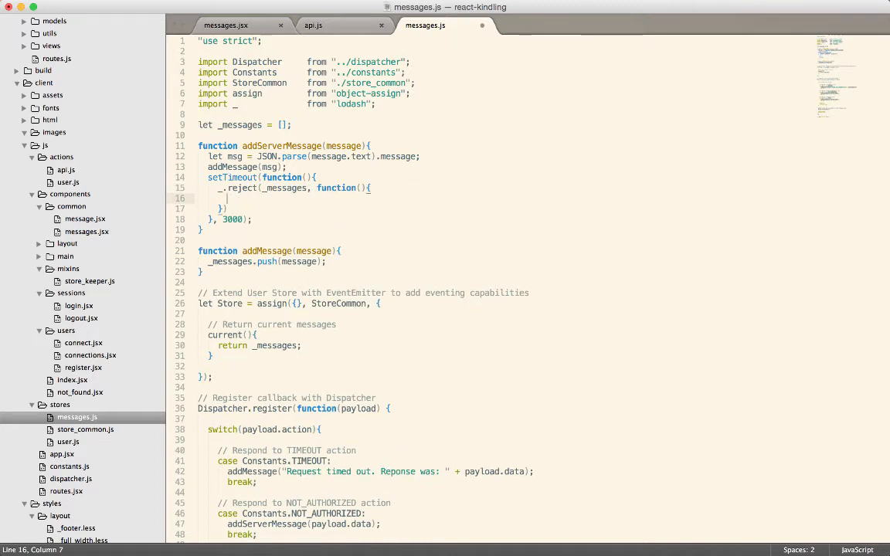
text(return)
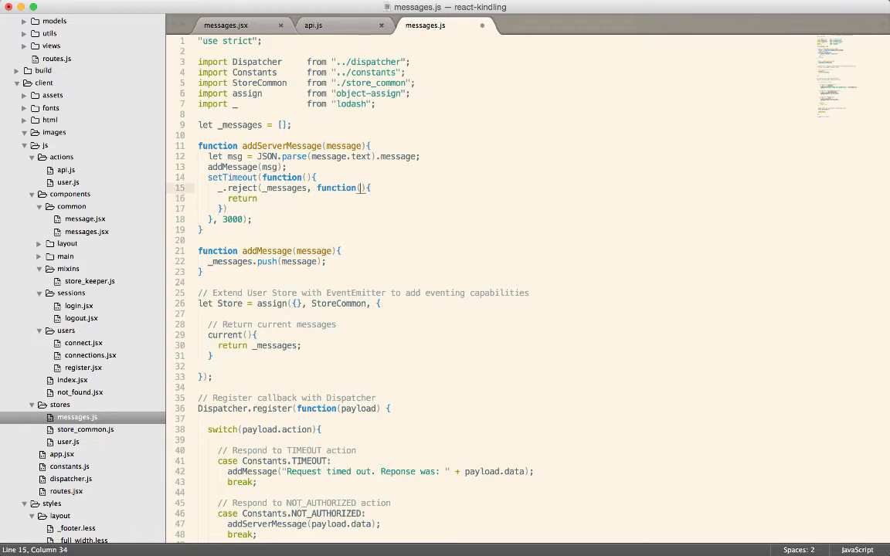
text(msg)
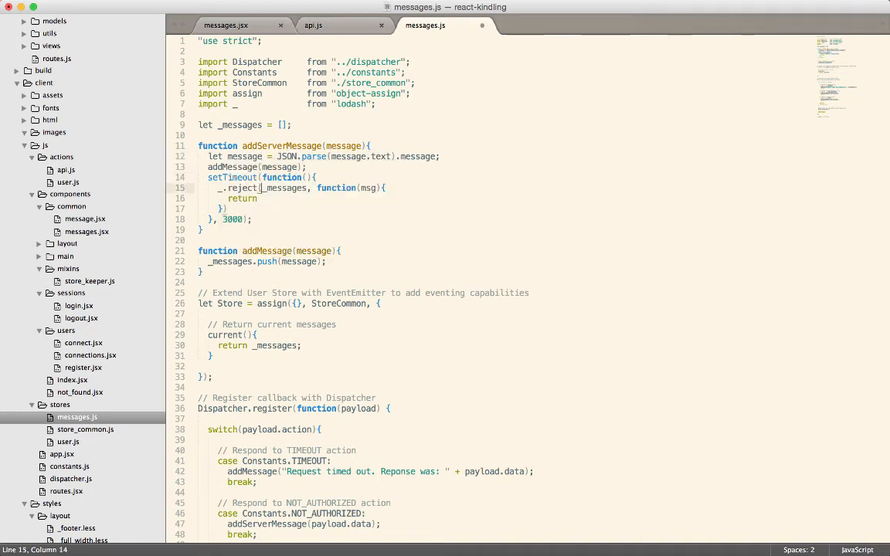
text(msg == message;)
text(_messages = )
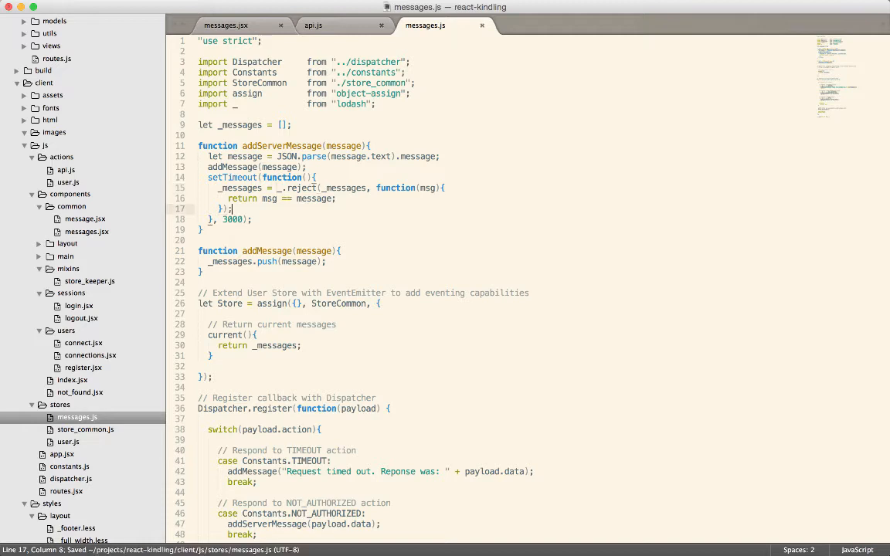
drag(207, 177, 253, 219)
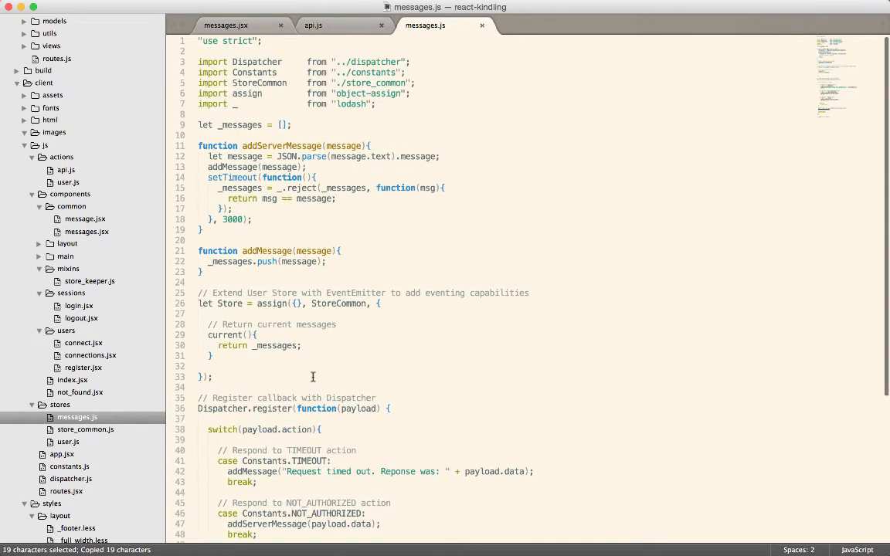
Add a Store.emitChange() call after the reject block in the timeout callback
scroll(down, 3)
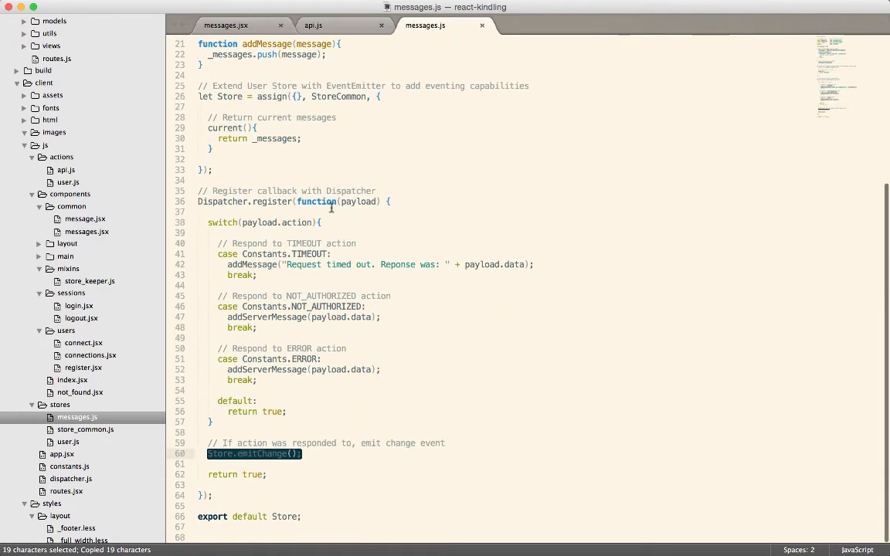
double_click(262, 453)
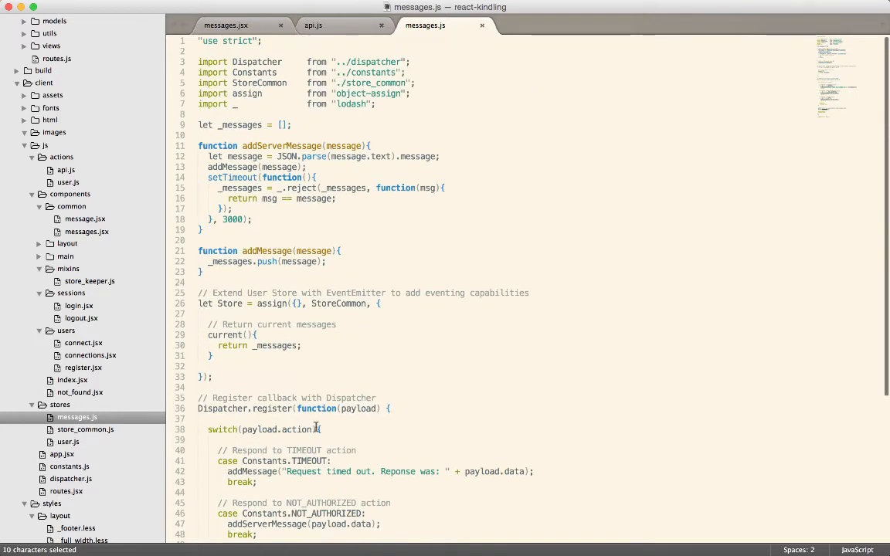
click(231, 209)
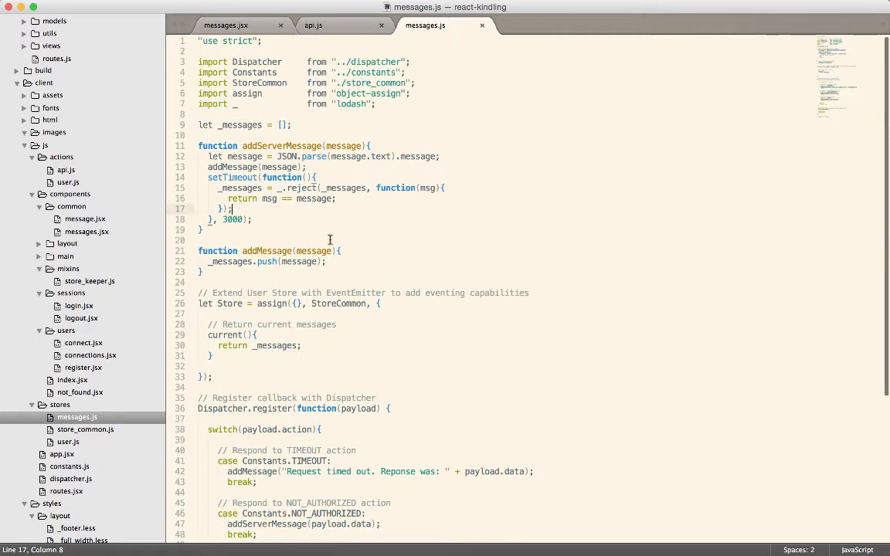
text(Store.emitChange();)
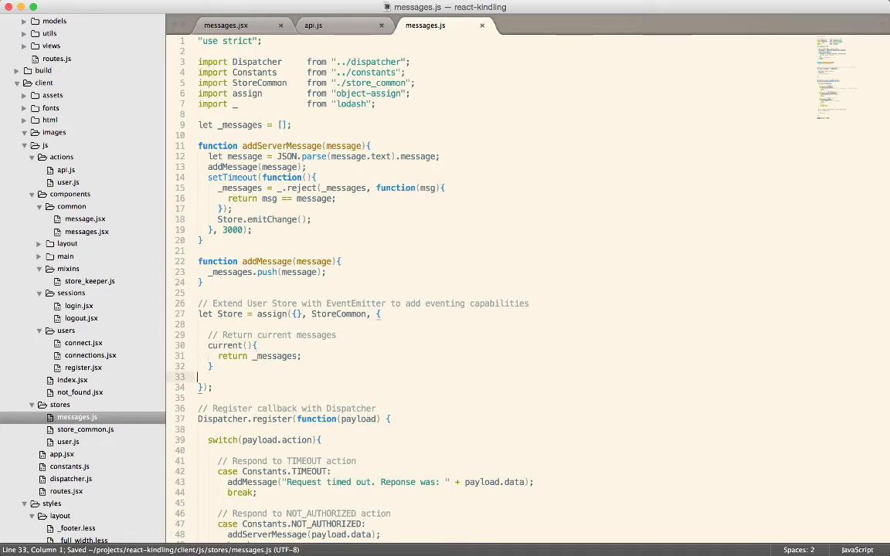
Review addServerMessage and the emitChange call, save the file, and check the login page in the browser
double_click(281, 146)
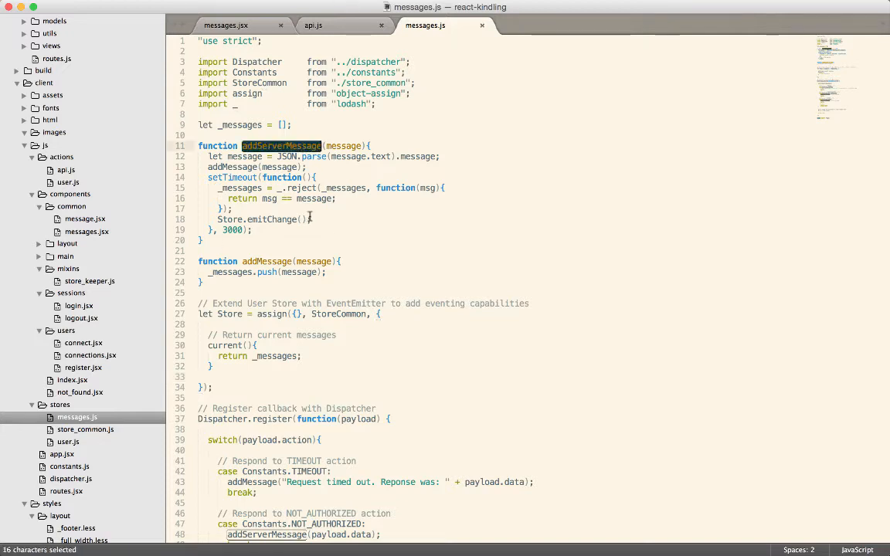
mouse_move(319, 188)
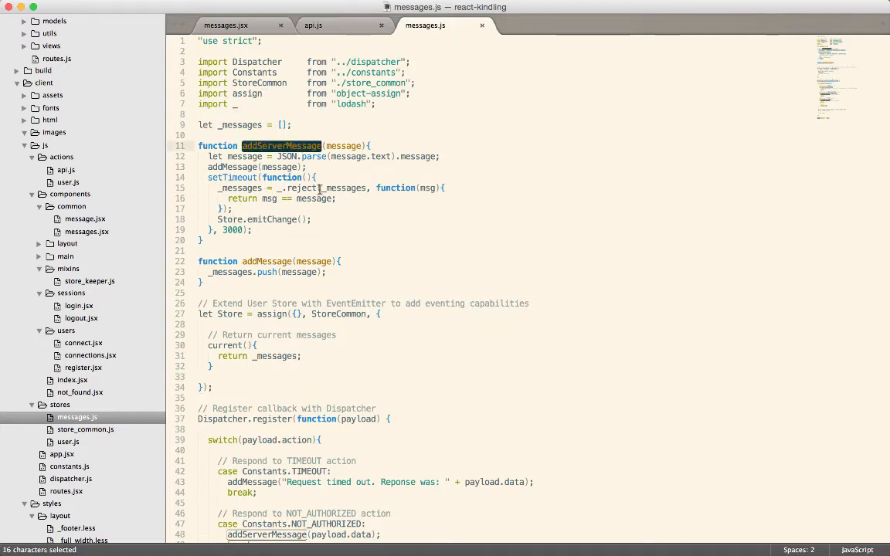
double_click(232, 230)
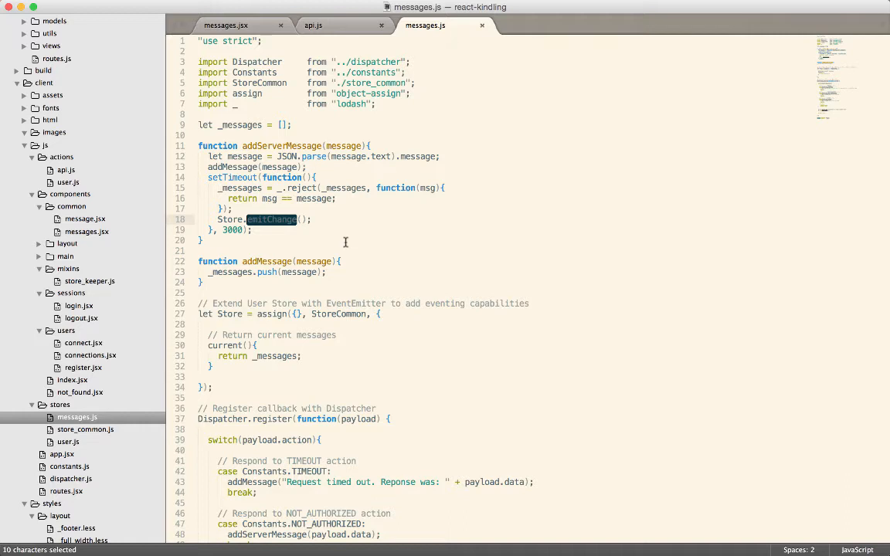
key(cmd+s)
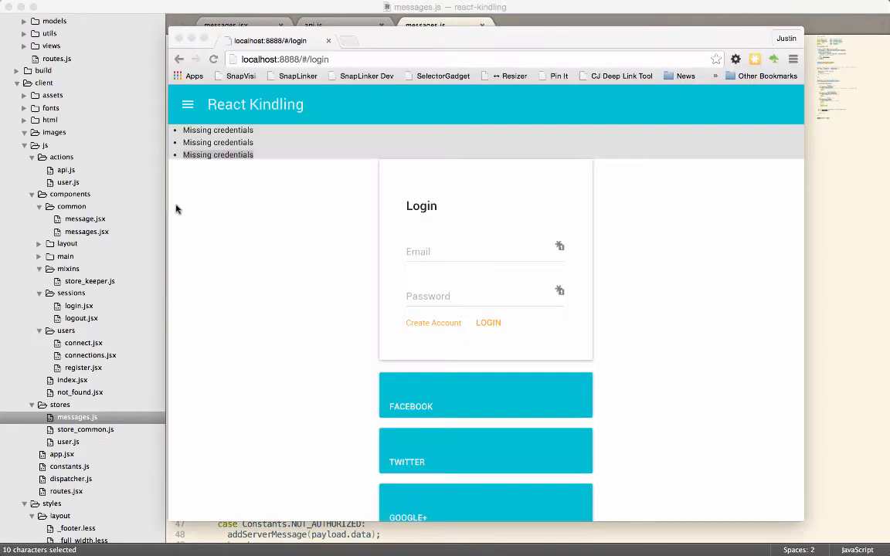
scroll(down, 3)
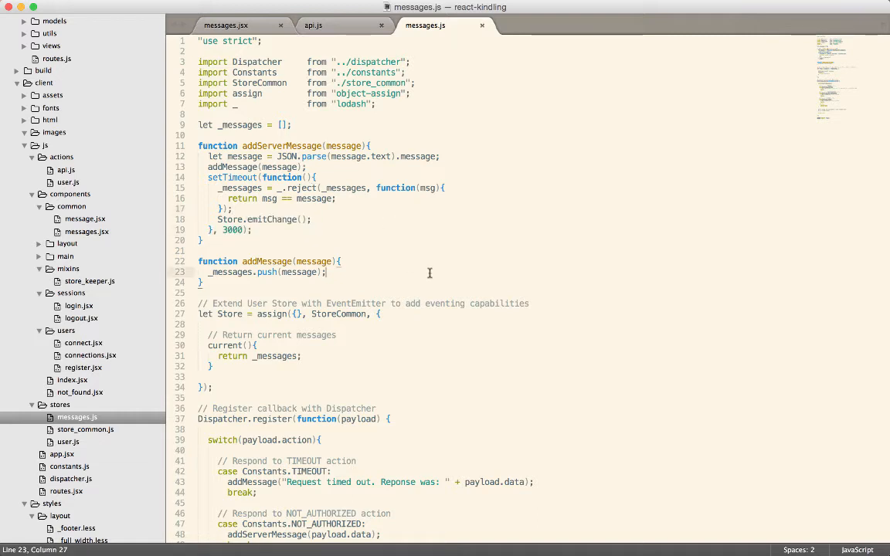
Rename the store object to MessagesStore in its declaration and emitChange calls, and save
double_click(230, 219)
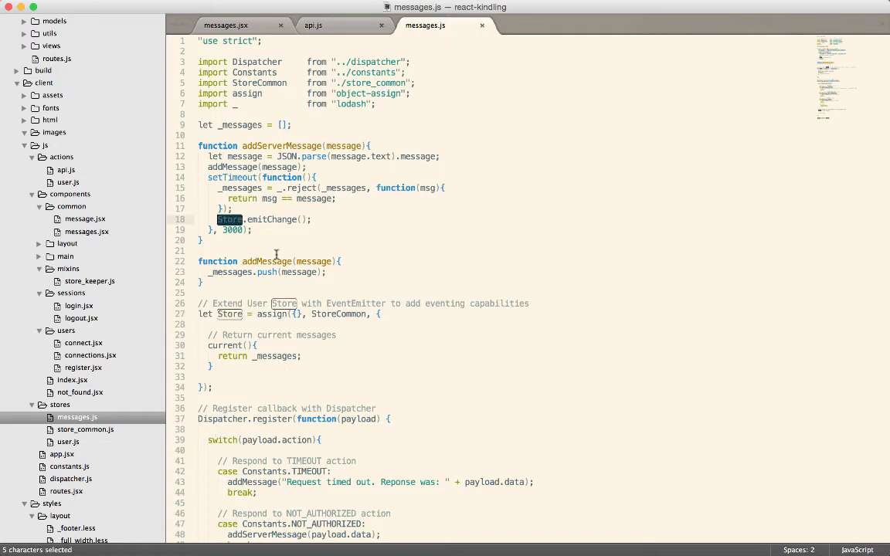
scroll(down, 3)
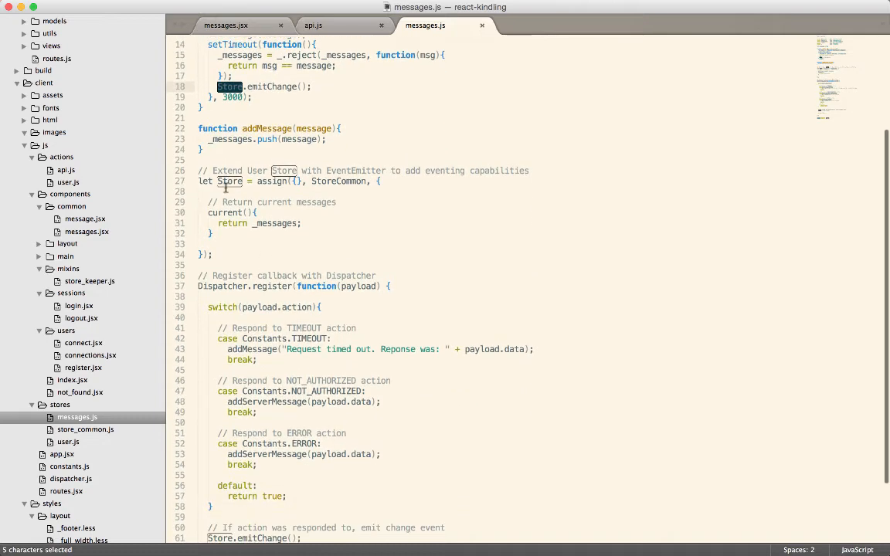
scroll(down, 3)
text(Messages)
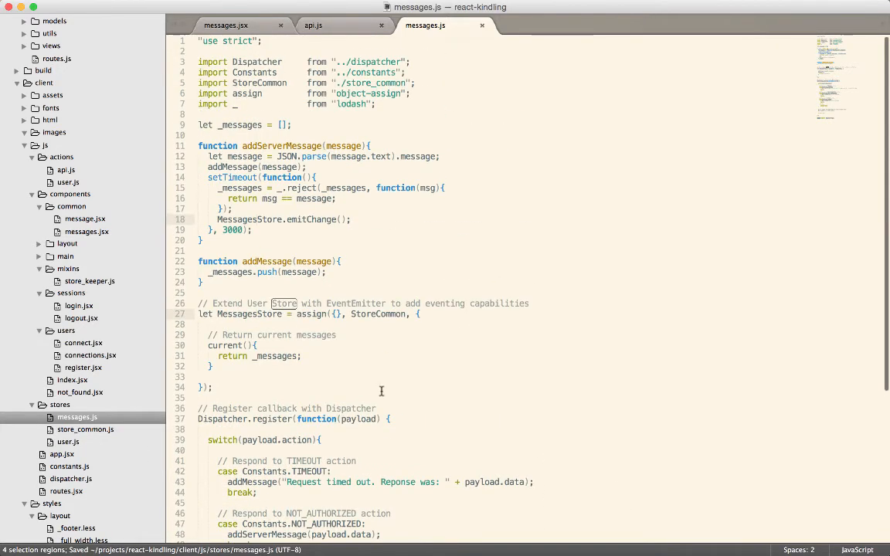
double_click(249, 313)
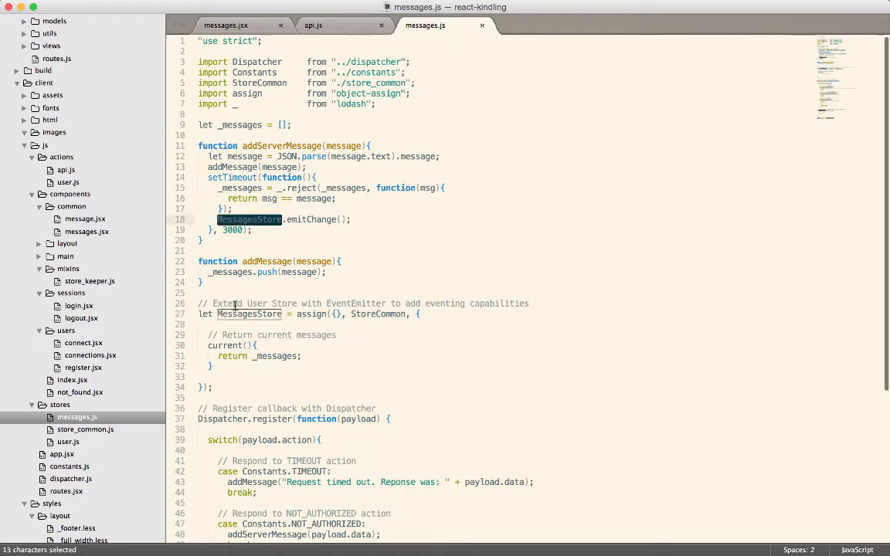
mouse_move(351, 338)
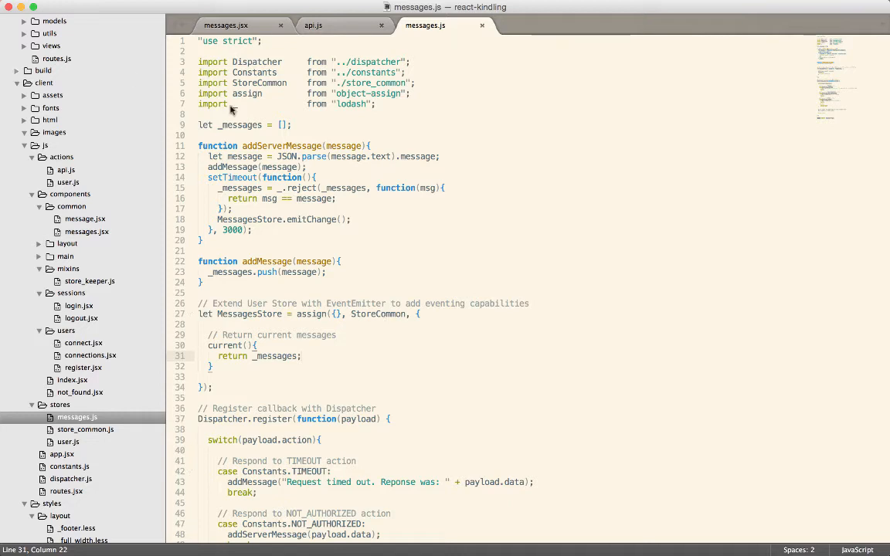
Review messages.jsx's getState returning Messages.current() and its render mapping state.messages
click(225, 24)
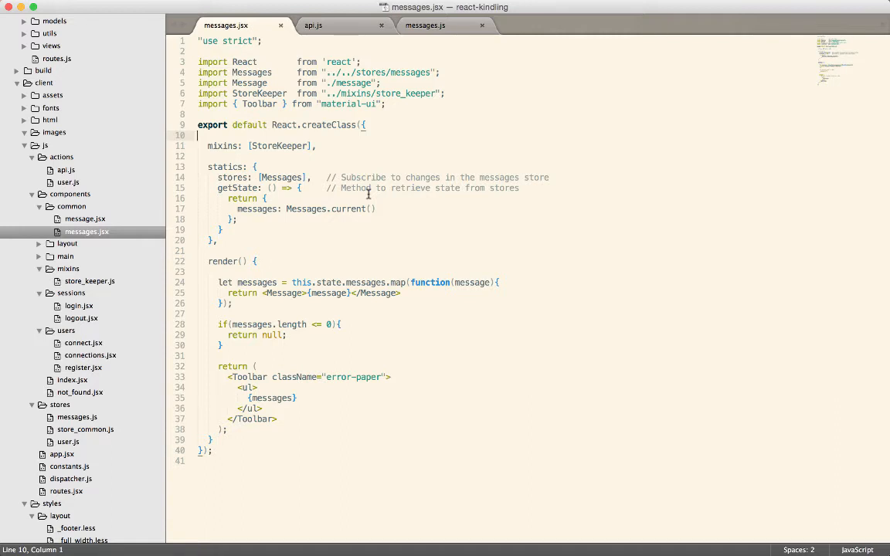
mouse_move(605, 213)
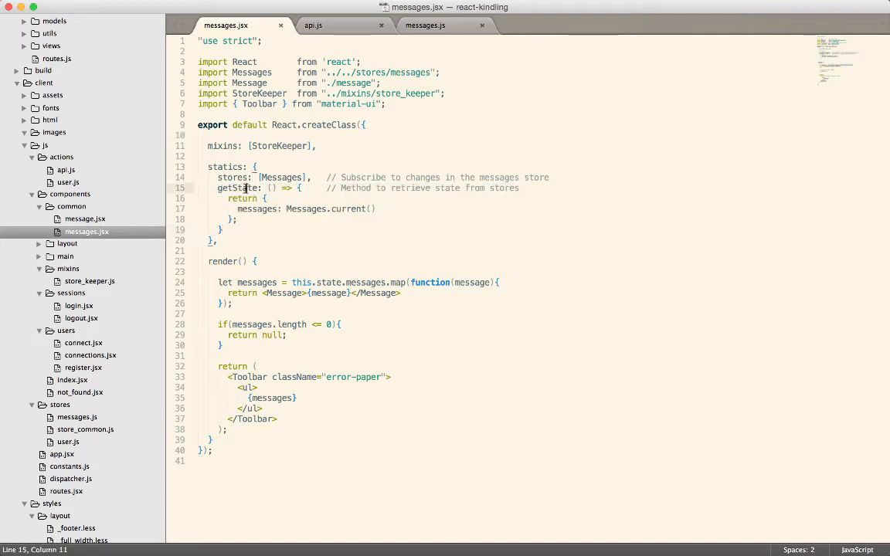
double_click(348, 209)
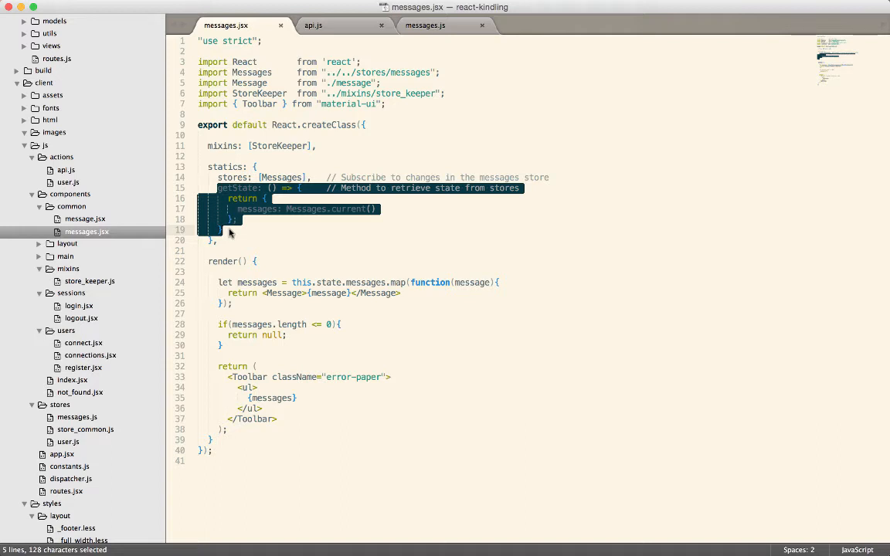
double_click(348, 209)
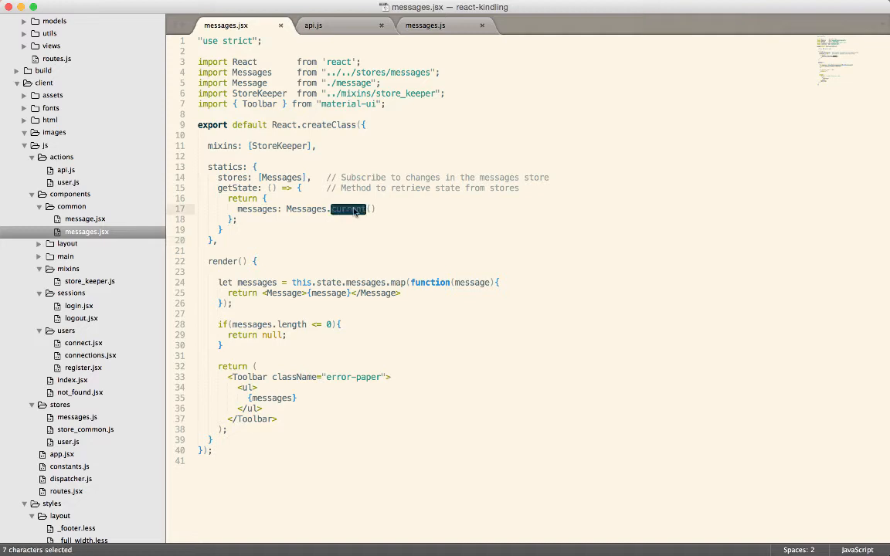
text(top)
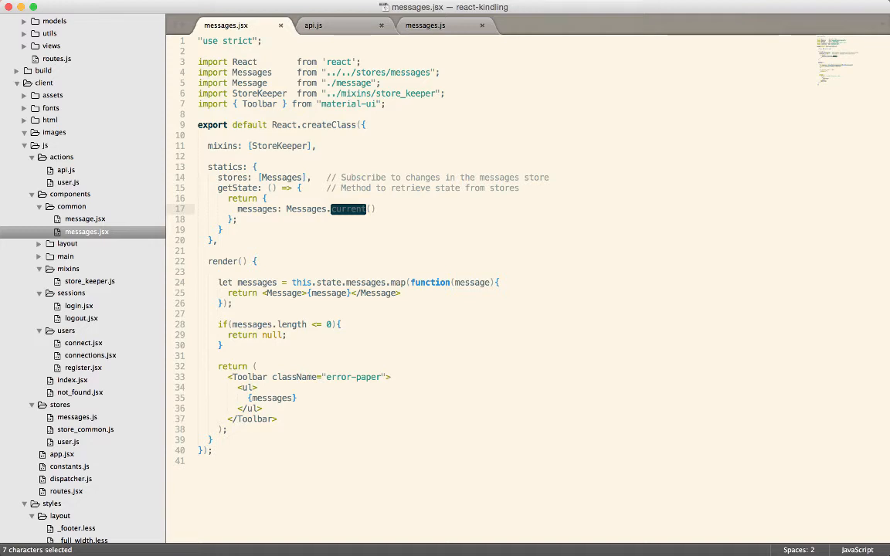
click(395, 200)
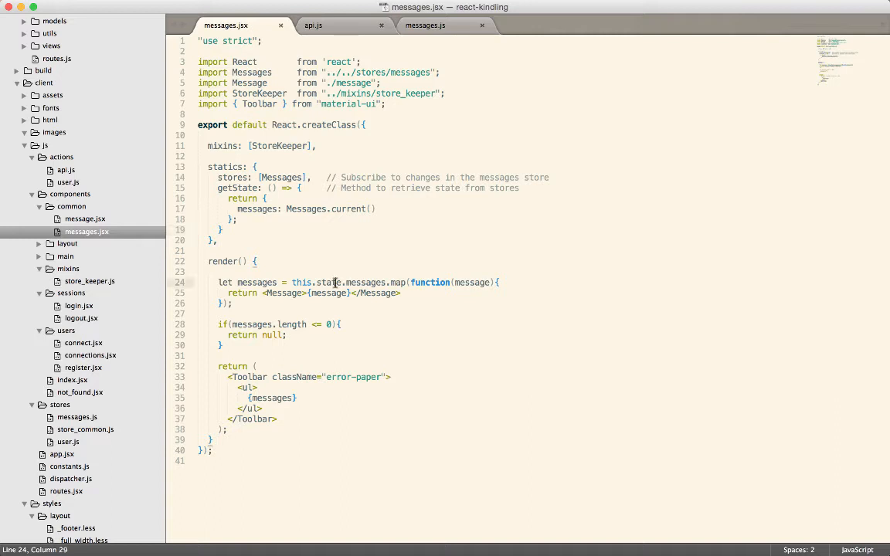
Make render map this.props.messages, cut out the mixins and statics block, and save messages.jsx
double_click(327, 282)
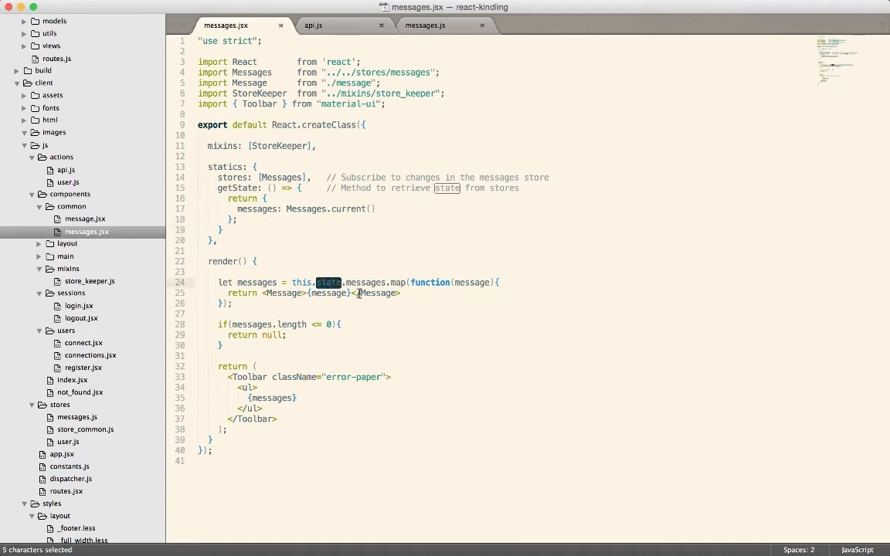
text(props)
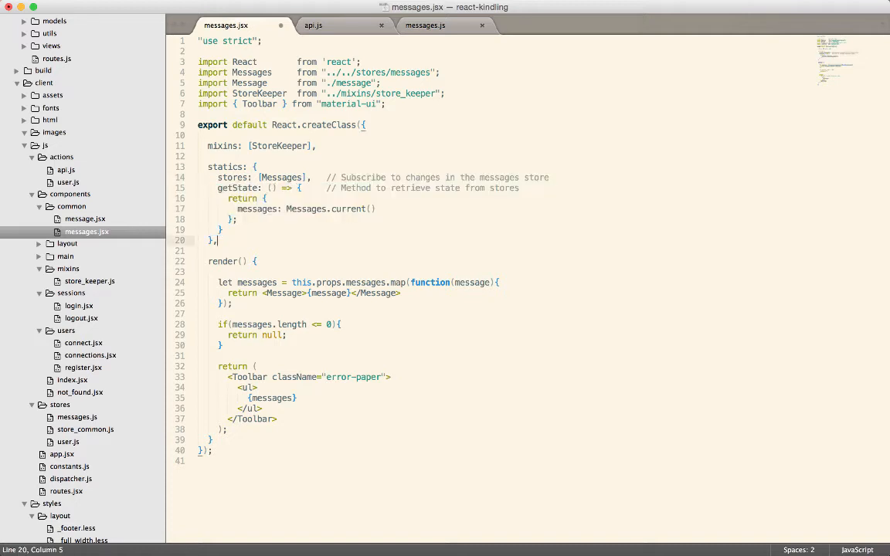
drag(207, 167, 218, 240)
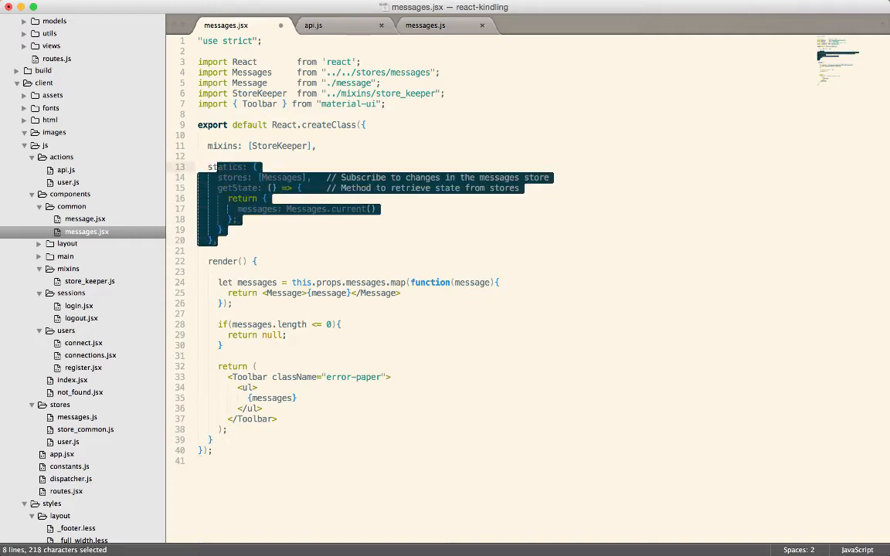
key(Cmd+X)
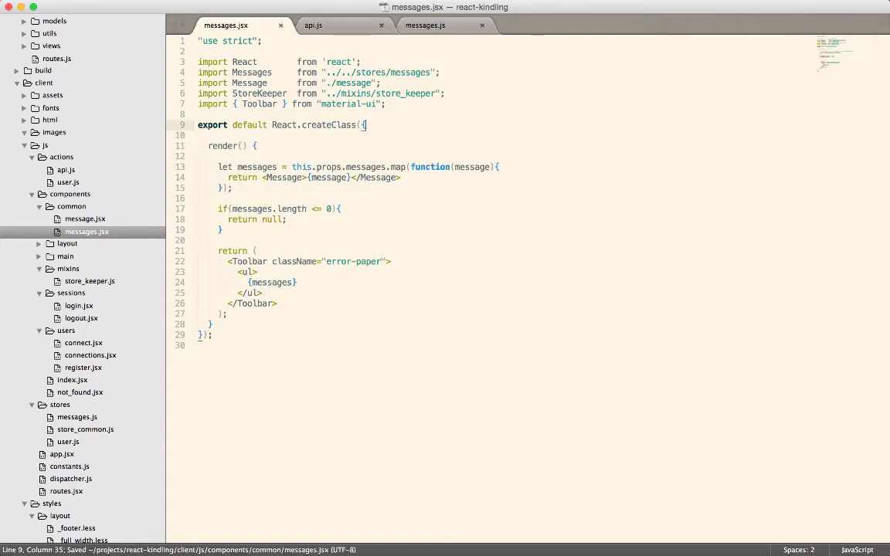
double_click(365, 167)
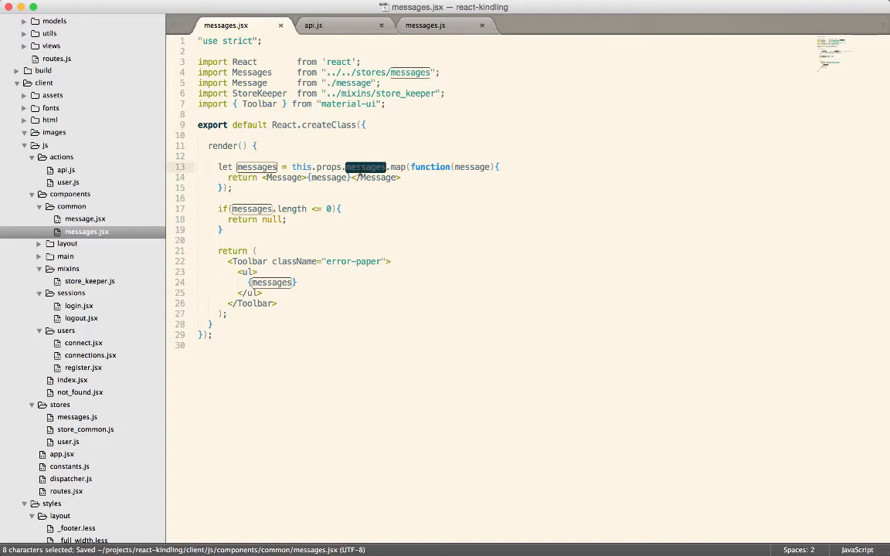
mouse_move(299, 374)
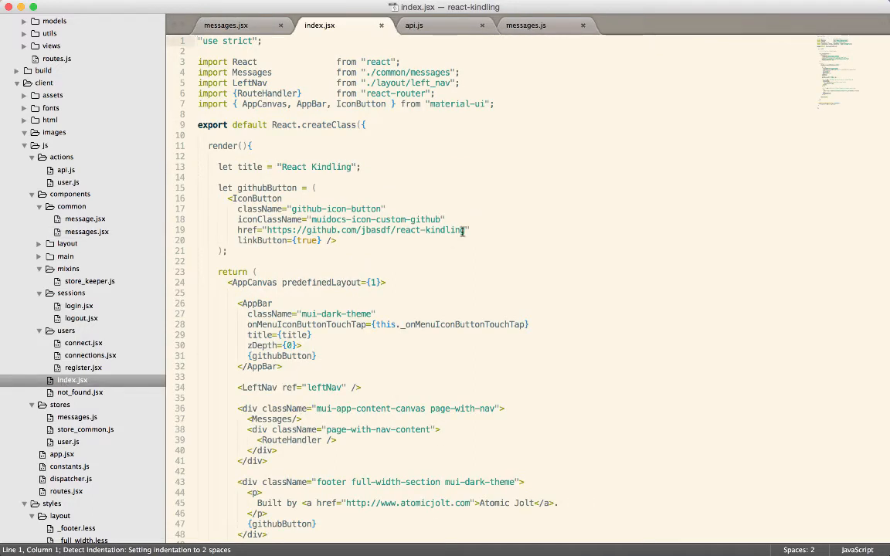
Paste the StoreKeeper mixin and statics into index.jsx and begin a messages= prop on the Messages element
scroll(down, 3)
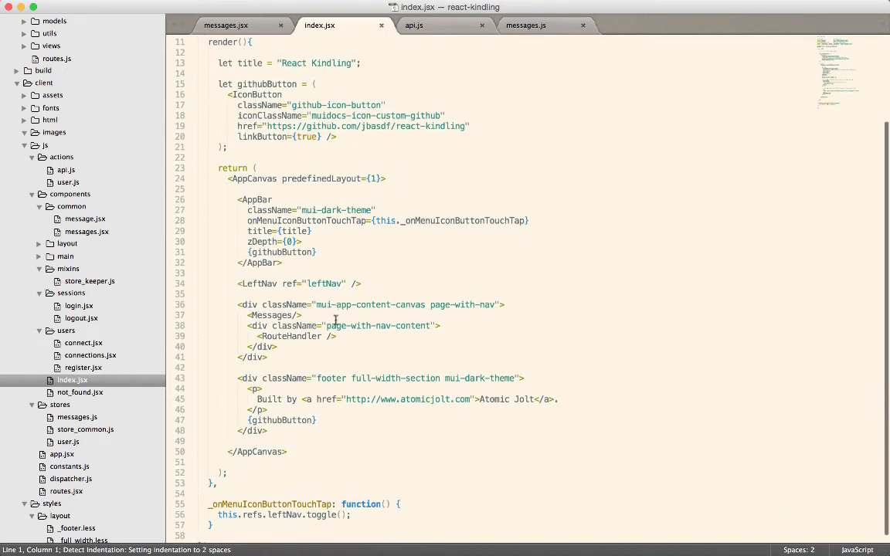
double_click(272, 315)
text( m)
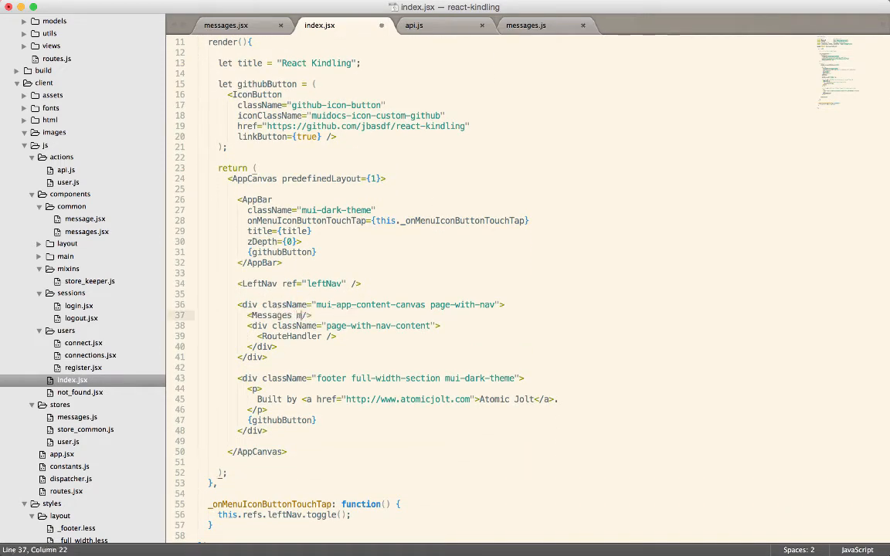
text(essages={this.)
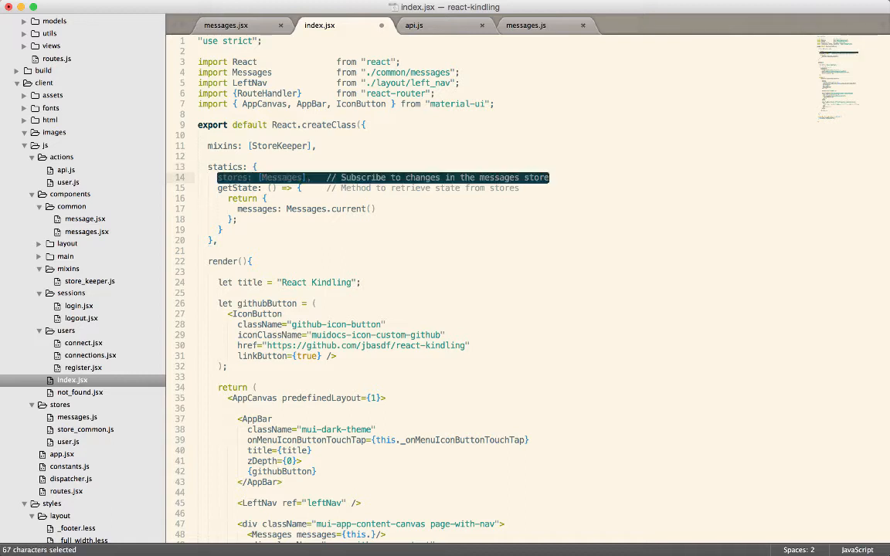
Pass this.state.topMessages as the Messages element's messages prop and rename the getState key to topMessages
click(239, 210)
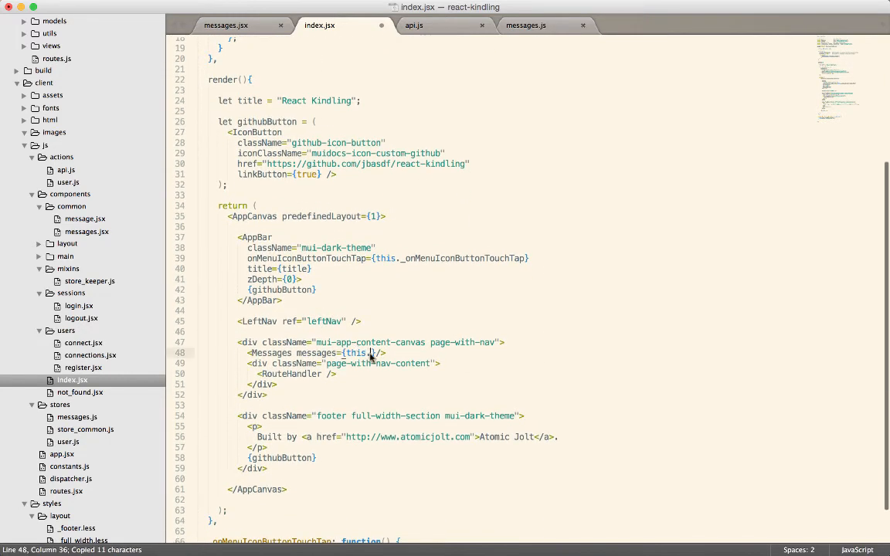
text(.state.topMessages)
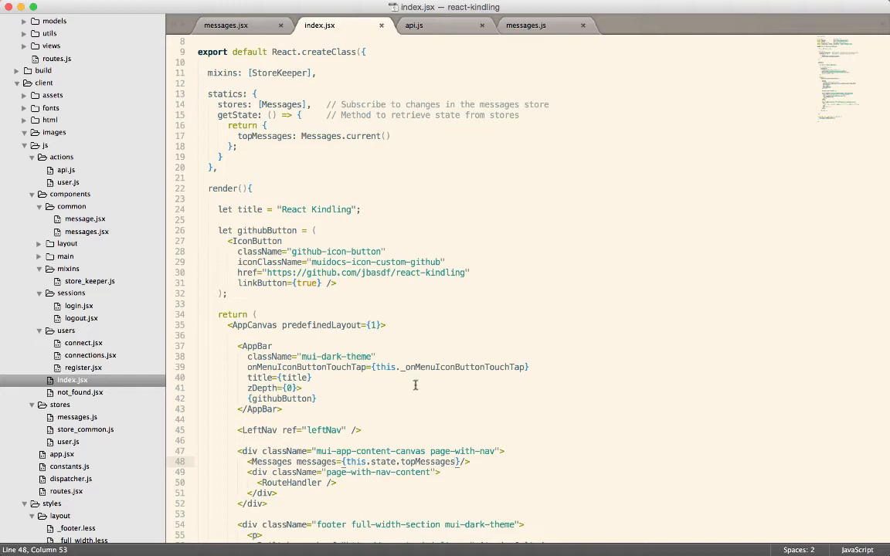
double_click(282, 104)
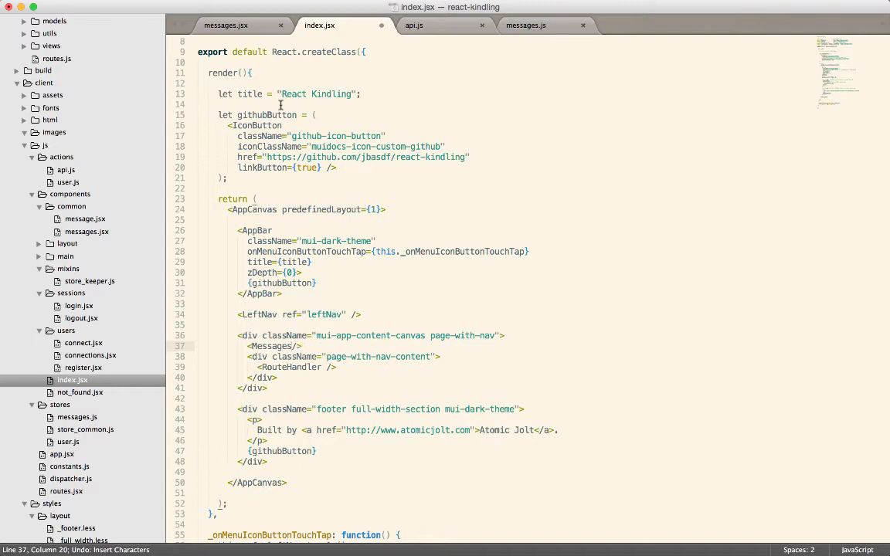
Undo the store edits in index.jsx and flip between index.jsx and messages.js, ending on the messages store
click(525, 24)
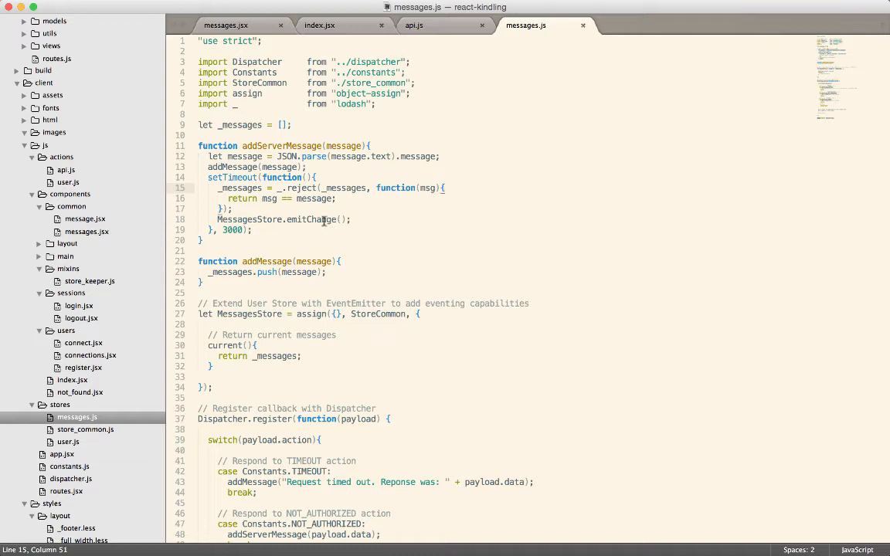
double_click(310, 219)
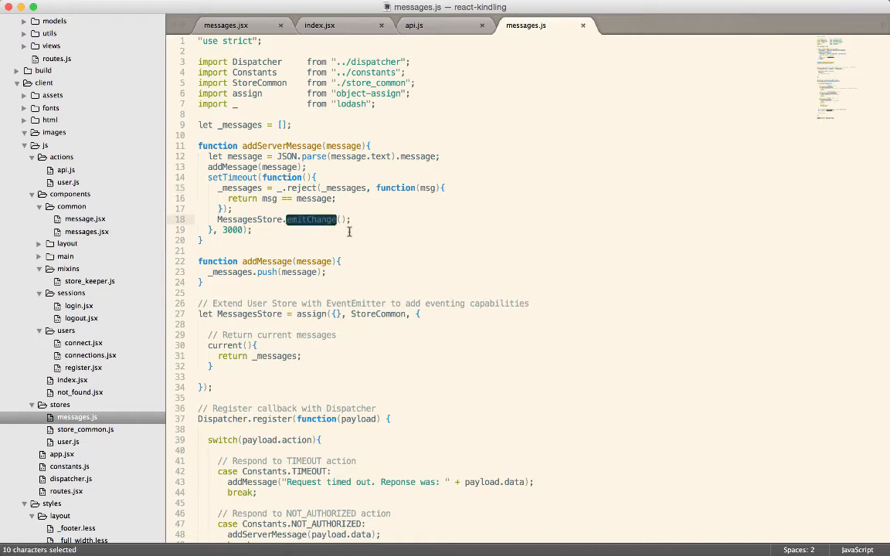
click(252, 229)
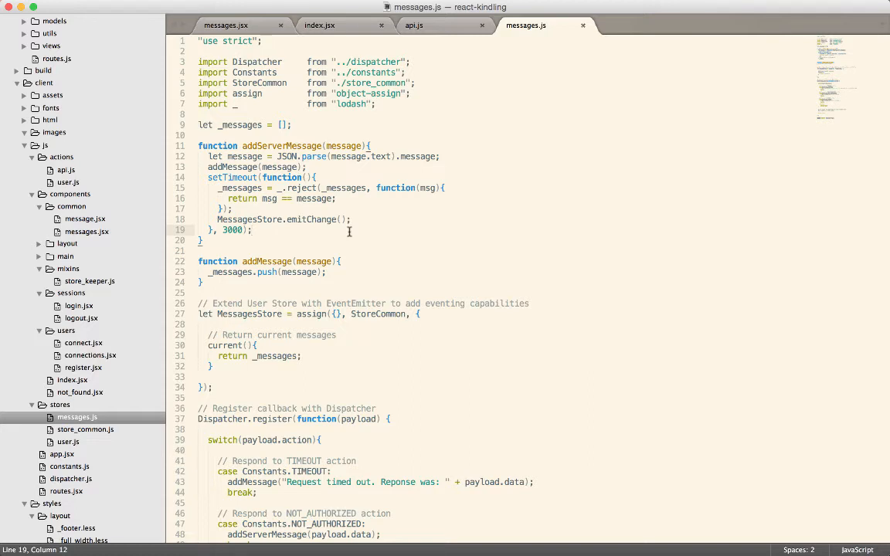
click(319, 25)
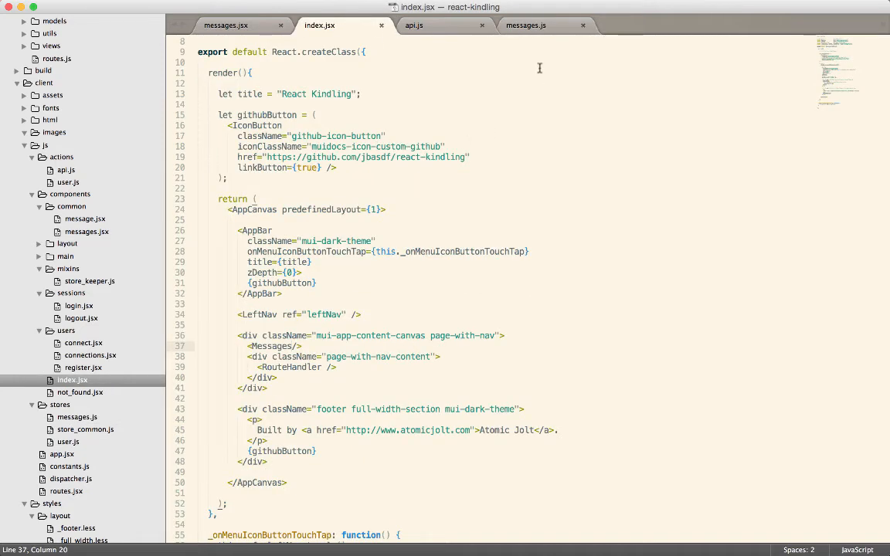
click(526, 25)
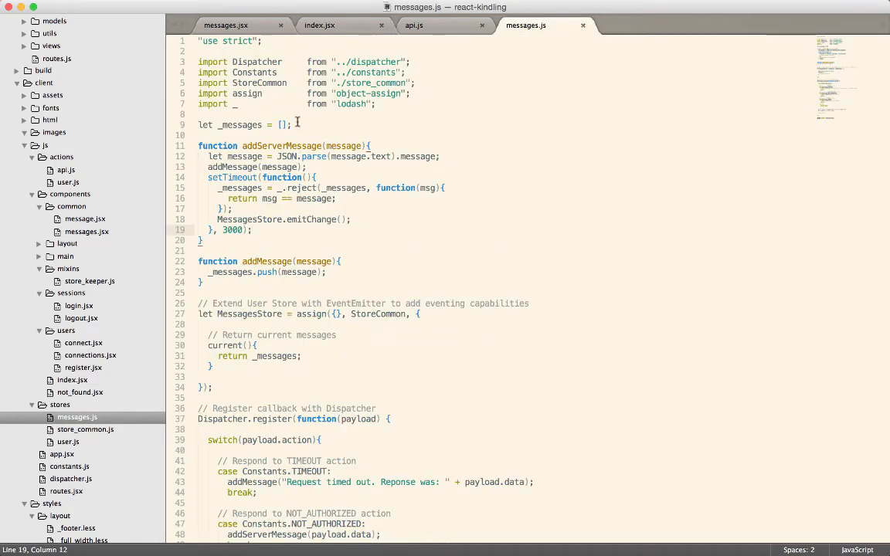
click(319, 25)
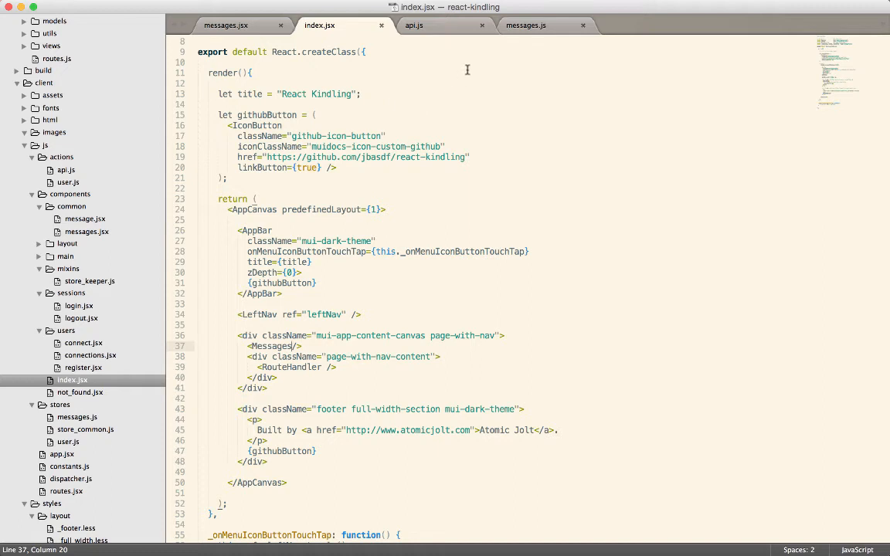
click(525, 25)
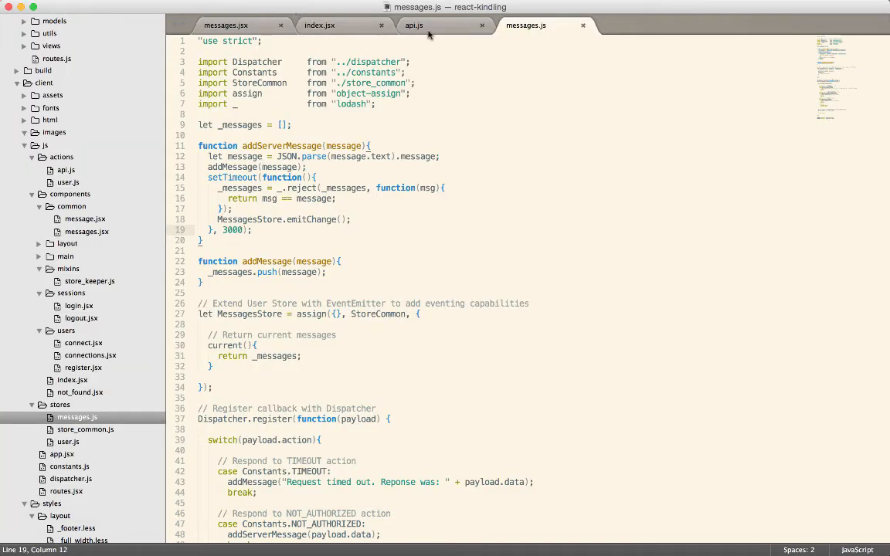
Submit the login form with empty fields in Chrome and watch the Missing credentials notice disappear
click(226, 25)
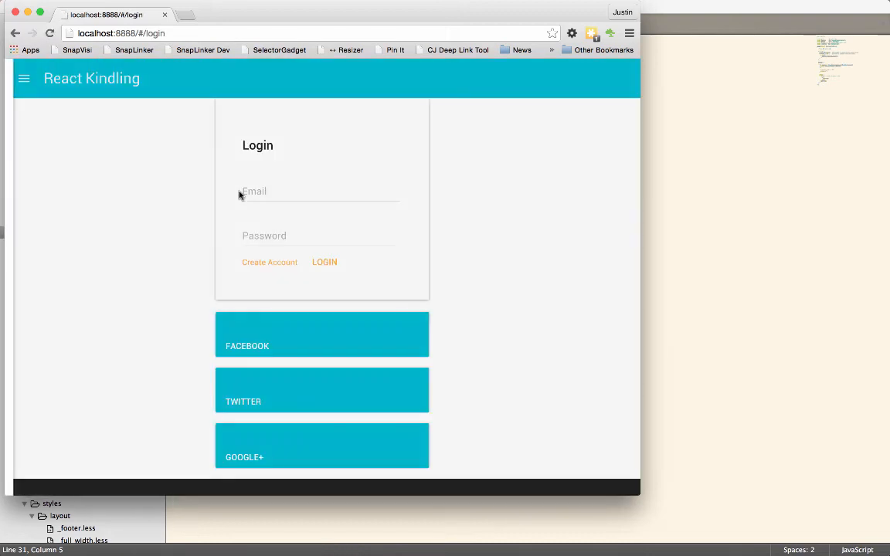
click(325, 262)
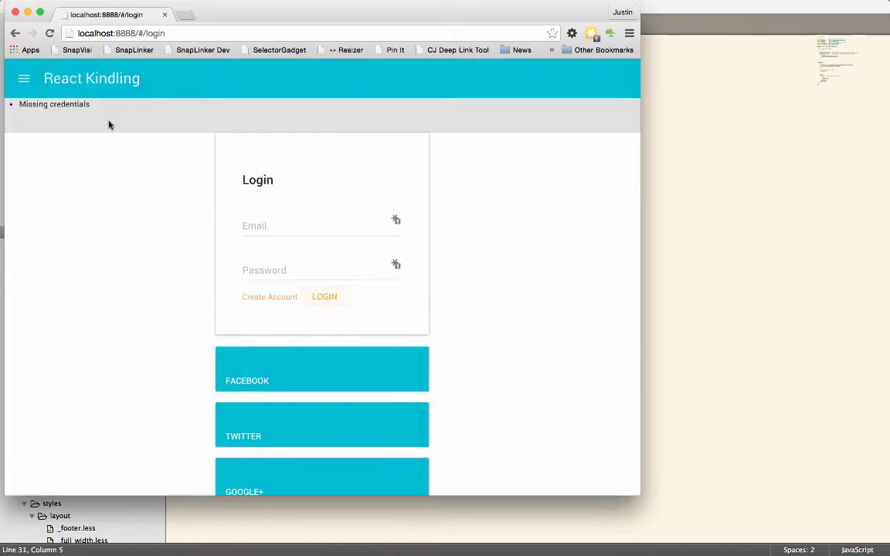
mouse_move(200, 222)
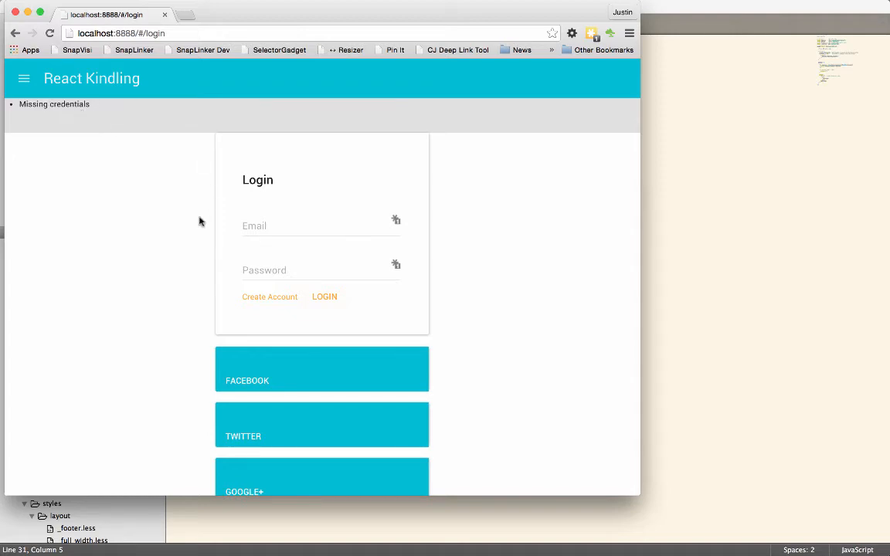
scroll(down, 3)
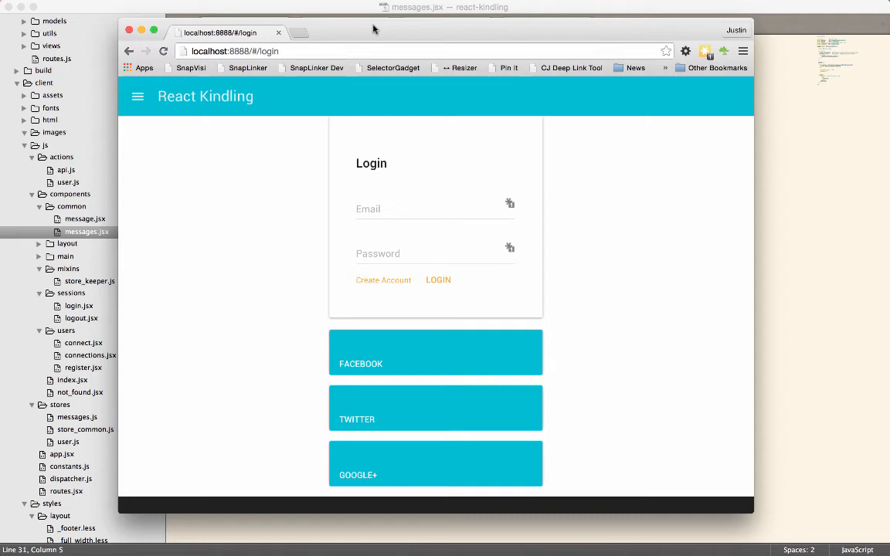
mouse_move(358, 129)
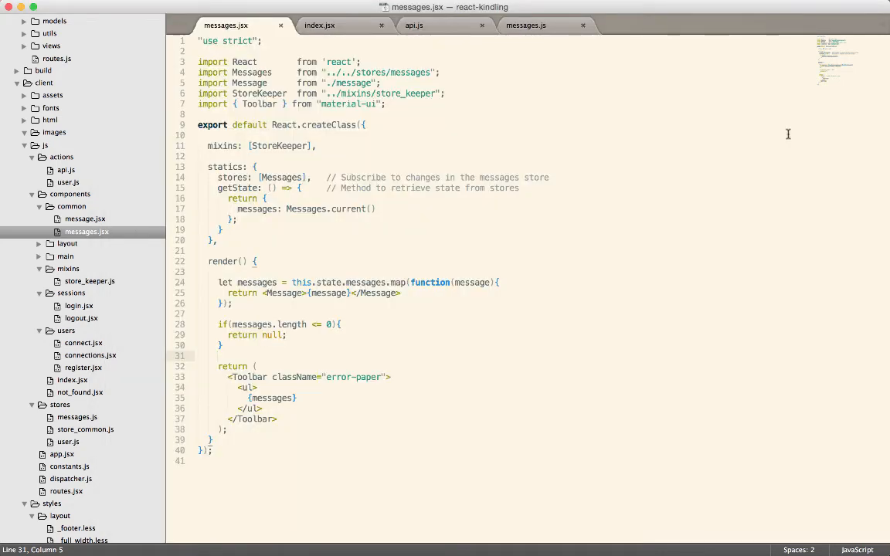
Review the messages store's setTimeout call and the api actions file, then return to the messages store
click(525, 25)
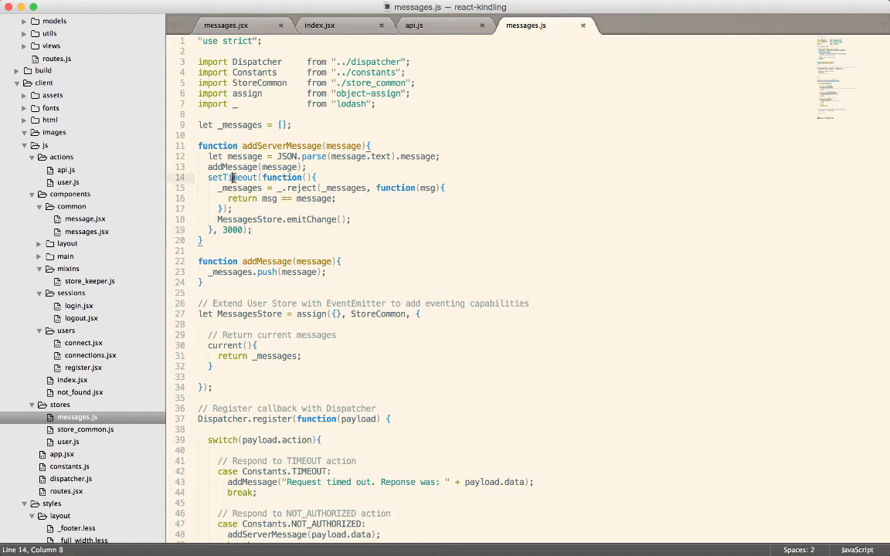
double_click(232, 177)
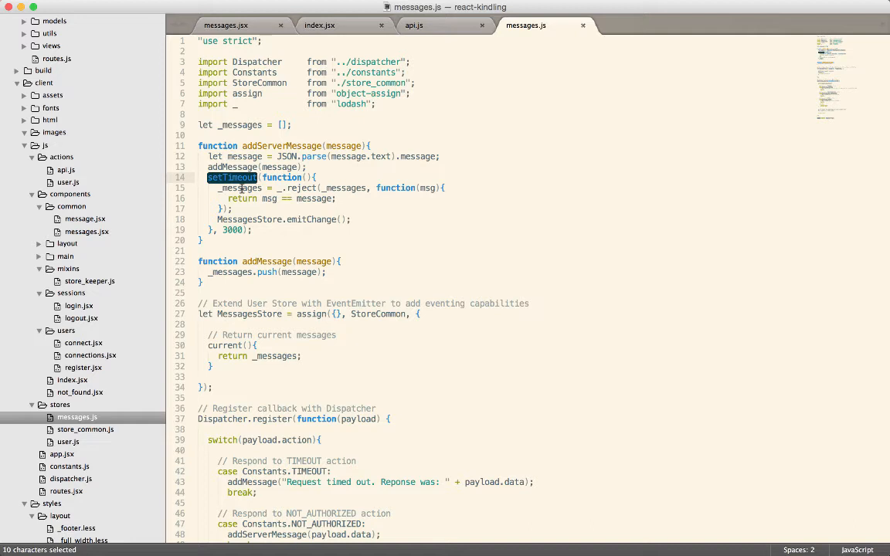
click(413, 25)
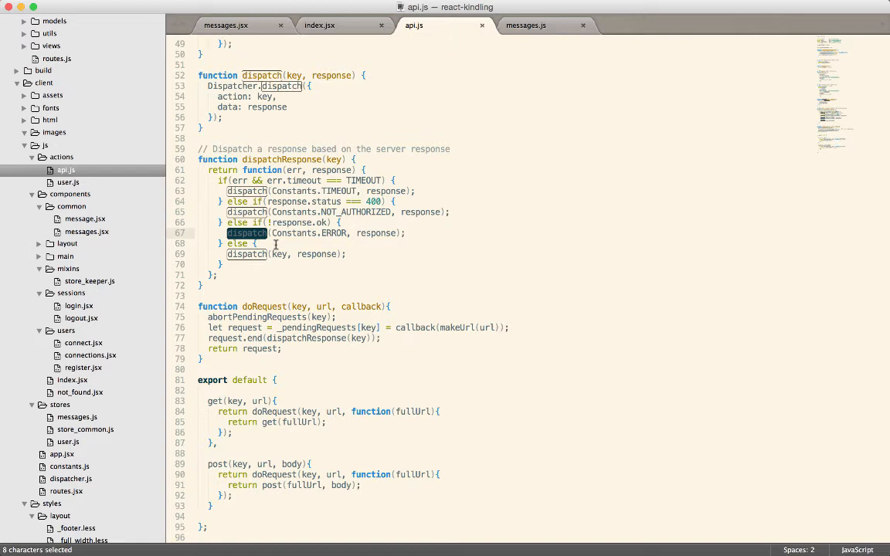
click(526, 25)
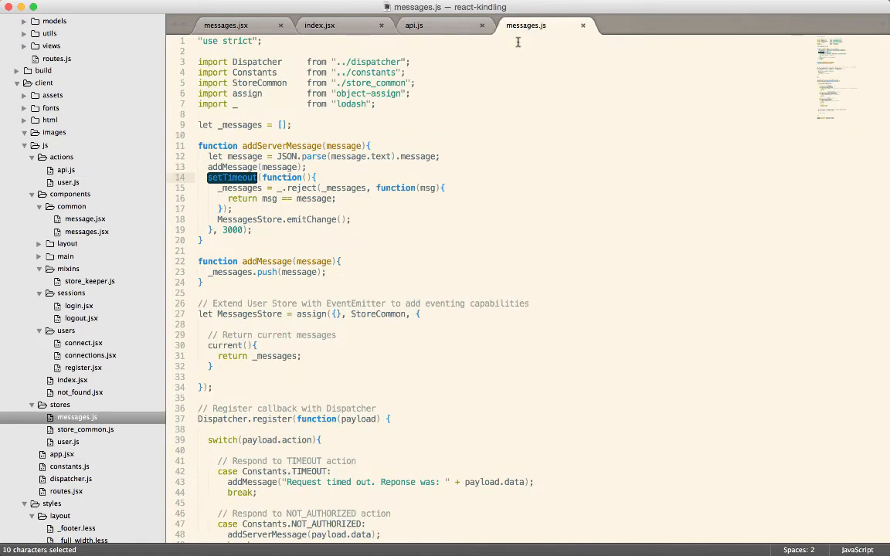
click(209, 177)
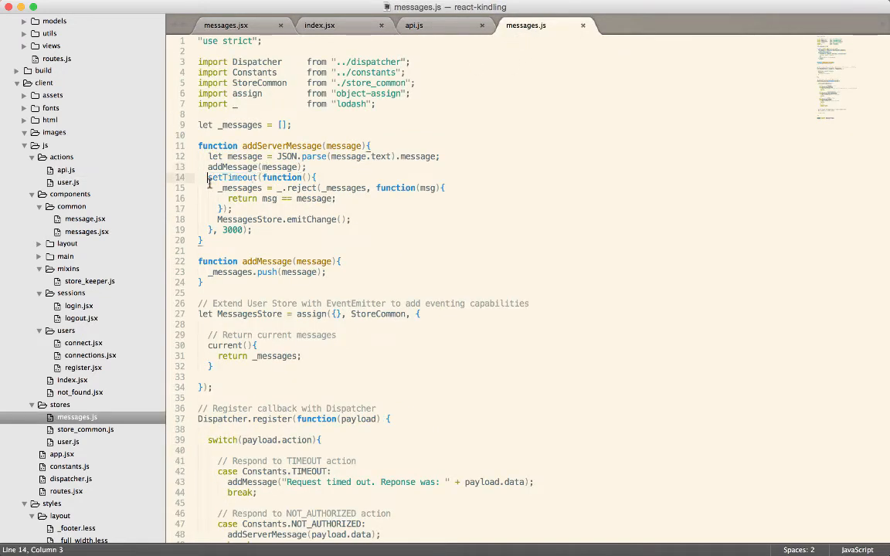
drag(207, 176, 255, 230)
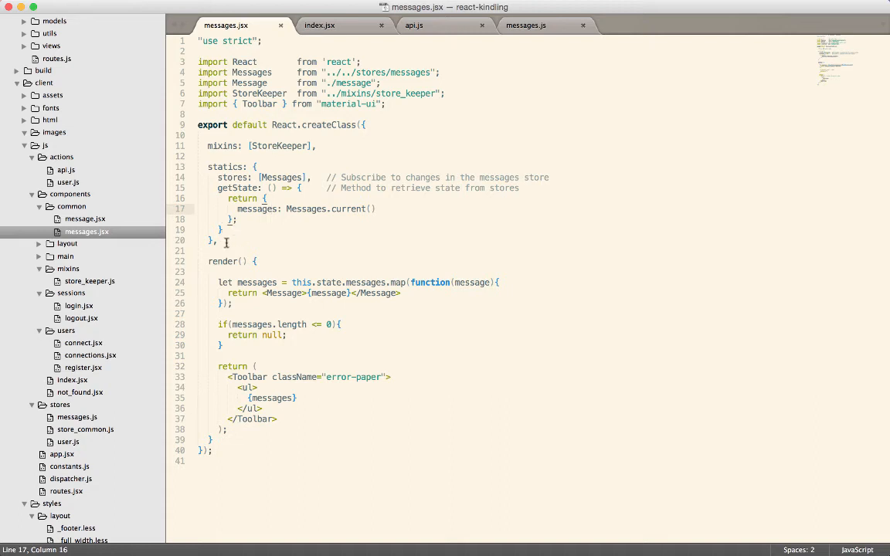
Make render read this.props.messages and cut the mixins/statics store block out of messages.jsx
double_click(327, 282)
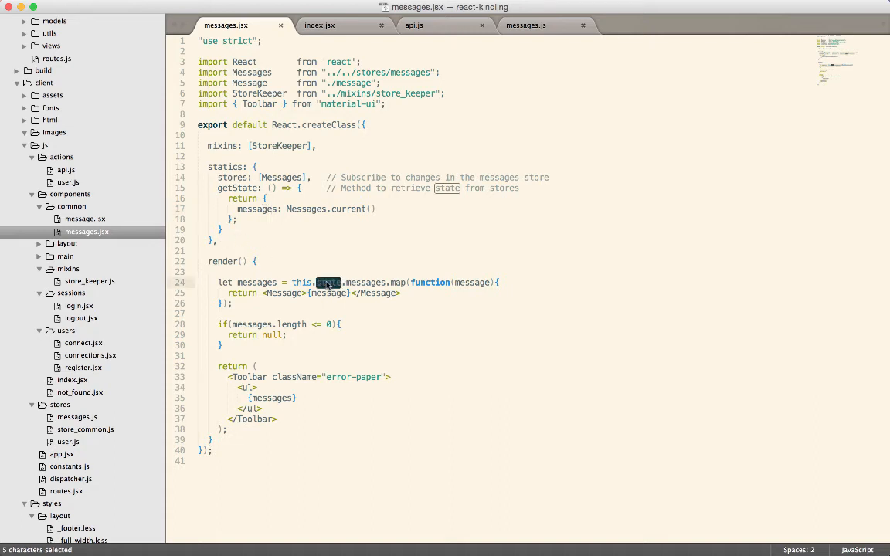
text(props)
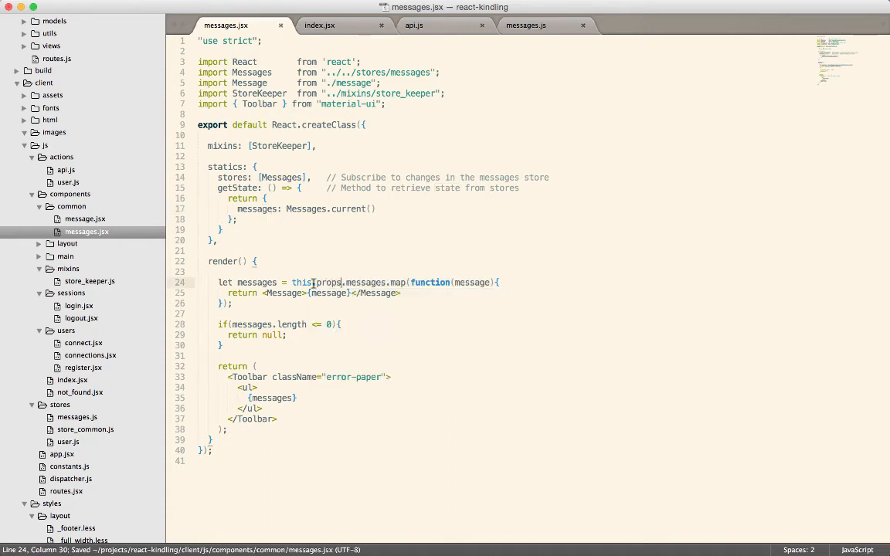
drag(199, 146, 219, 240)
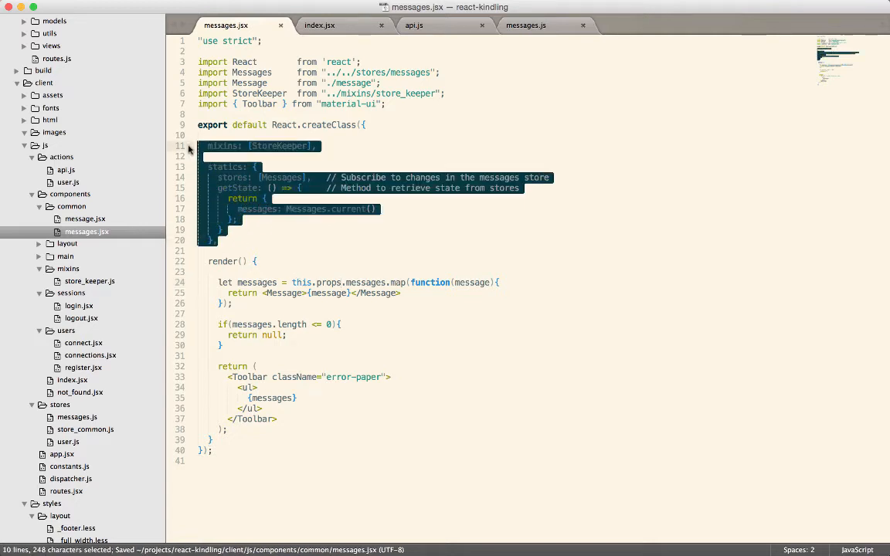
key(Delete)
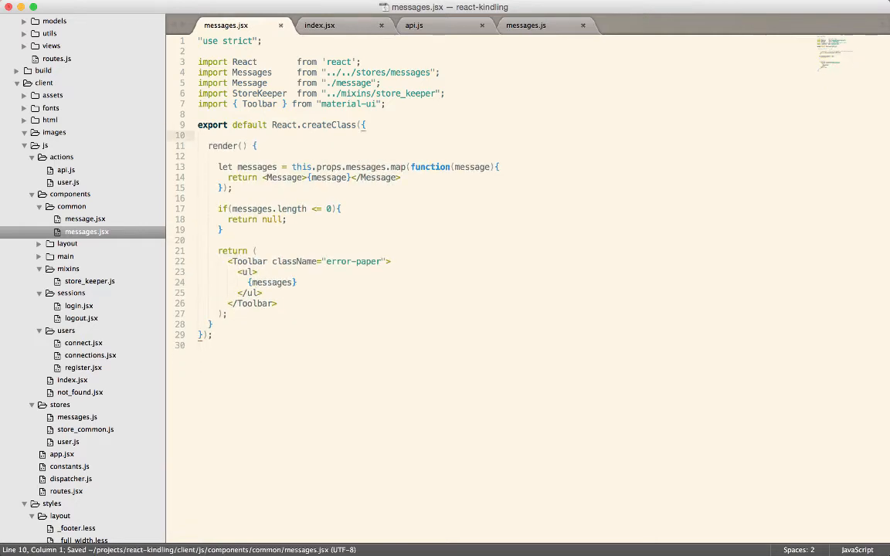
Paste the store block into index.jsx and pass messages={this.state.message} to <Messages />, saved
click(319, 25)
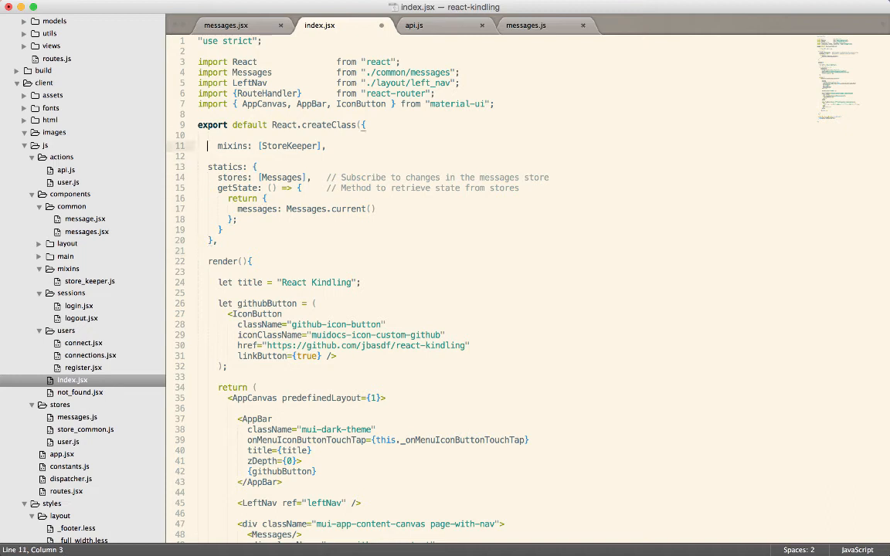
key(cmd+s)
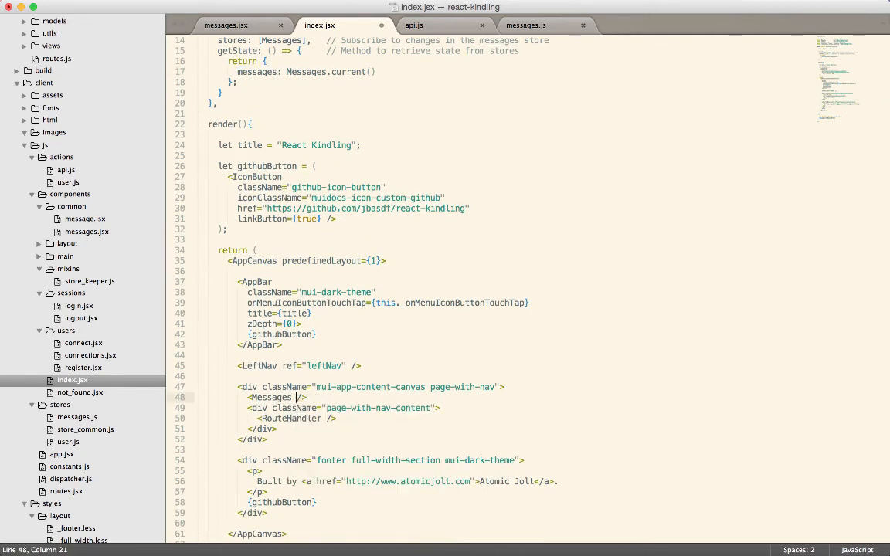
text(messages={this)
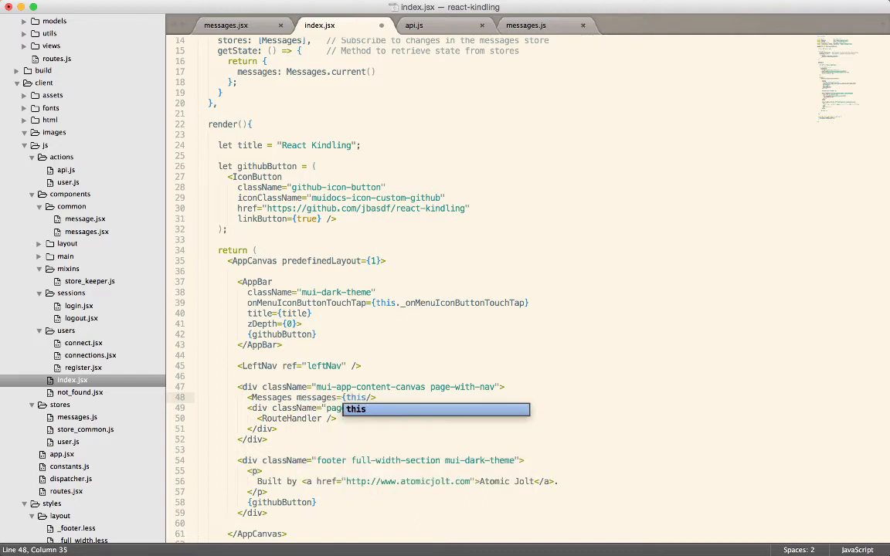
text(.state.message})
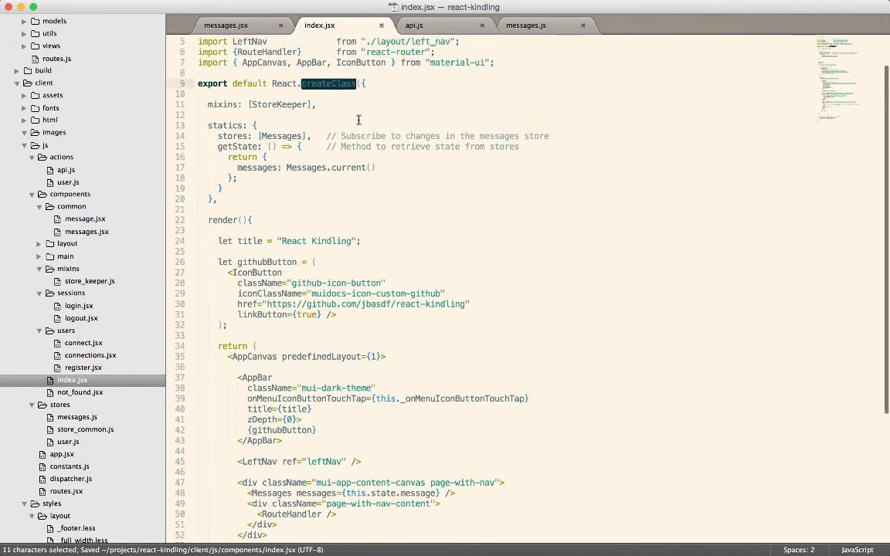
click(255, 125)
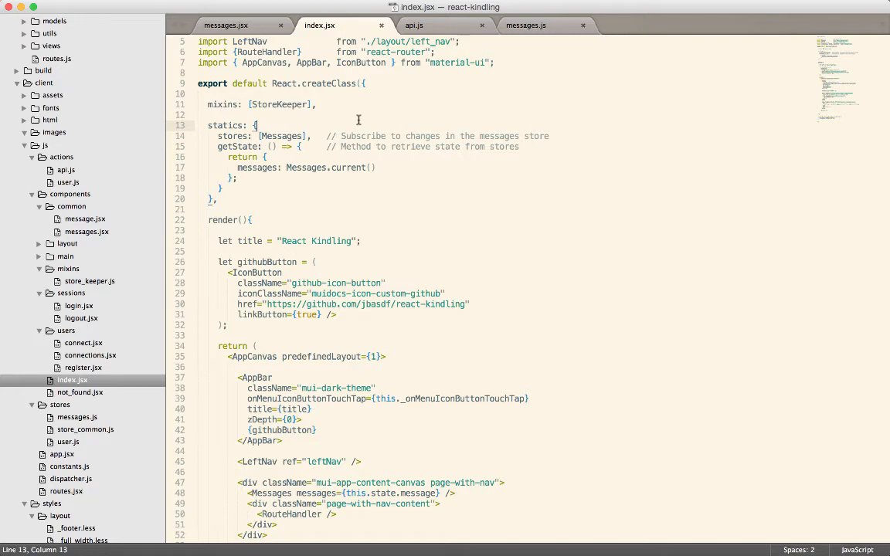
scroll(down, 3)
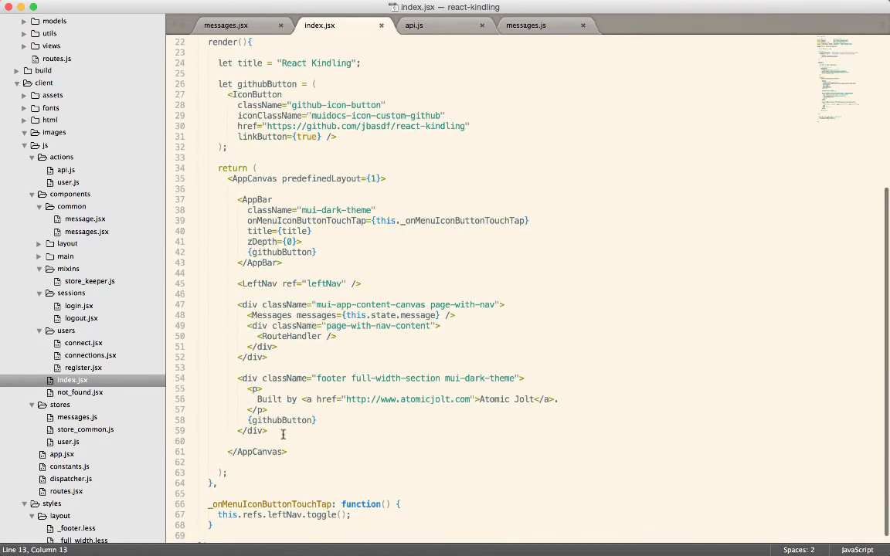
double_click(292, 337)
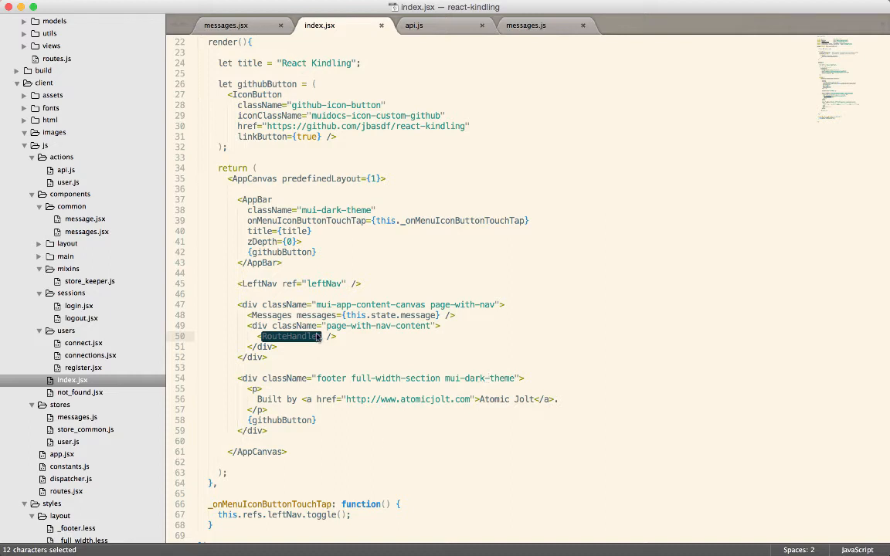
click(292, 336)
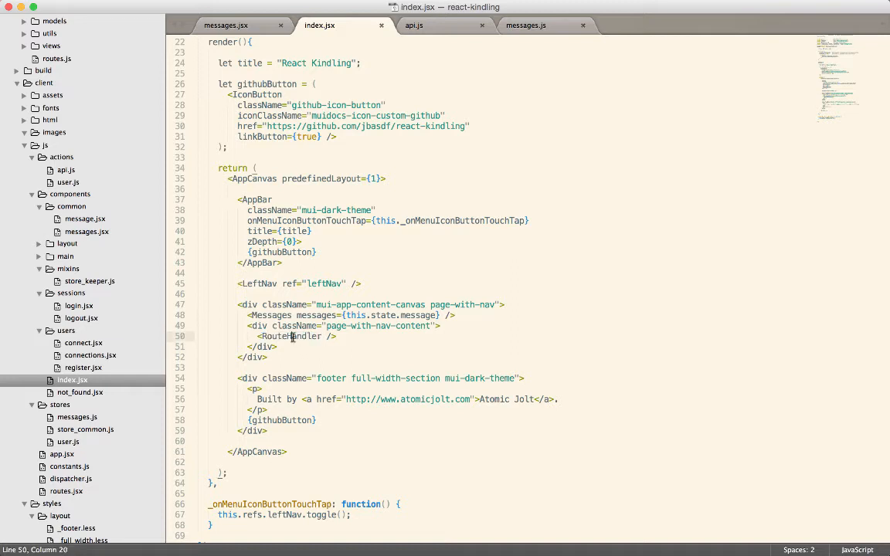
double_click(292, 336)
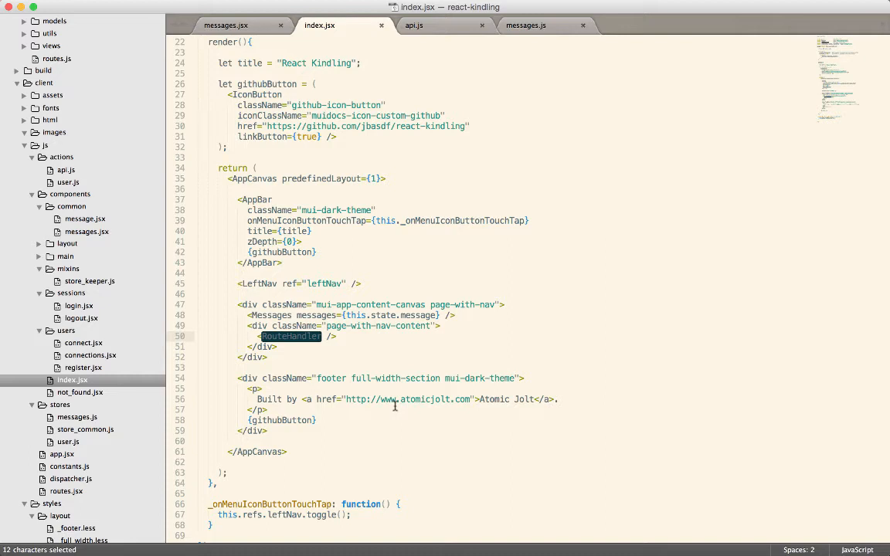
mouse_move(364, 301)
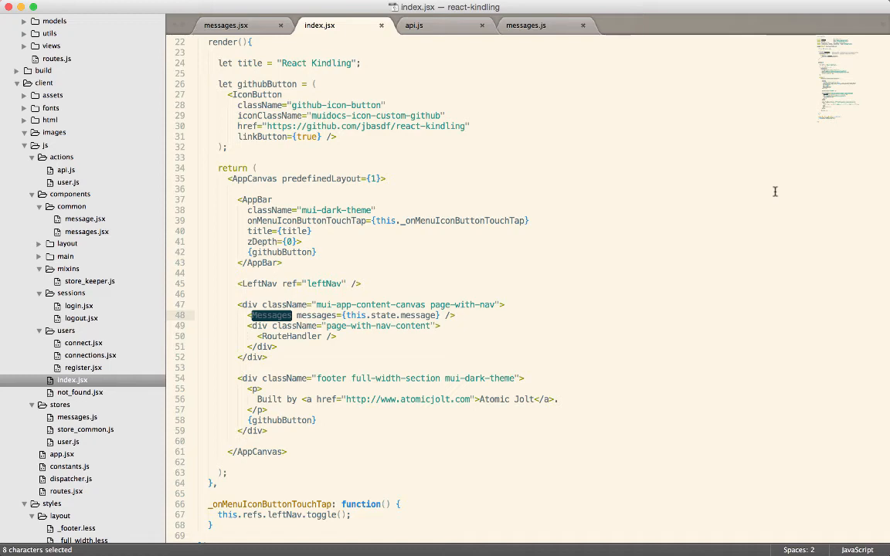
mouse_move(786, 196)
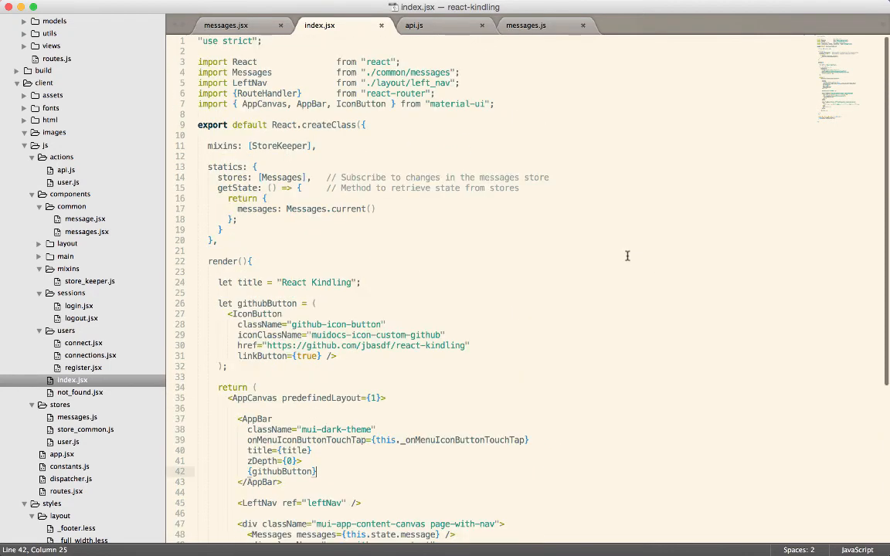
Move the StoreKeeper import from messages.jsx into index.jsx
click(225, 25)
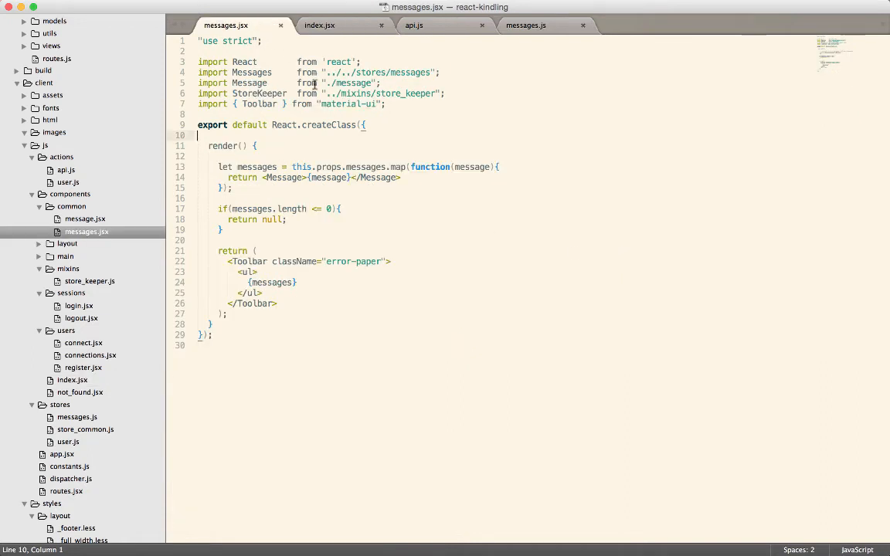
triple_click(309, 93)
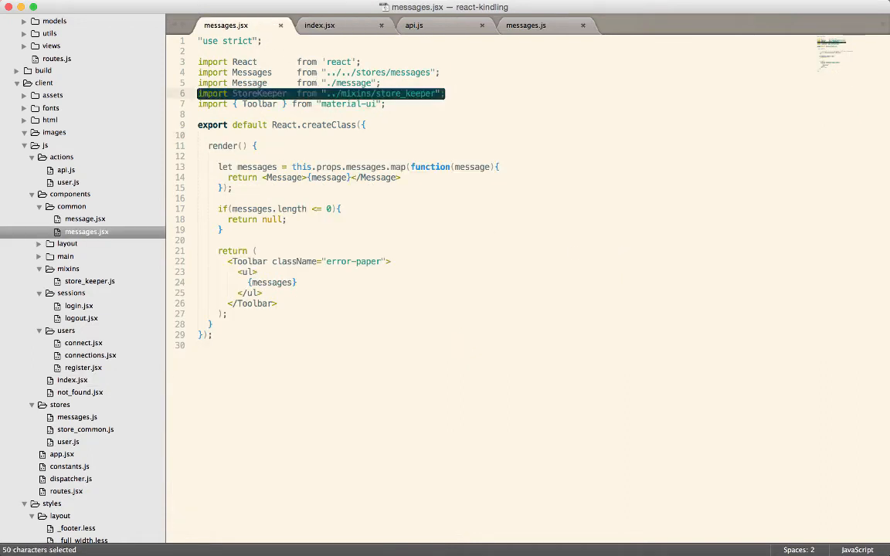
click(320, 25)
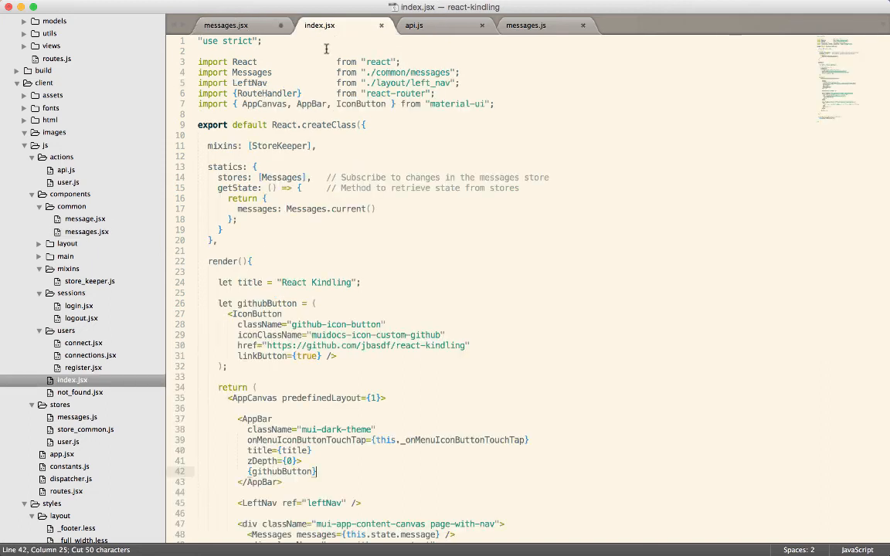
text(import StoreKeeper  from "../mixins/store_keeper";)
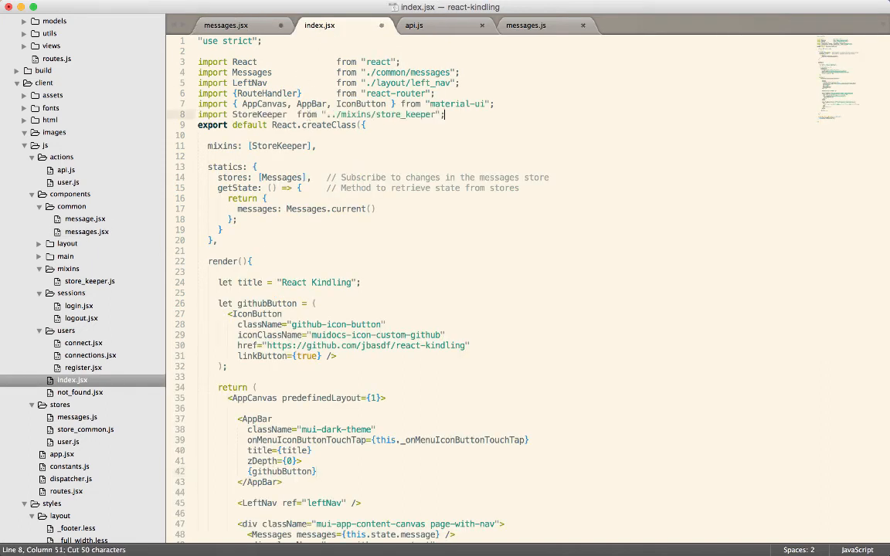
Move the messages store import into index.jsx, rename it MessagesStore in stores and getState, and save
click(225, 24)
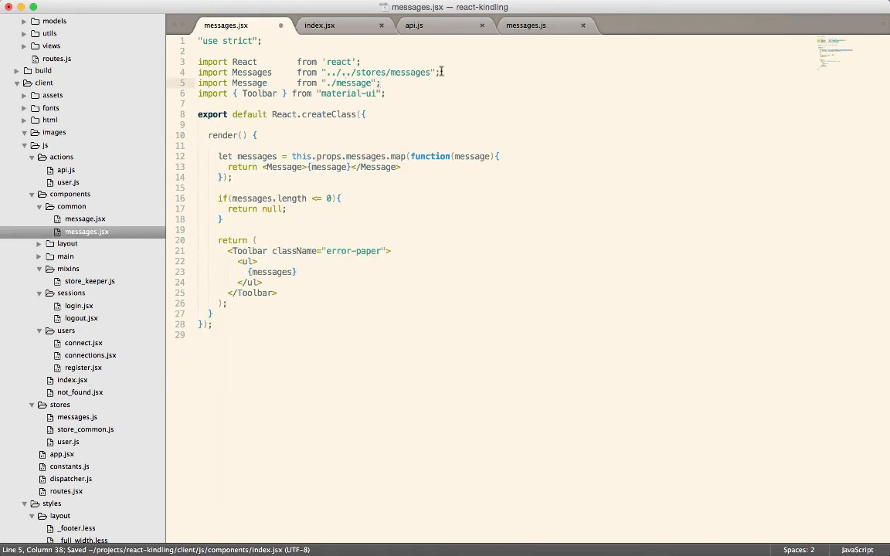
key(cmd+x)
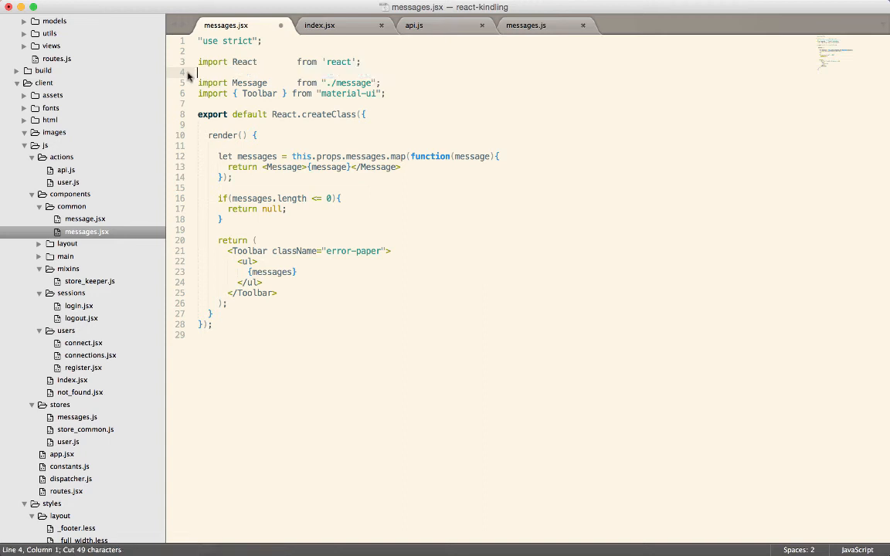
click(320, 25)
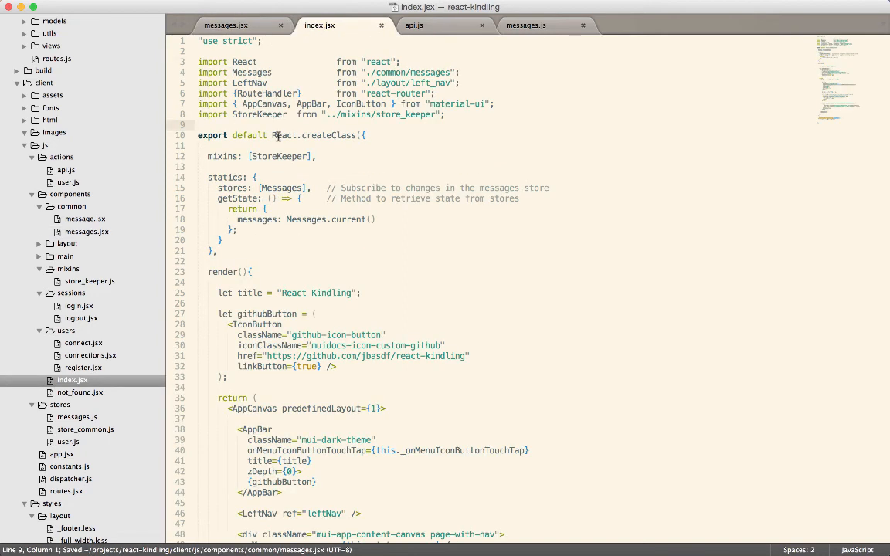
text(import Messages     from "../../stores/messages";)
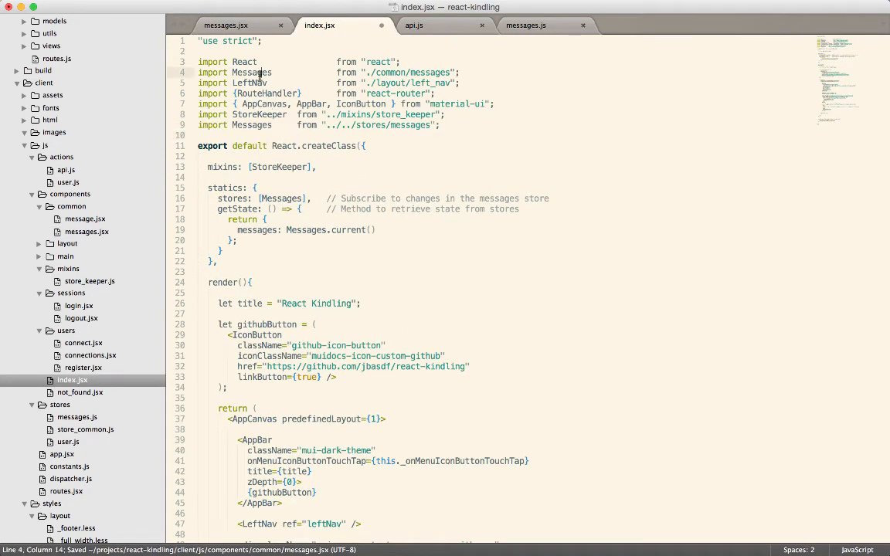
click(278, 125)
text(Store)
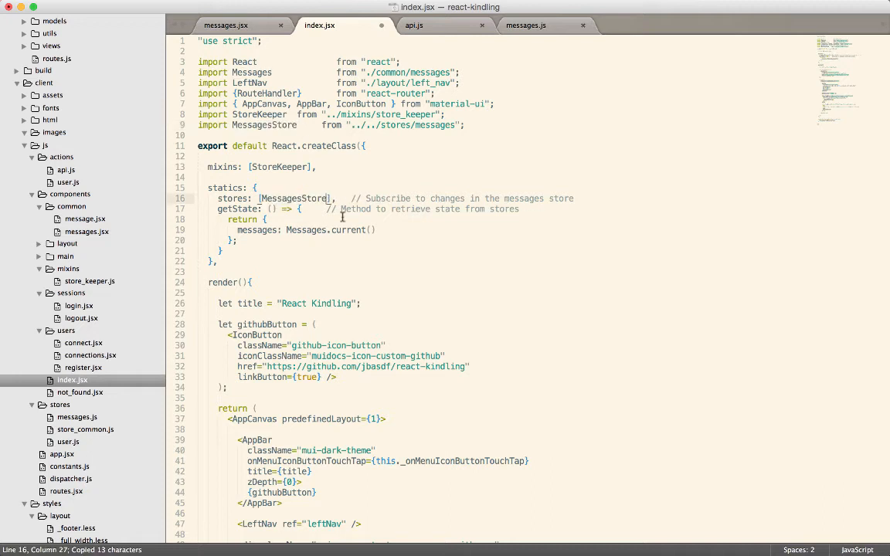
key(cmd+s)
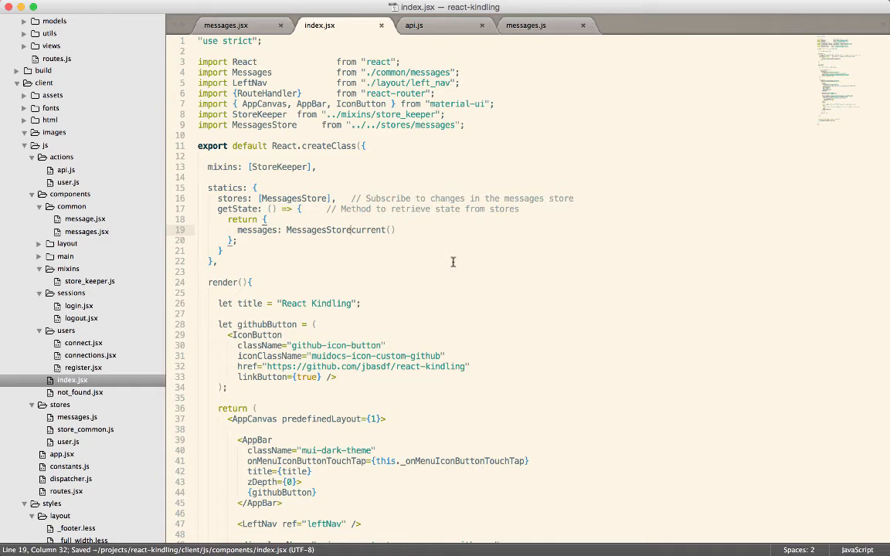
Point out props in messages.jsx, then getState and the StoreKeeper mixin in index.jsx
click(225, 24)
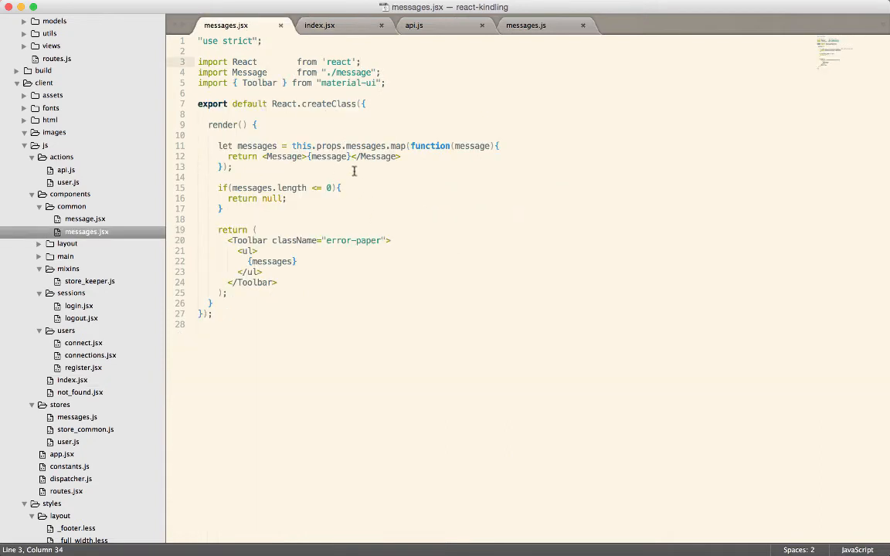
mouse_move(336, 156)
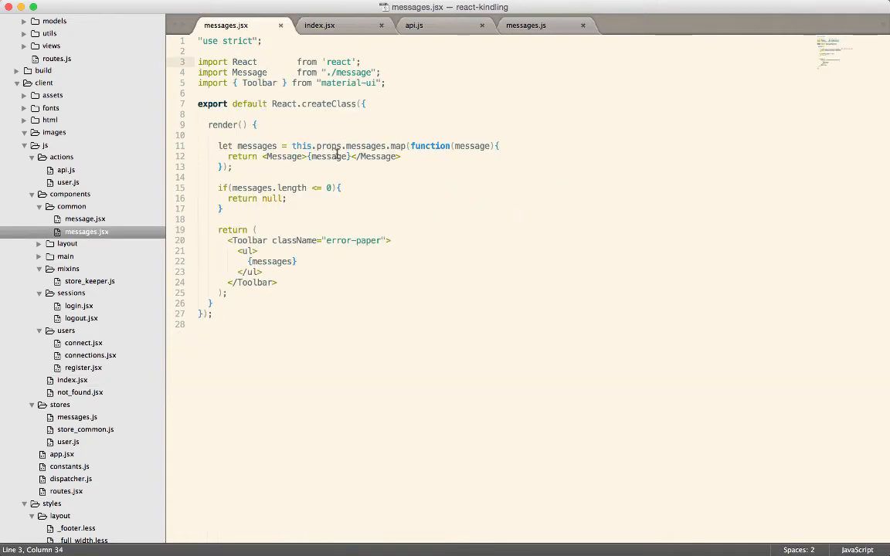
double_click(328, 146)
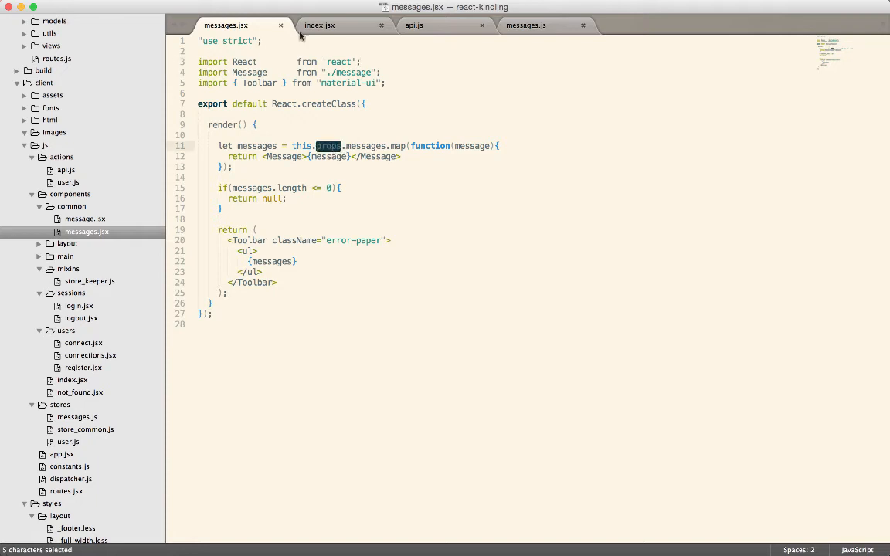
click(320, 25)
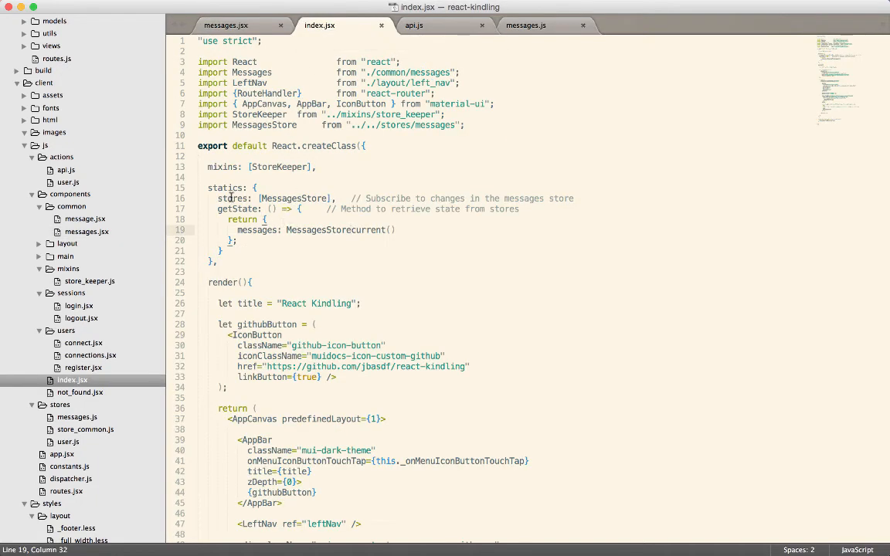
double_click(237, 209)
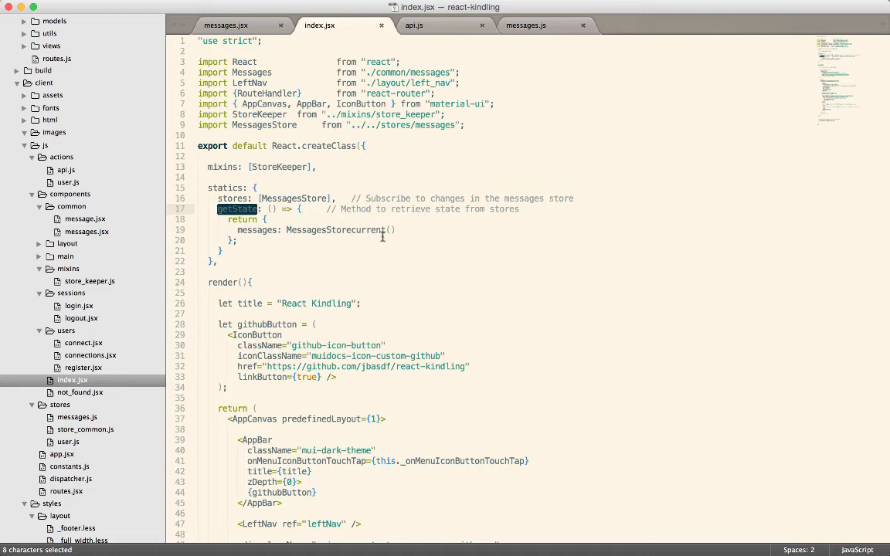
click(317, 230)
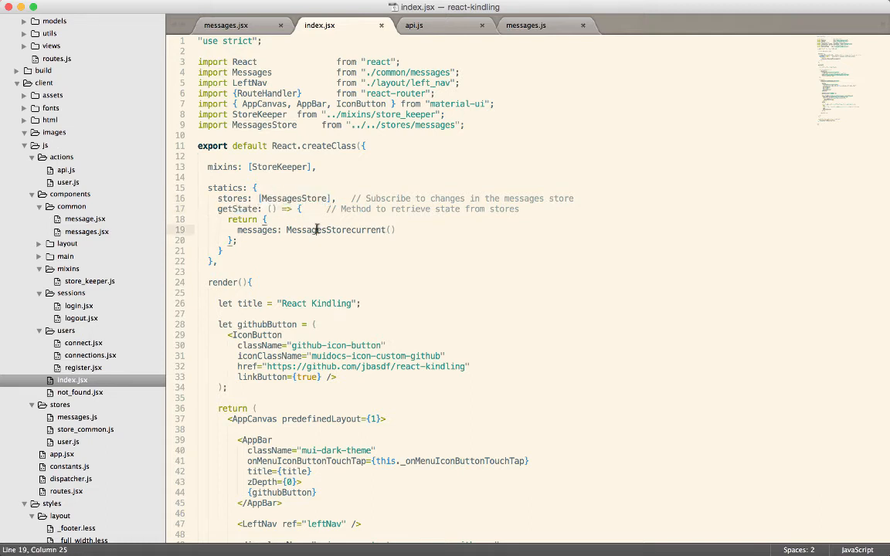
double_click(278, 167)
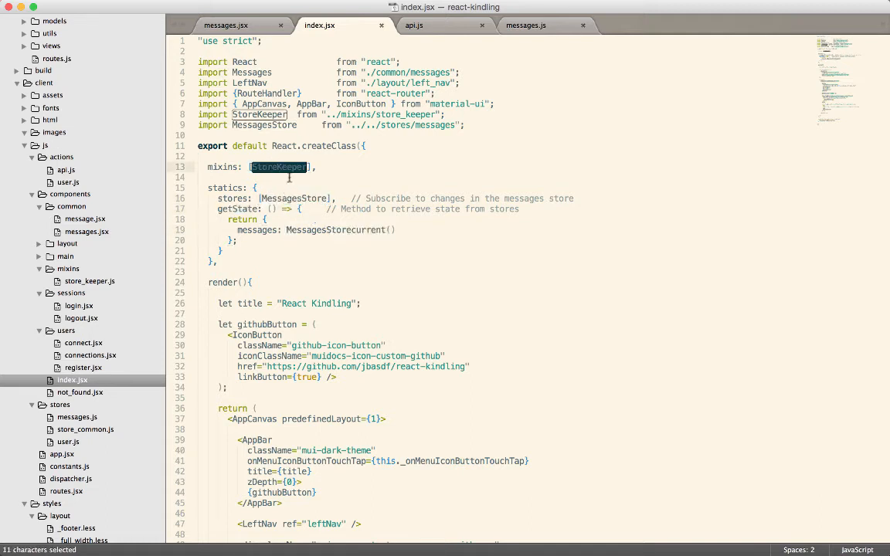
mouse_move(604, 326)
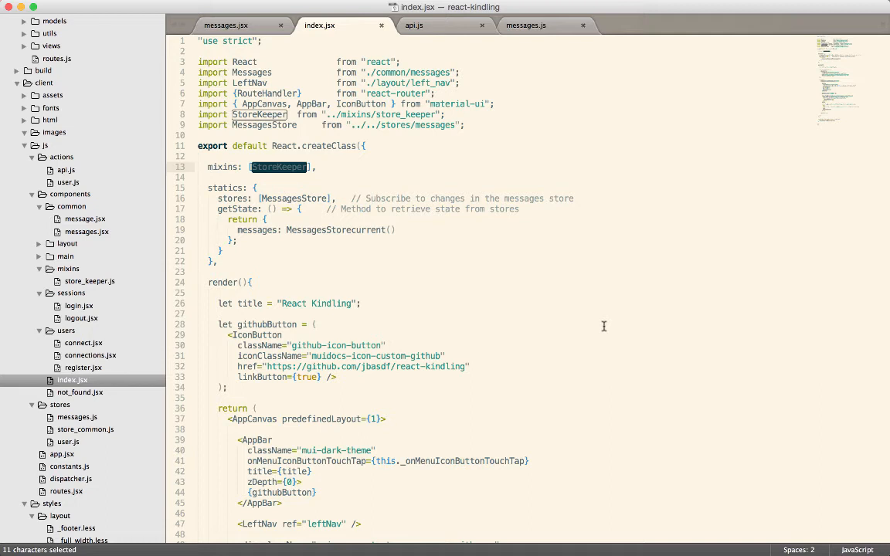
mouse_move(605, 326)
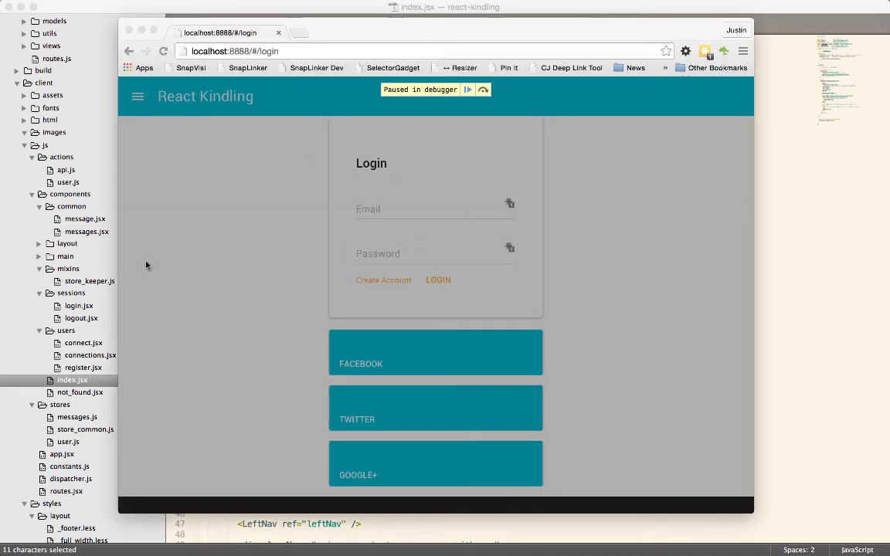
Resume the paused debugger so the React Kindling app continues to the Home page
click(468, 90)
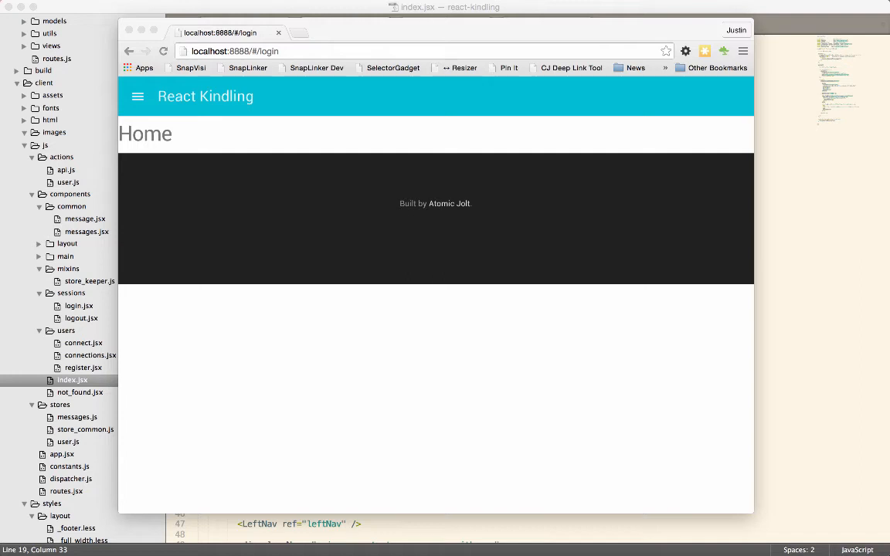
mouse_move(798, 427)
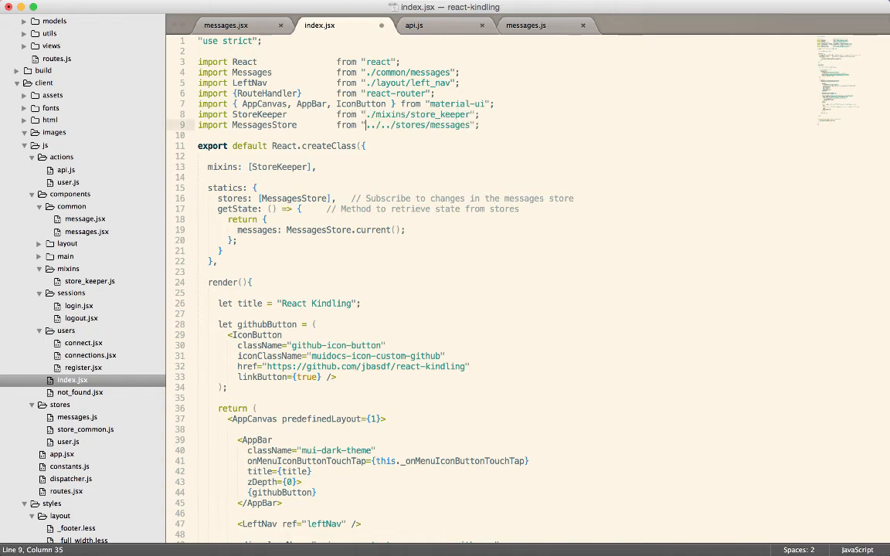
Correct the StoreKeeper import path to ./mixins/store_keeper and save index.jsx
key(cmd+s)
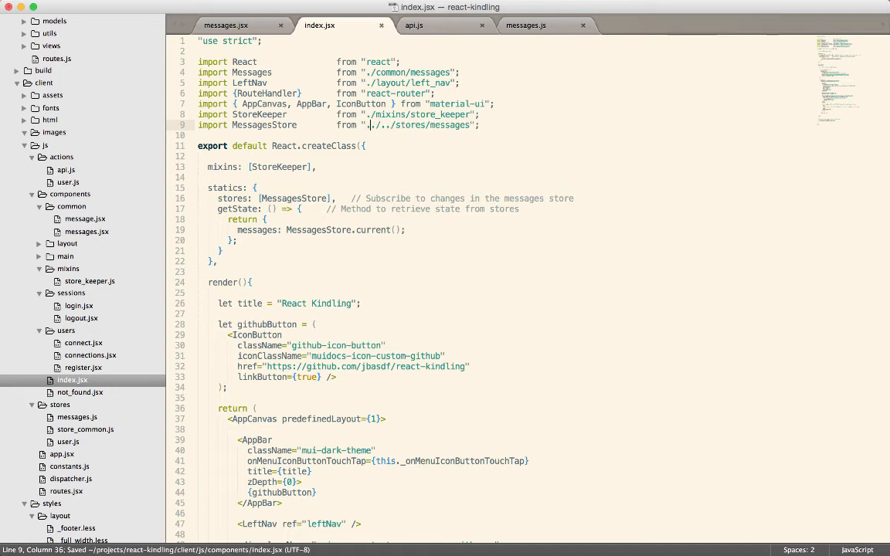
key(Backspace)
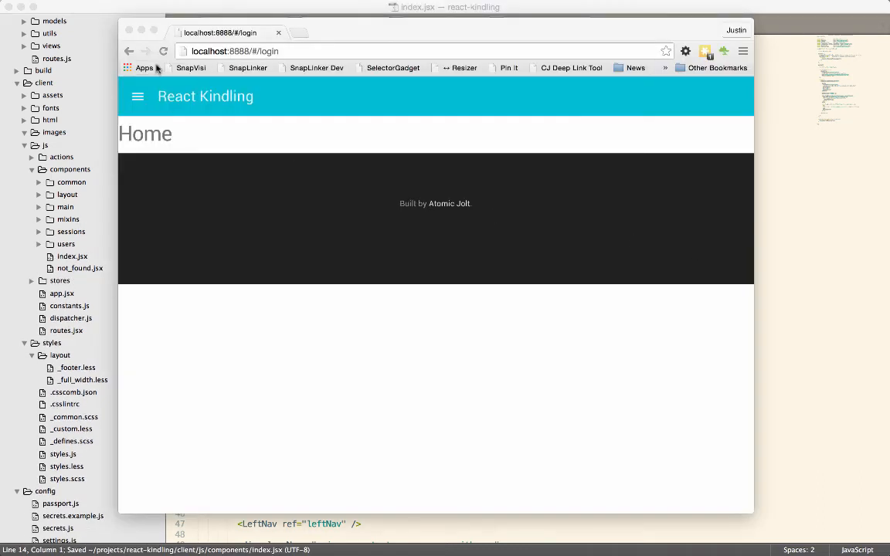
mouse_move(687, 301)
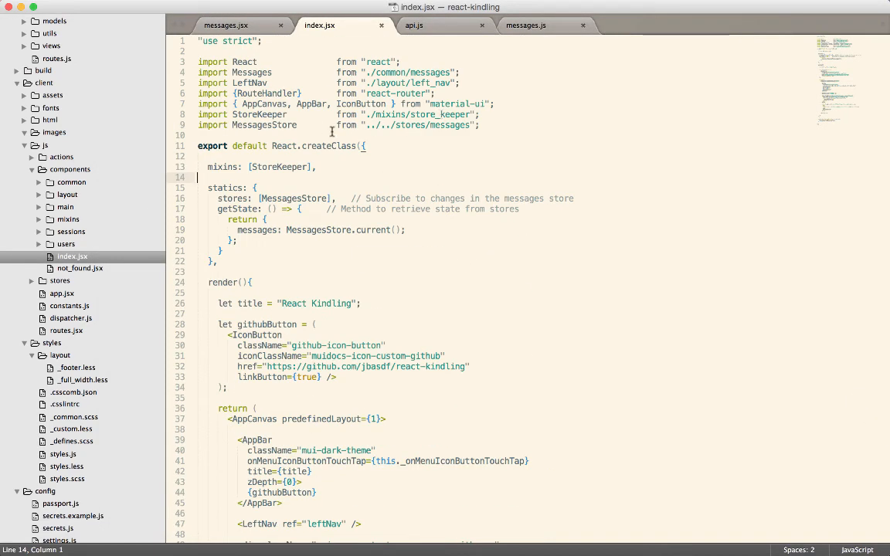
Change the MessagesStore import to ../stores/messages, save, and check the app in the browser
double_click(259, 115)
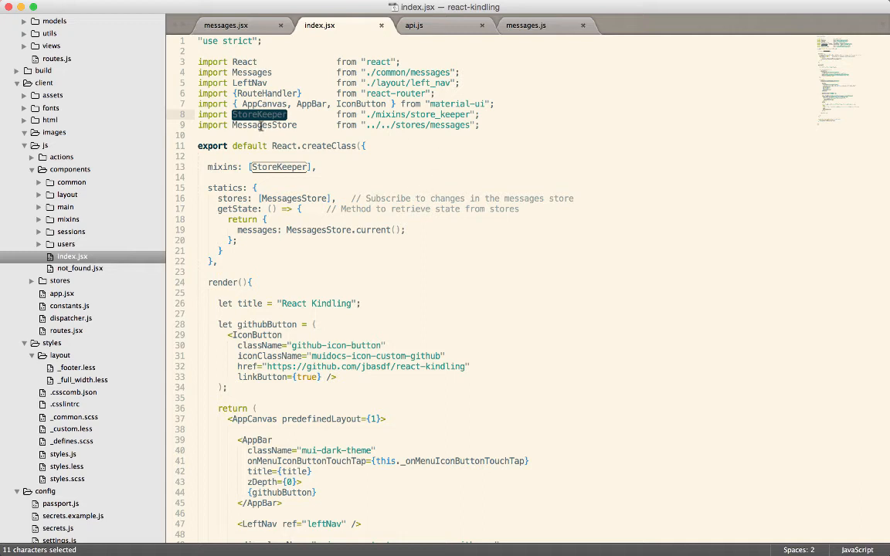
double_click(264, 125)
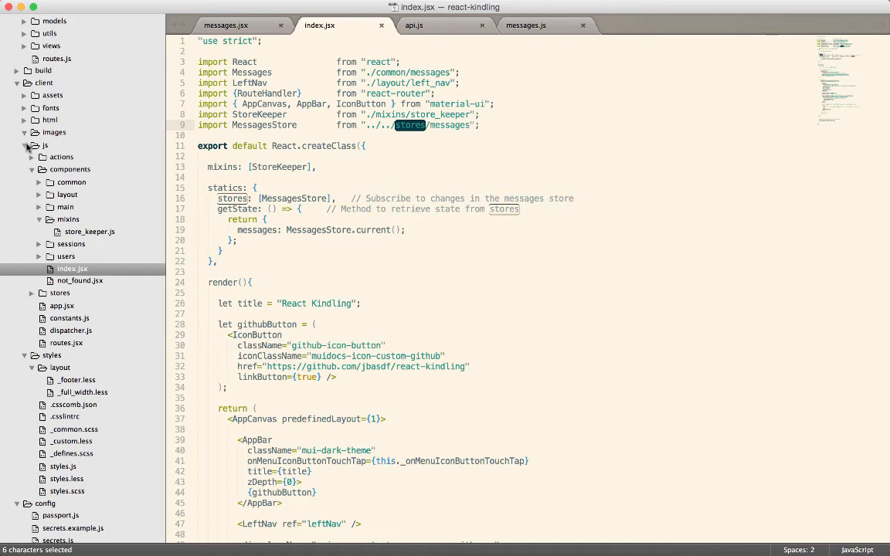
click(24, 145)
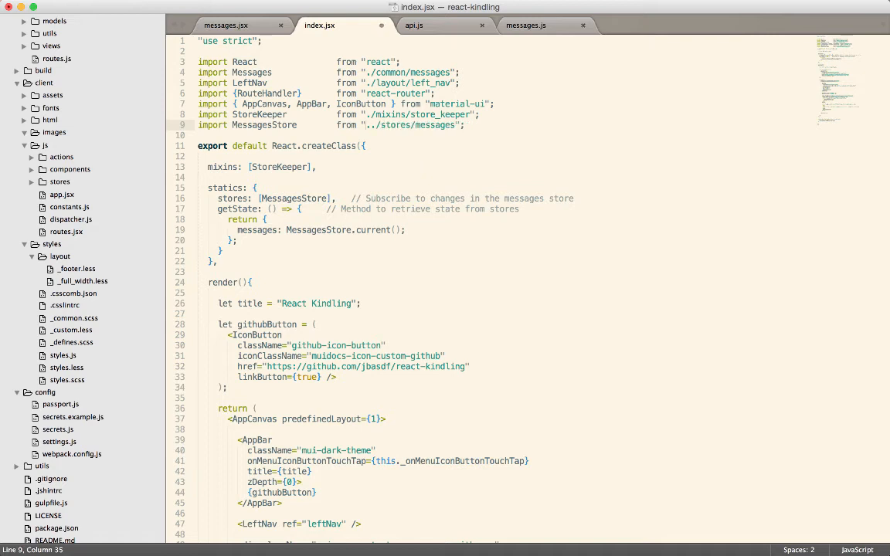
key(cmd+s)
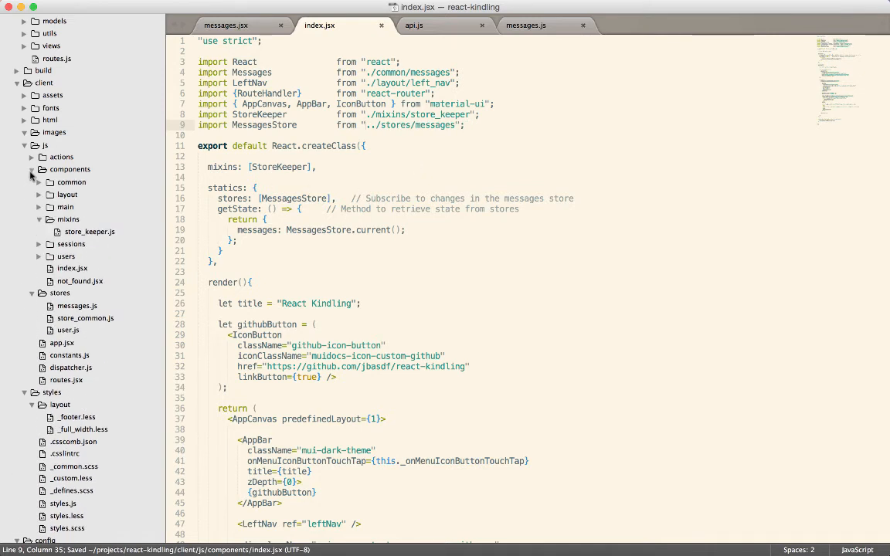
click(255, 188)
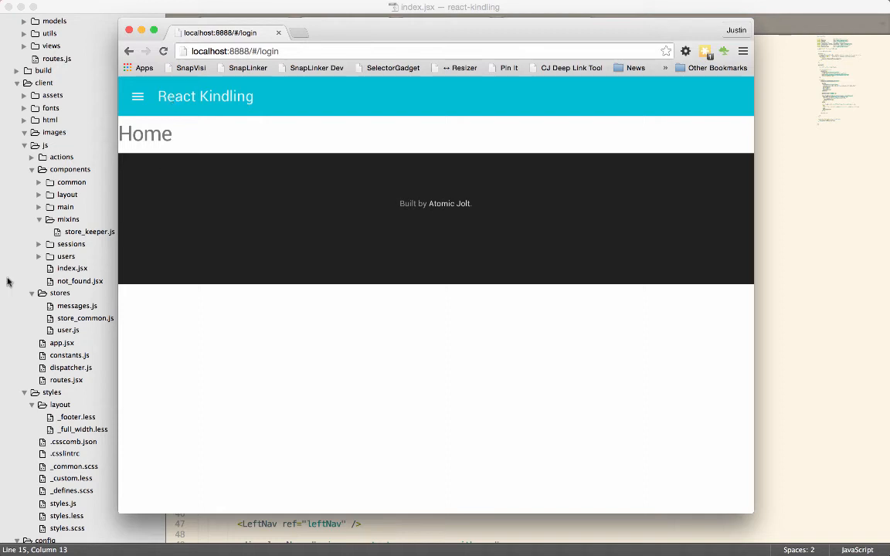
mouse_move(798, 401)
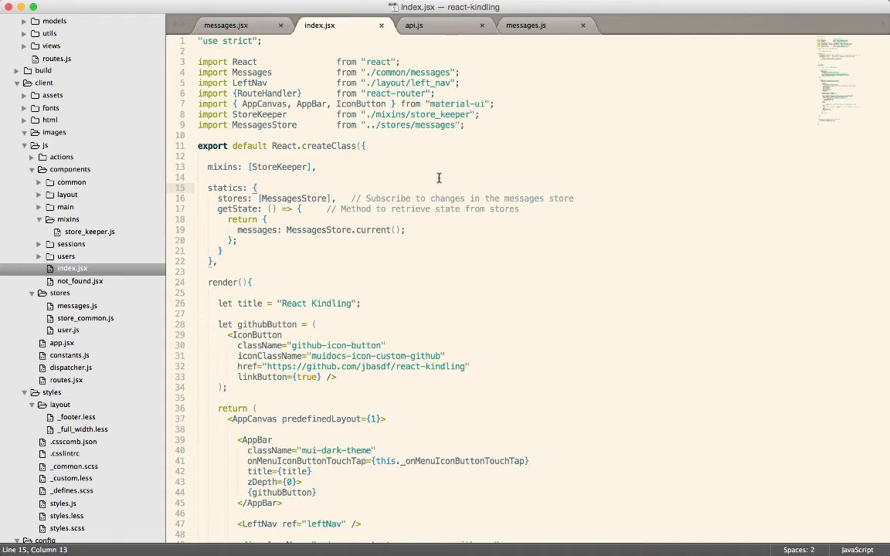
Bring up the messages.js store and open store_keeper.js from the mixins folder
double_click(260, 115)
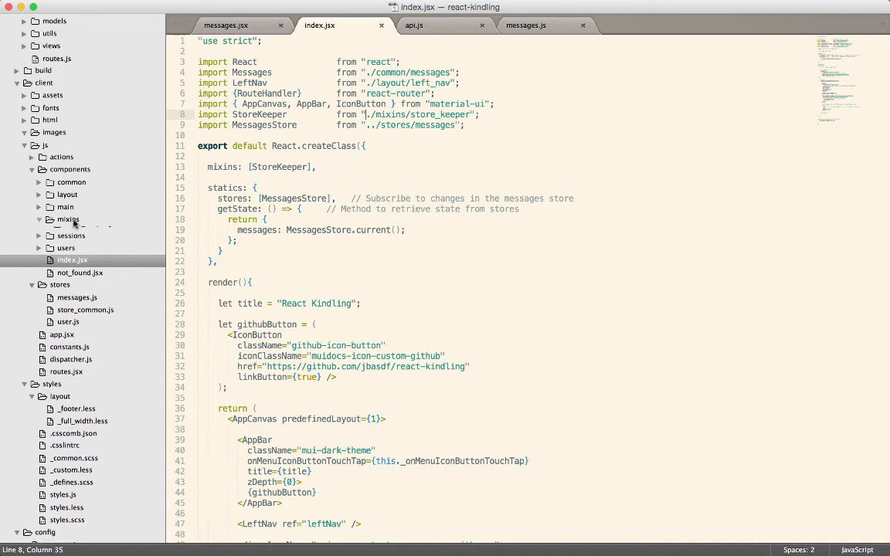
click(68, 220)
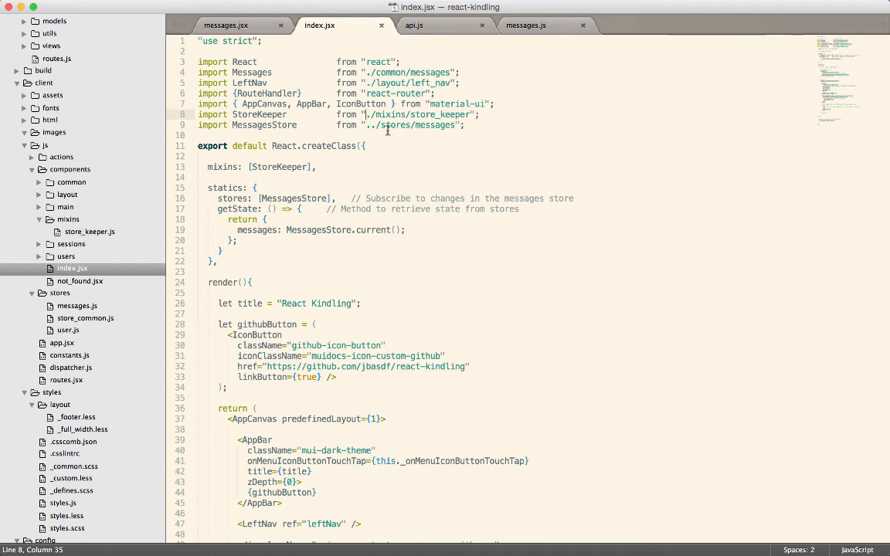
double_click(391, 114)
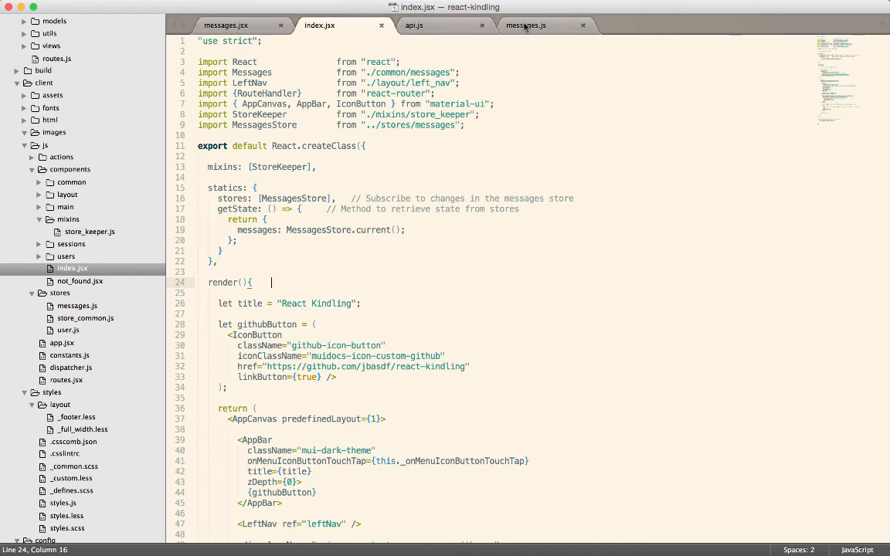
click(525, 26)
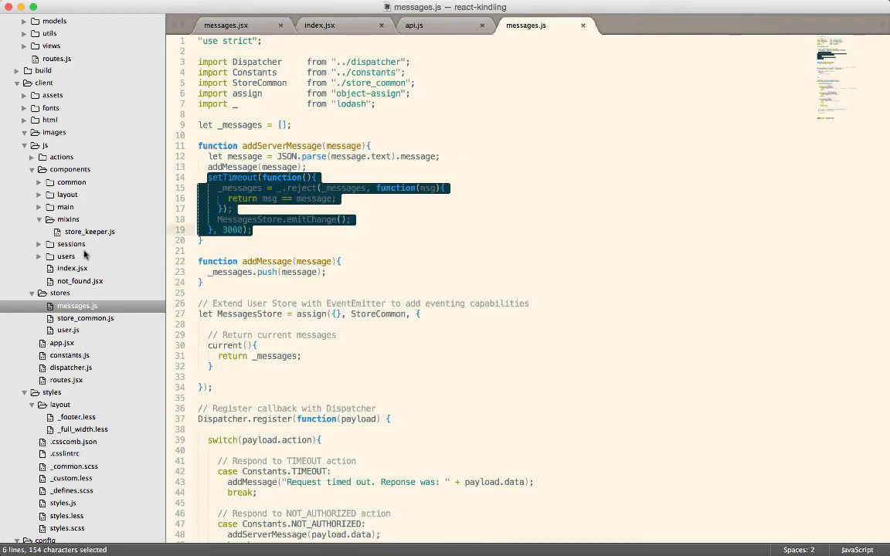
click(90, 231)
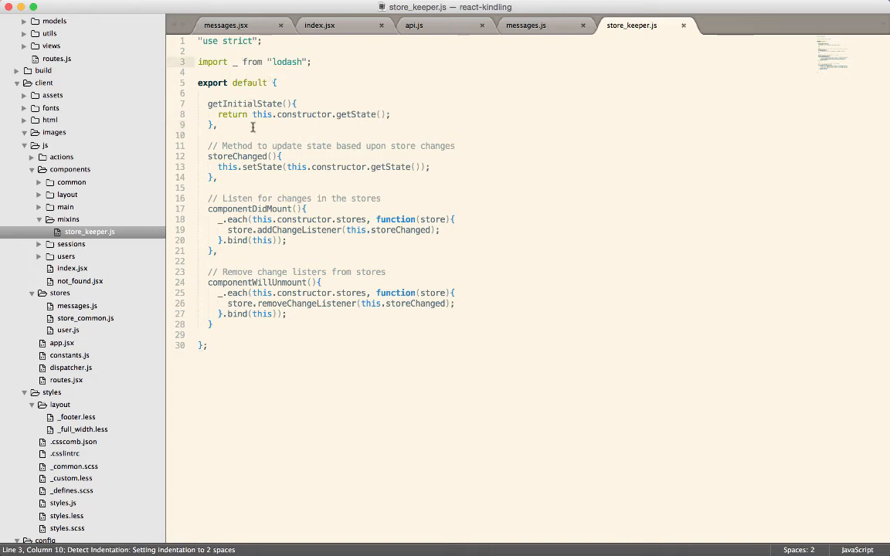
mouse_move(309, 266)
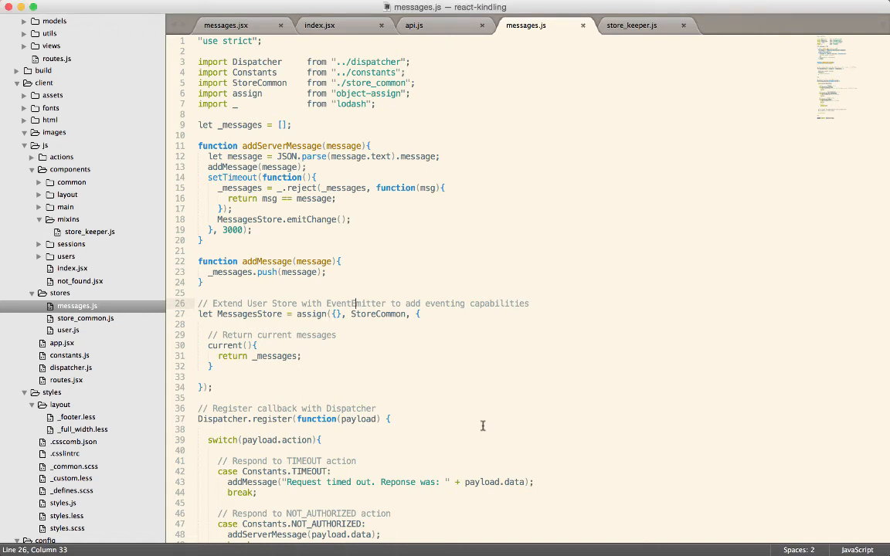
mouse_move(397, 183)
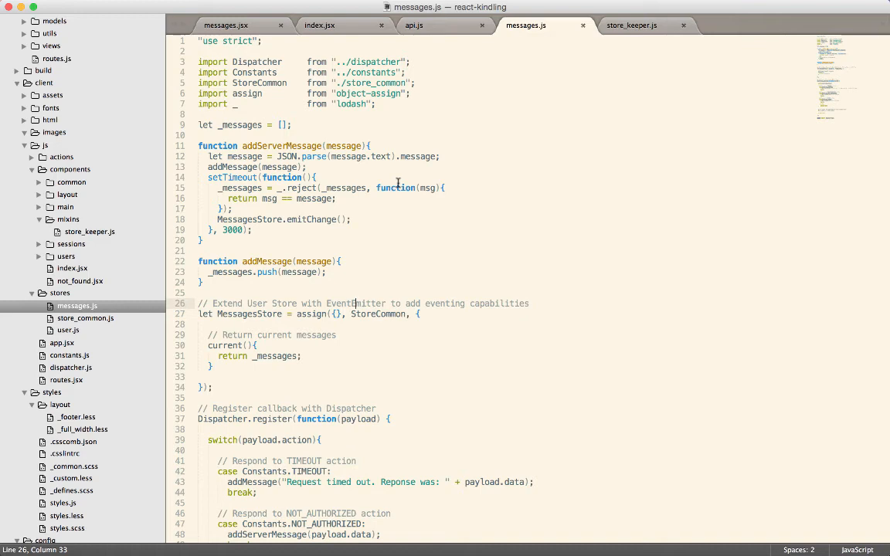
click(320, 25)
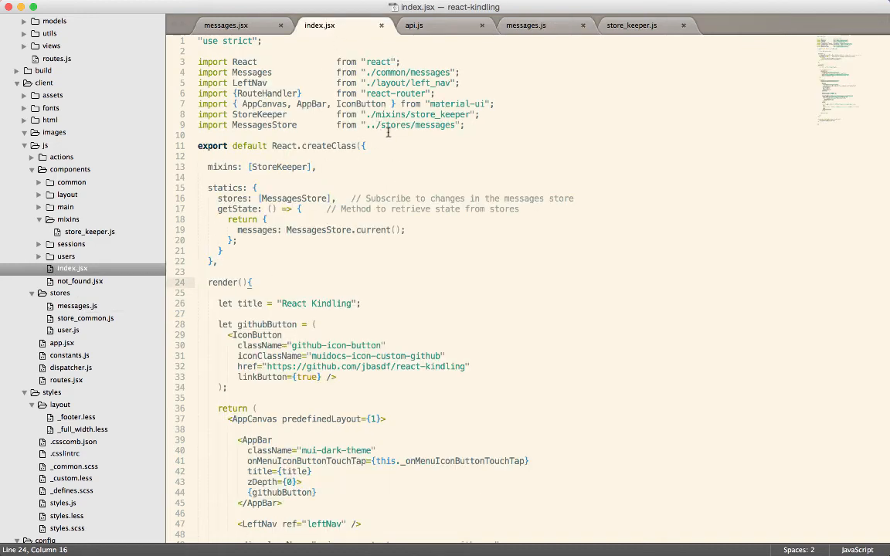
scroll(down, 3)
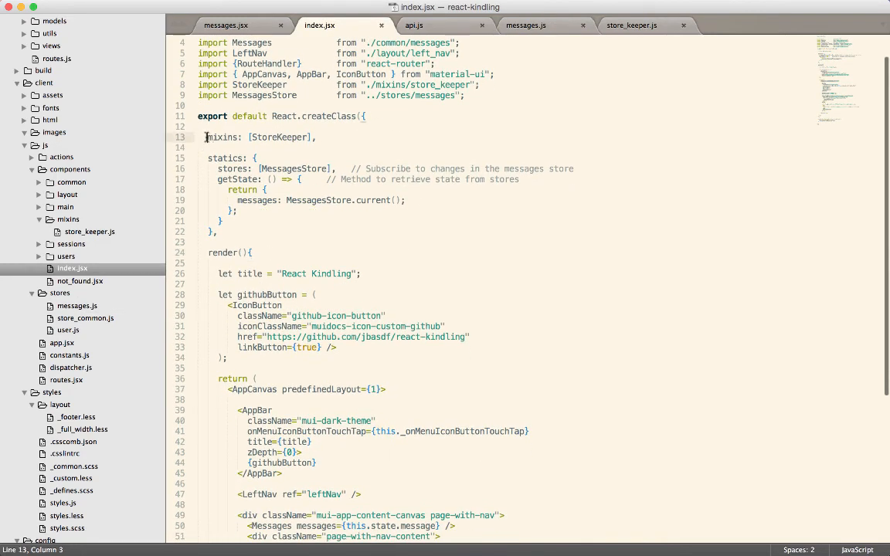
drag(205, 137, 219, 232)
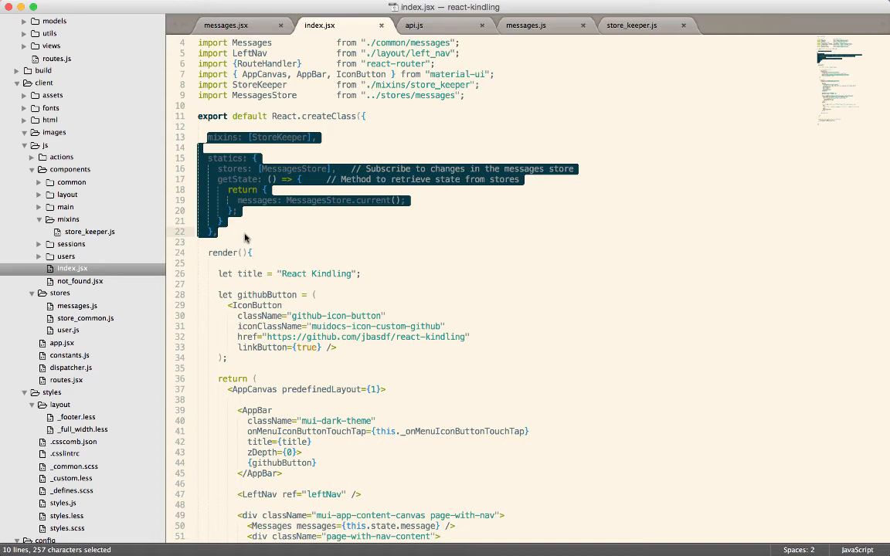
click(224, 242)
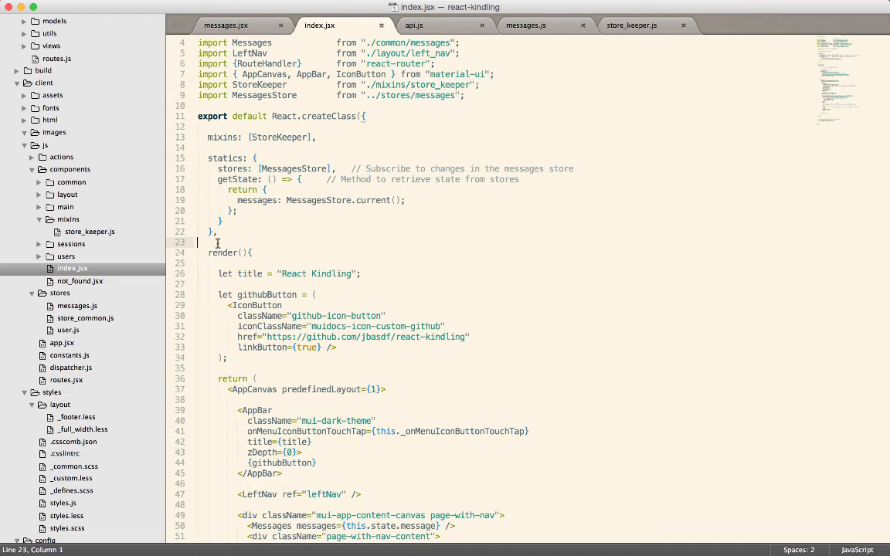
double_click(237, 180)
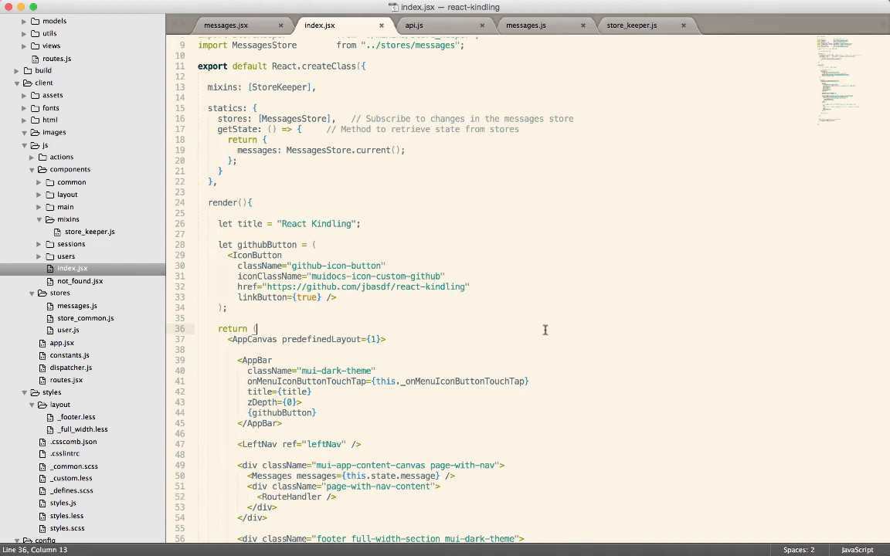
scroll(down, 3)
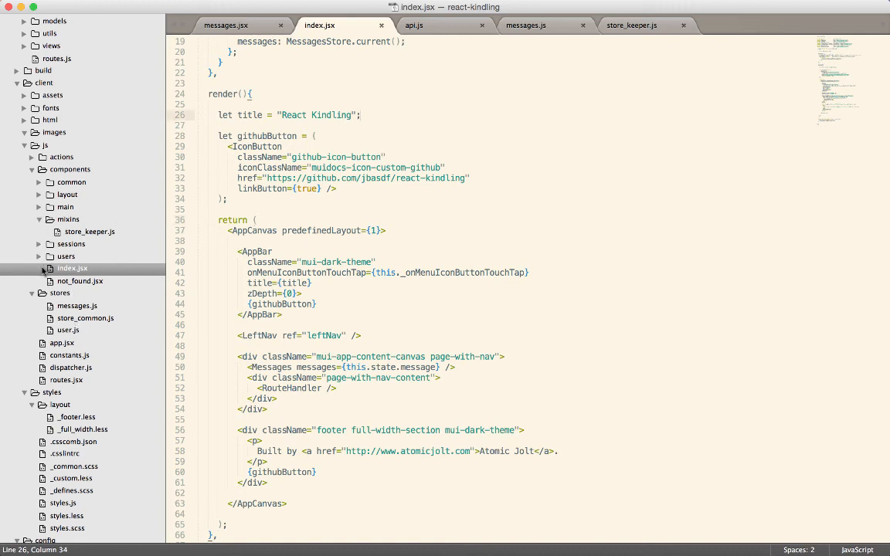
Open sessions/login.jsx and highlight Paper and a word in the login form code
click(78, 256)
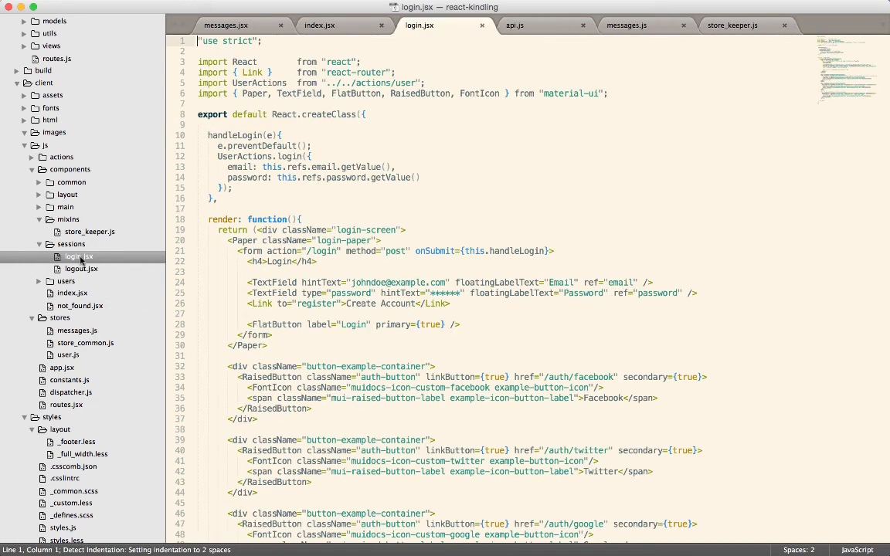
scroll(down, 3)
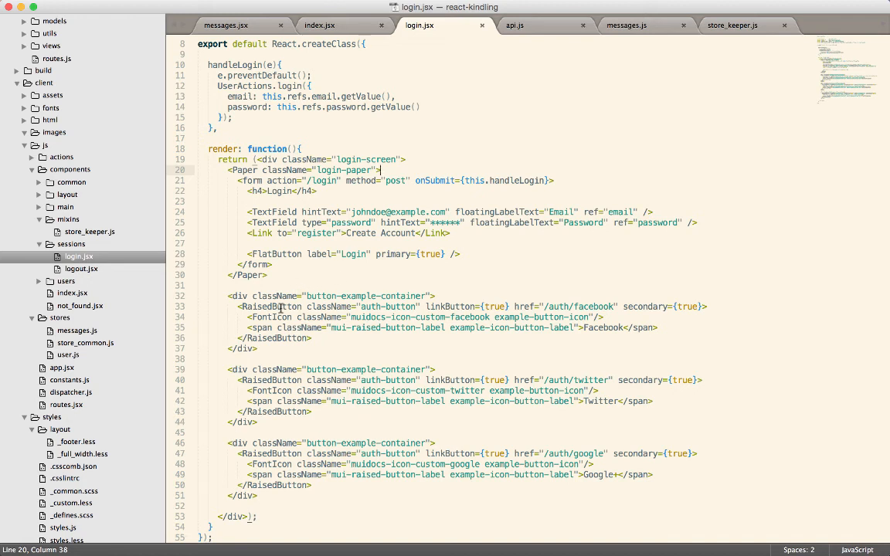
double_click(244, 170)
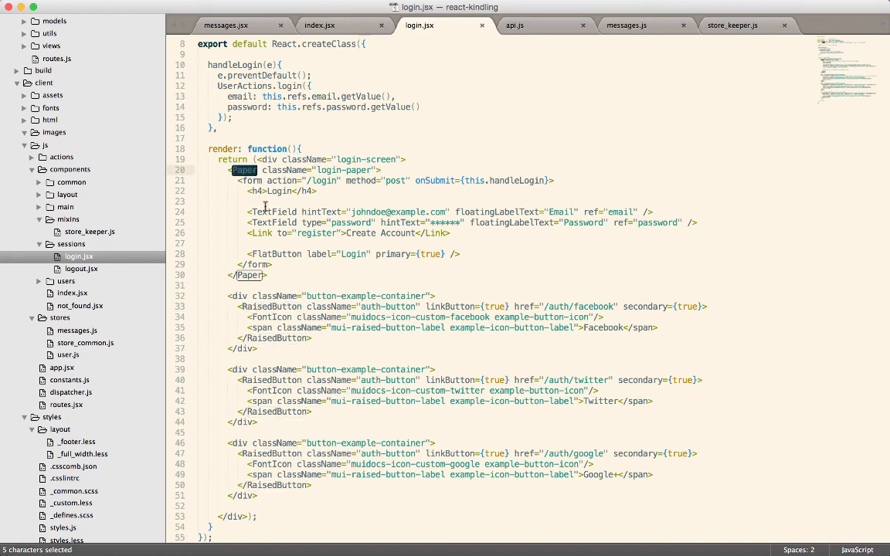
double_click(274, 212)
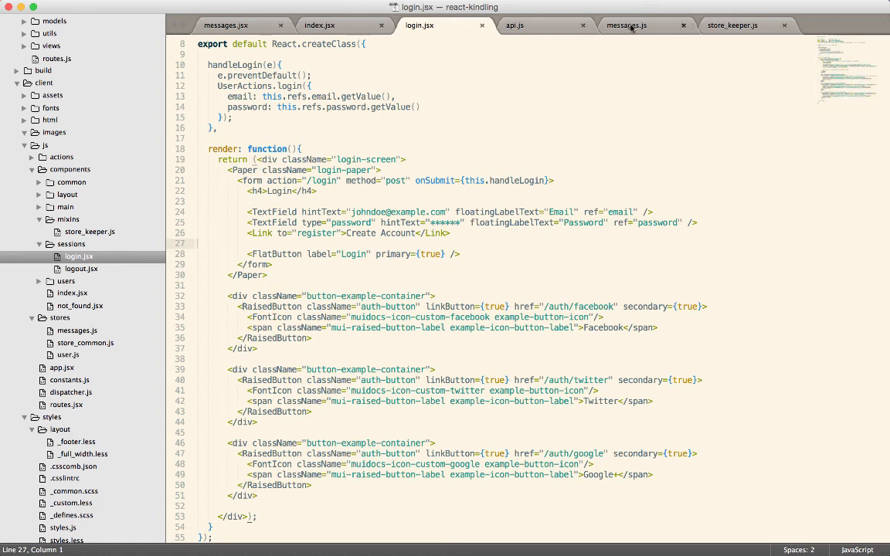
click(626, 25)
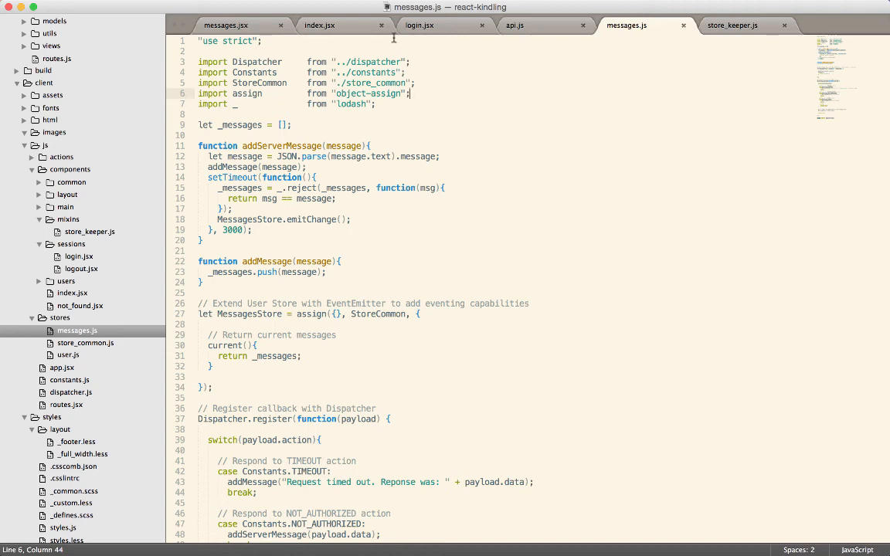
click(419, 24)
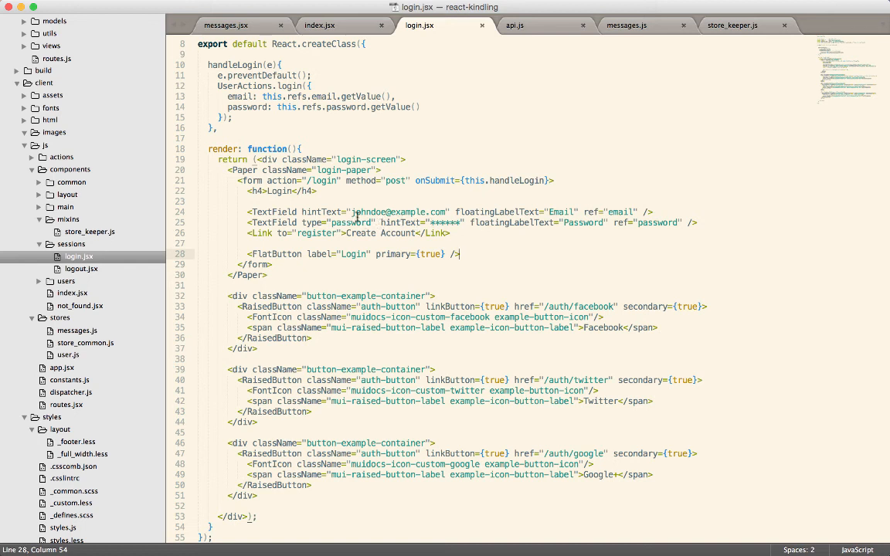
mouse_move(477, 243)
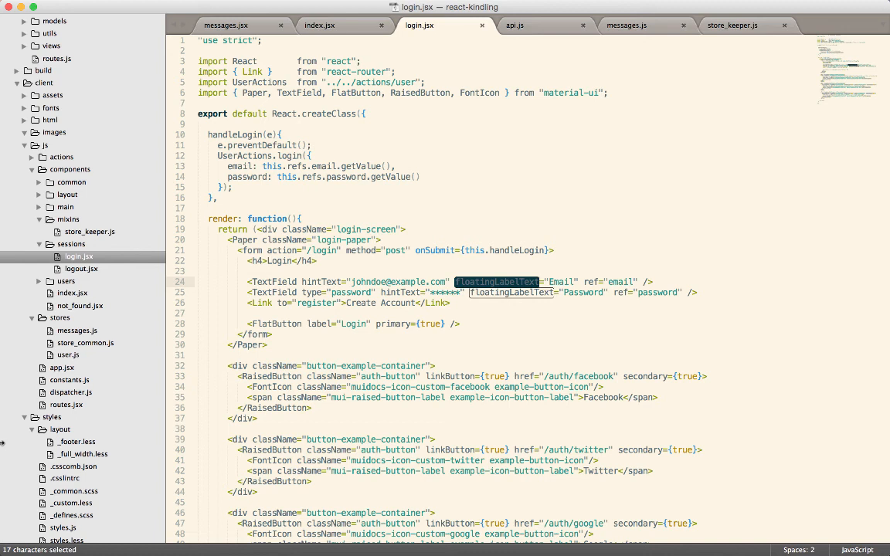
mouse_move(500, 407)
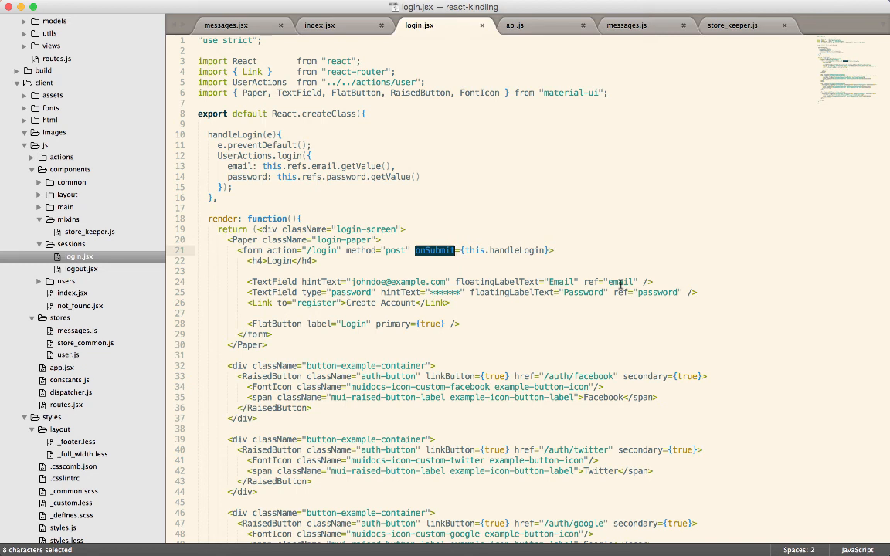
Point out onSubmit and getValue in login.jsx, then jump to register.jsx via Goto Anything
click(507, 292)
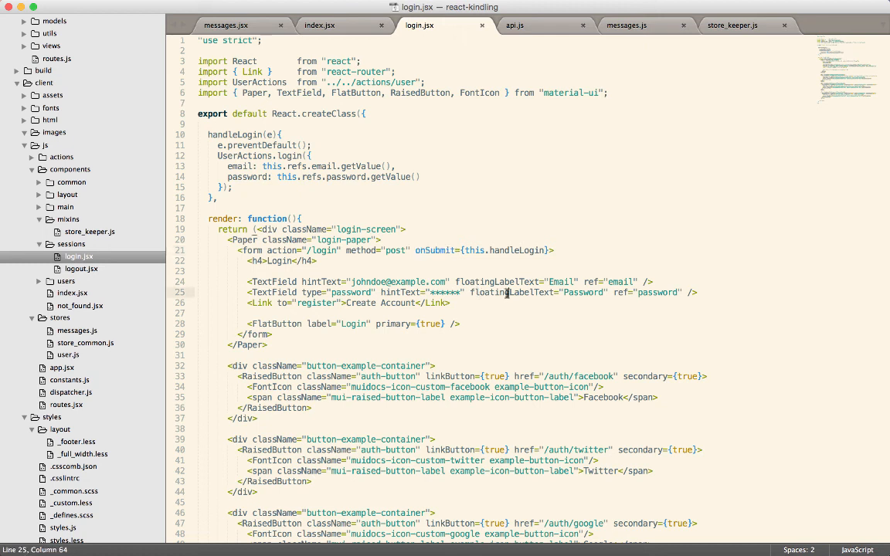
double_click(511, 292)
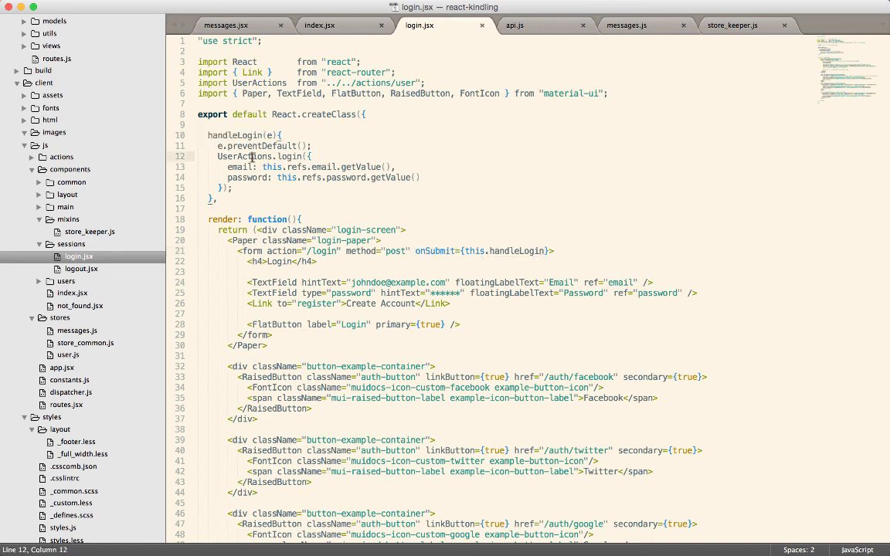
double_click(244, 156)
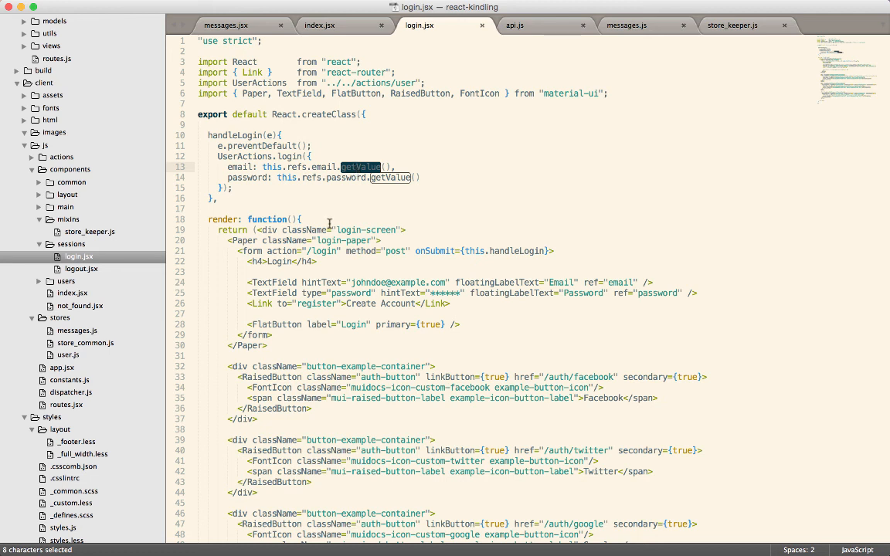
click(280, 126)
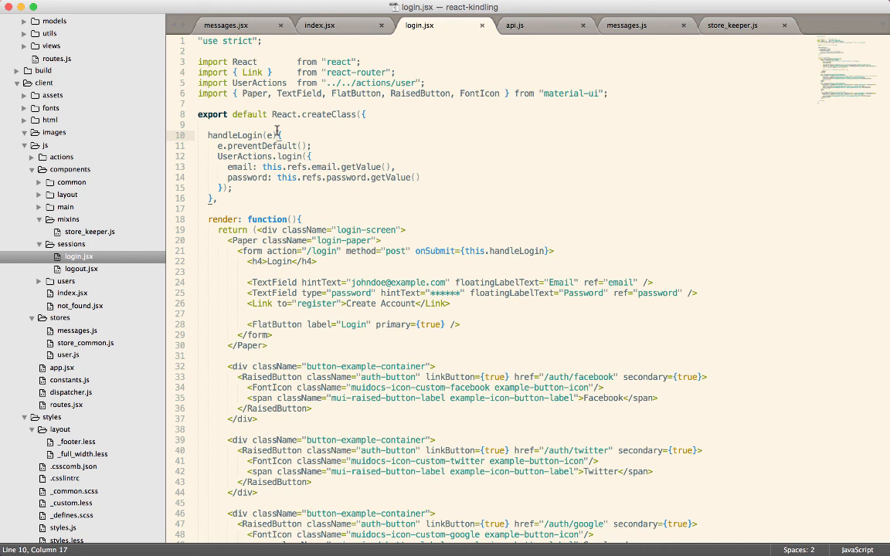
mouse_move(267, 192)
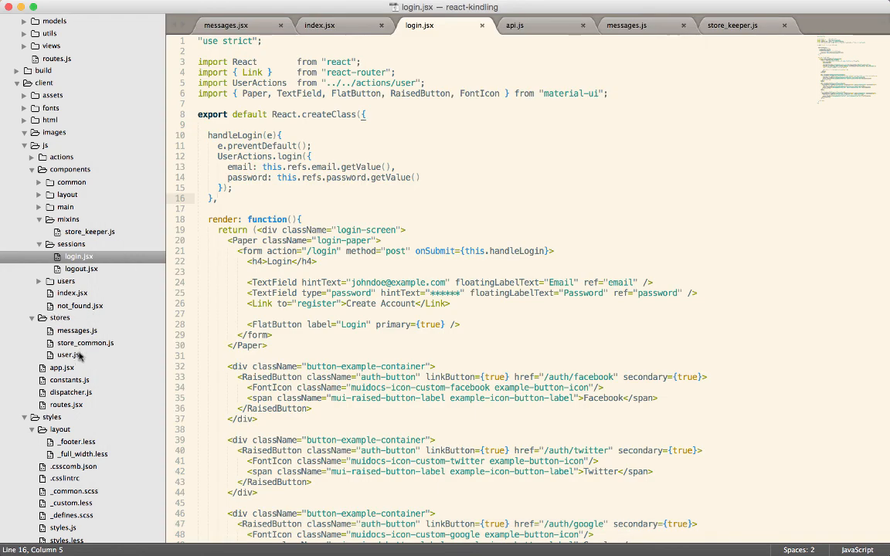
key(cmd+p)
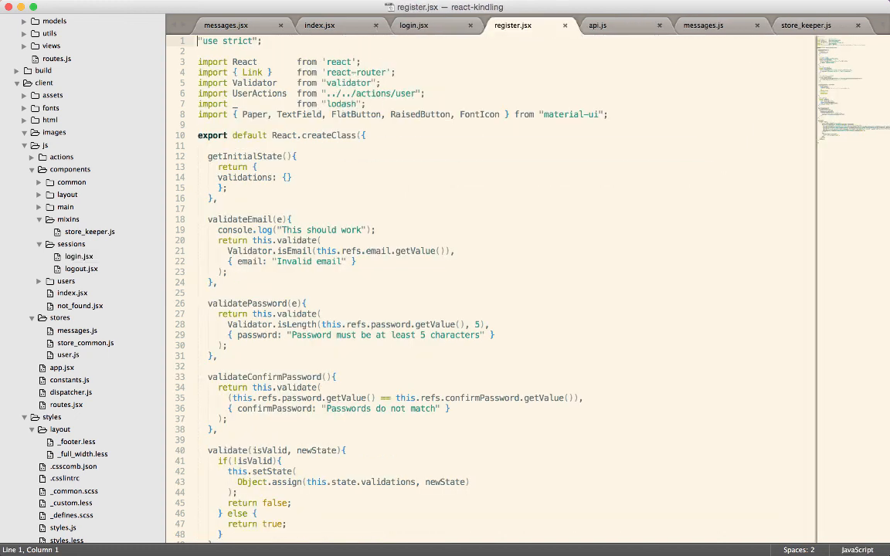
Delete the console.log 'This should work' line inside validateEmail, leaving an empty line
click(258, 303)
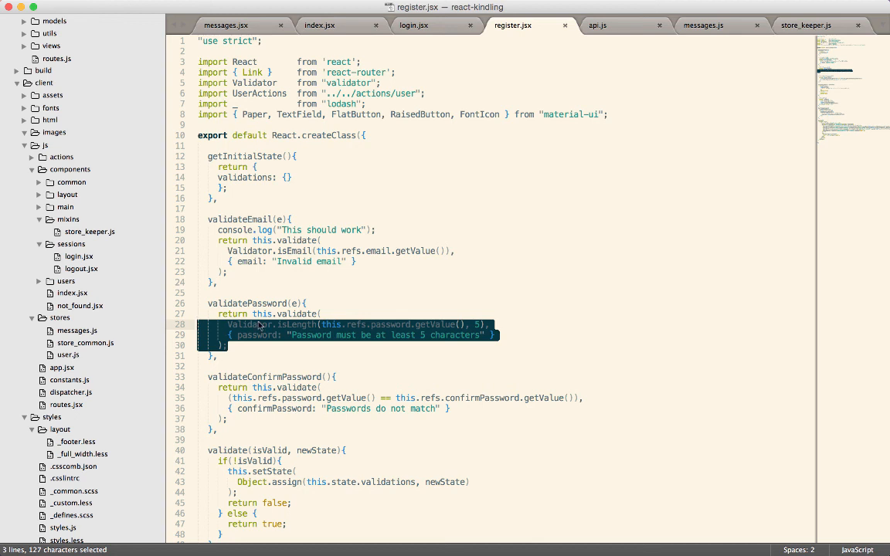
double_click(250, 323)
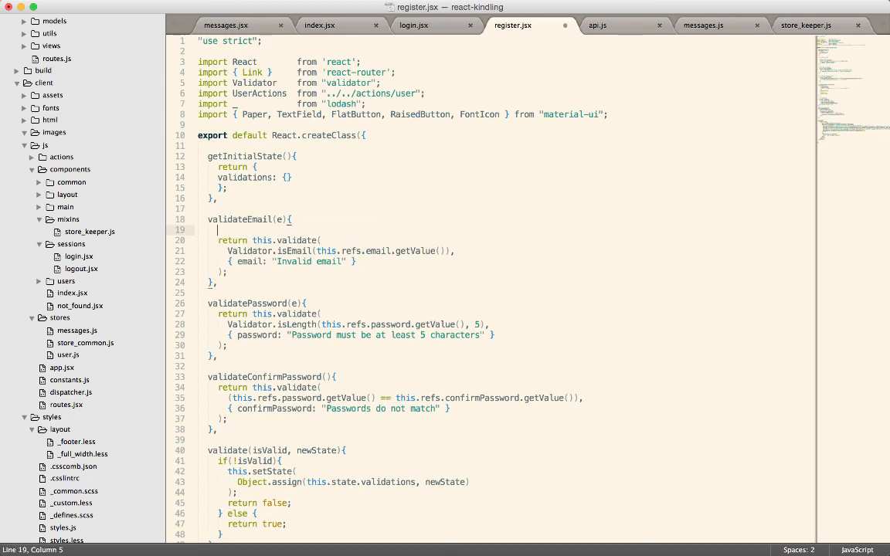
Enter a temporary UserActions.emailIsValid() call on the empty line, then remove it with the blank line
text(UserAc)
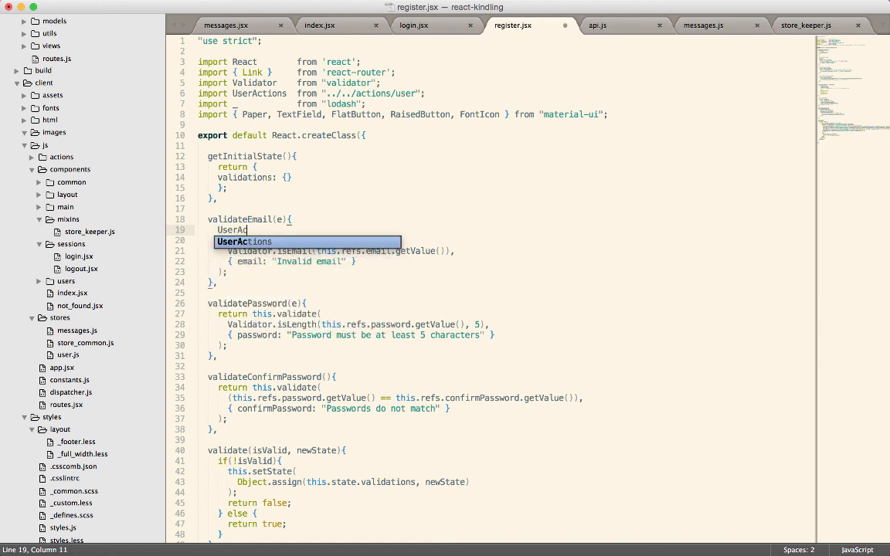
text(tion)
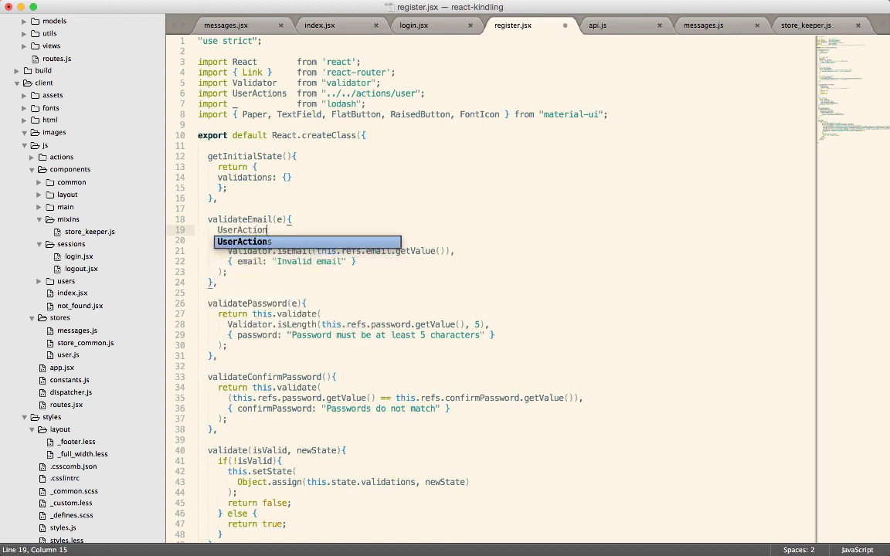
text(.v)
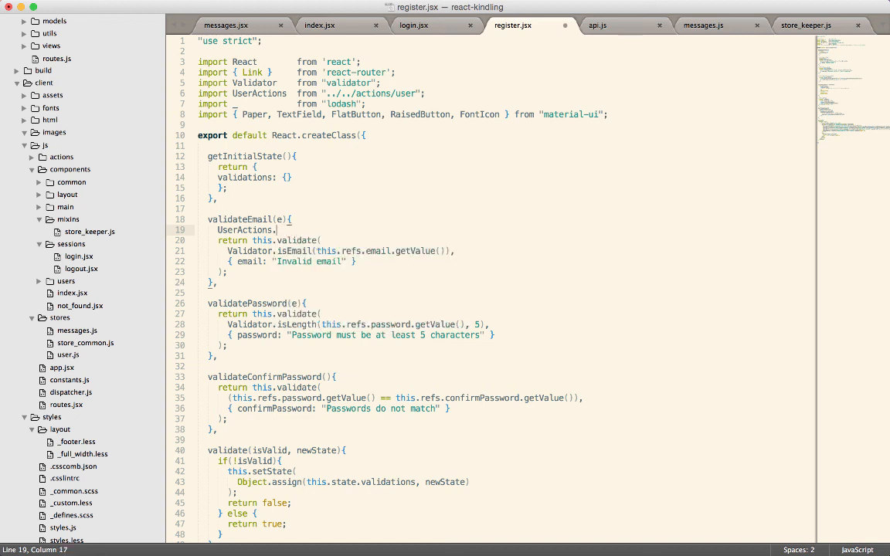
text(emailIsV)
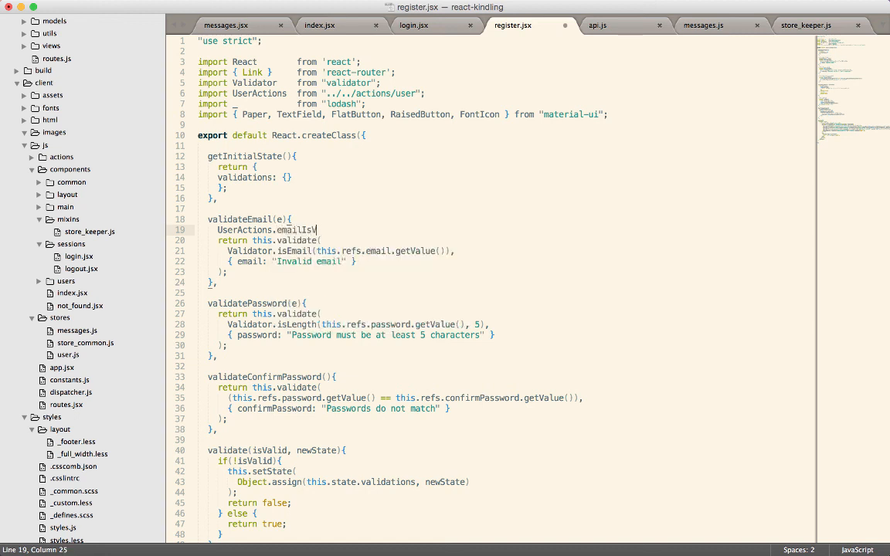
text(alid())
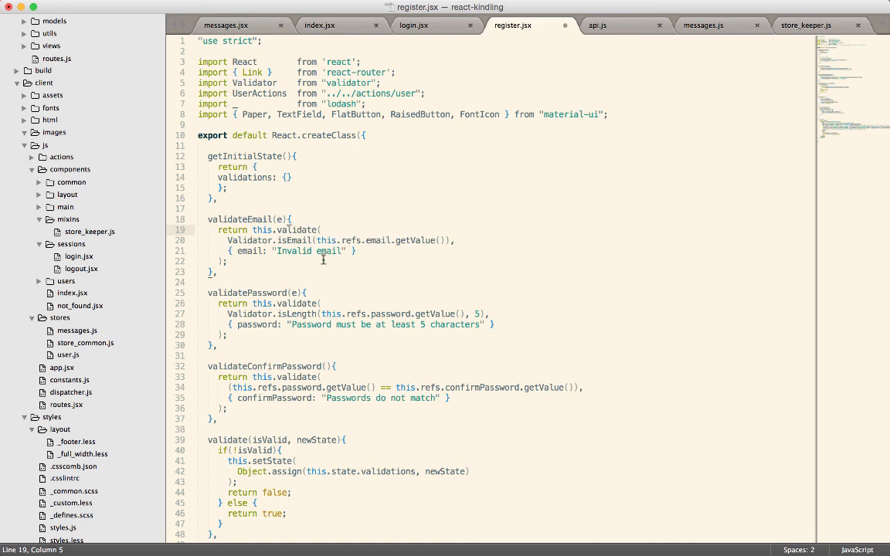
mouse_move(340, 344)
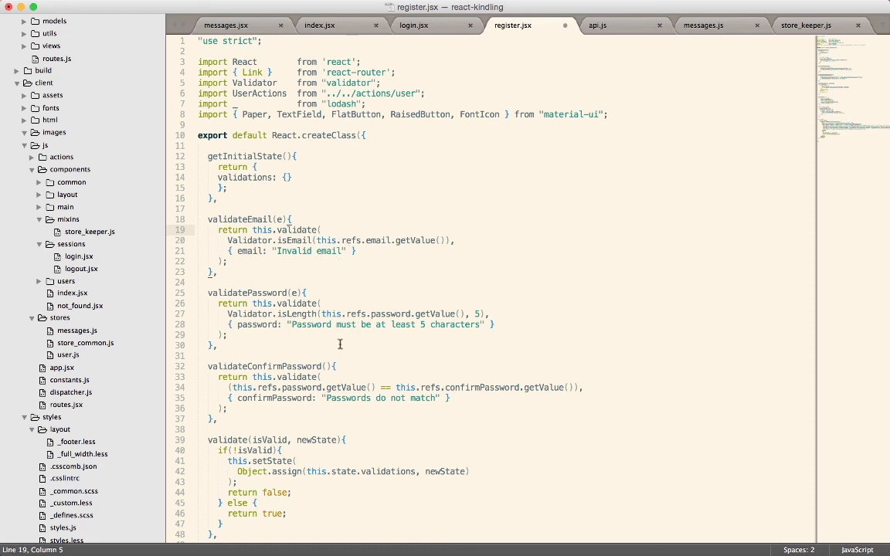